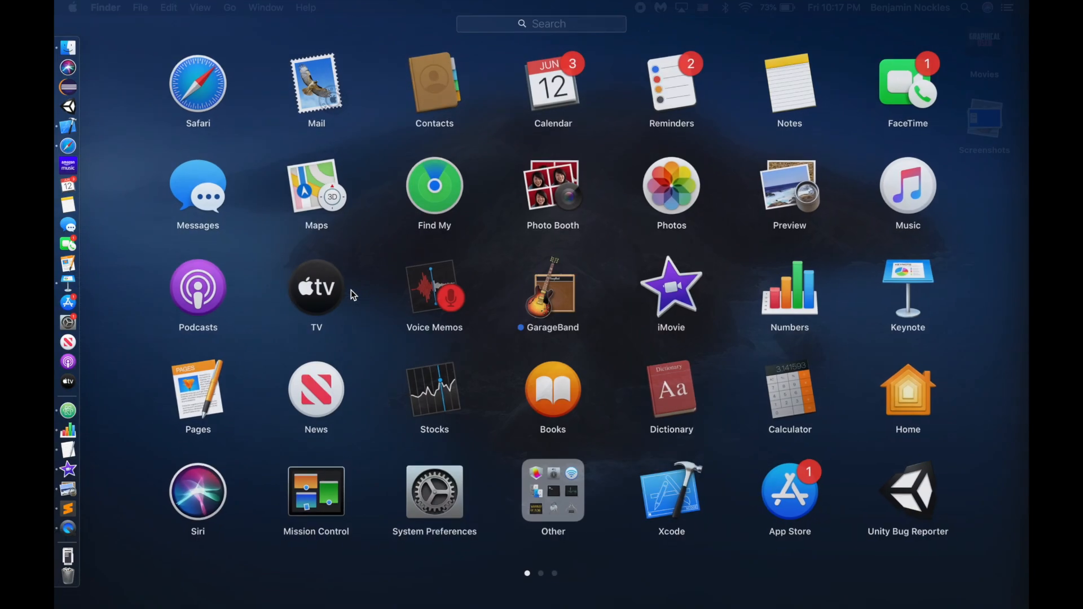
# Launch Terminal from Launchpad, highlight the user name in the prompt, and type 'info'
pyautogui.write('term')
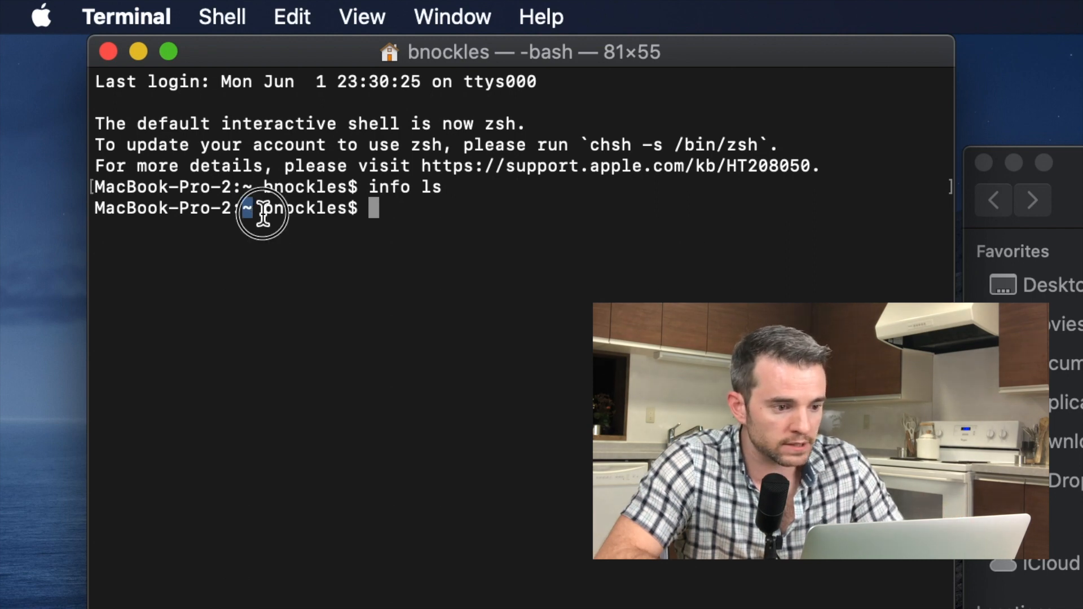
pyautogui.doubleClick(298, 209)
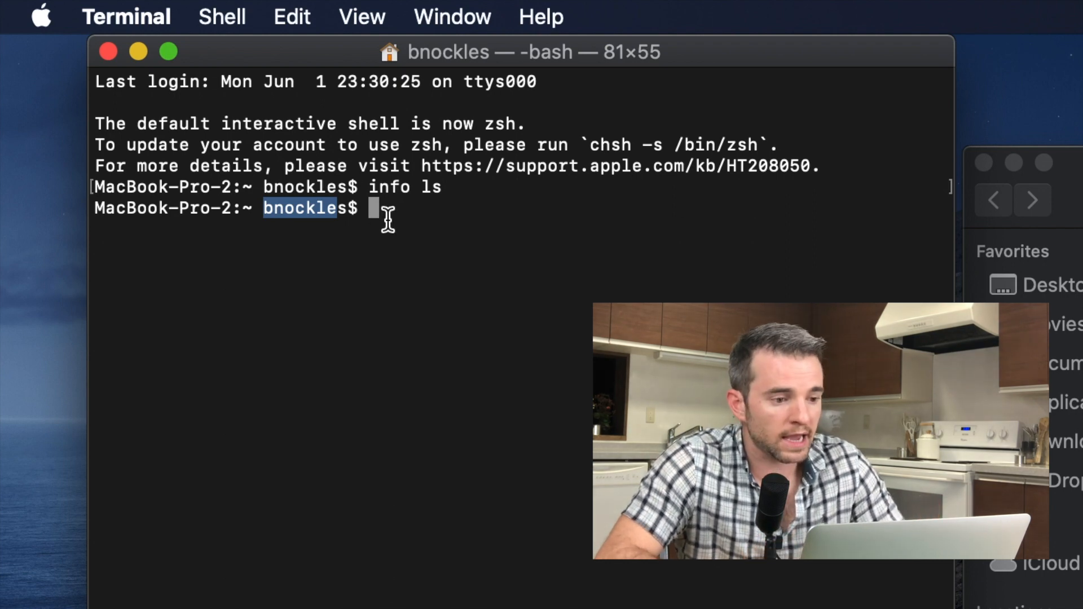
pyautogui.moveTo(387, 240)
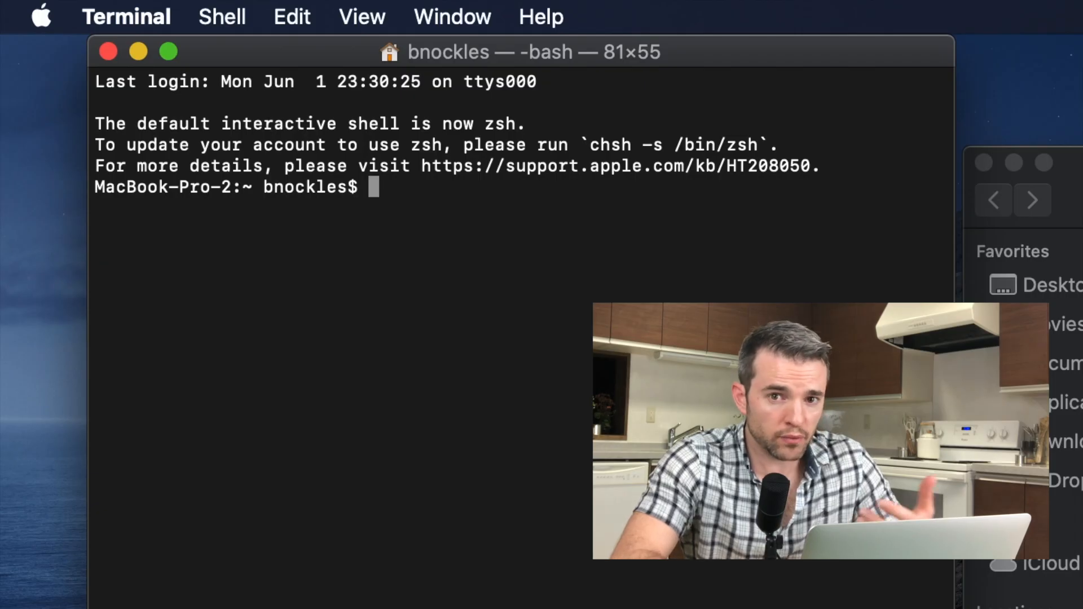
pyautogui.write('info')
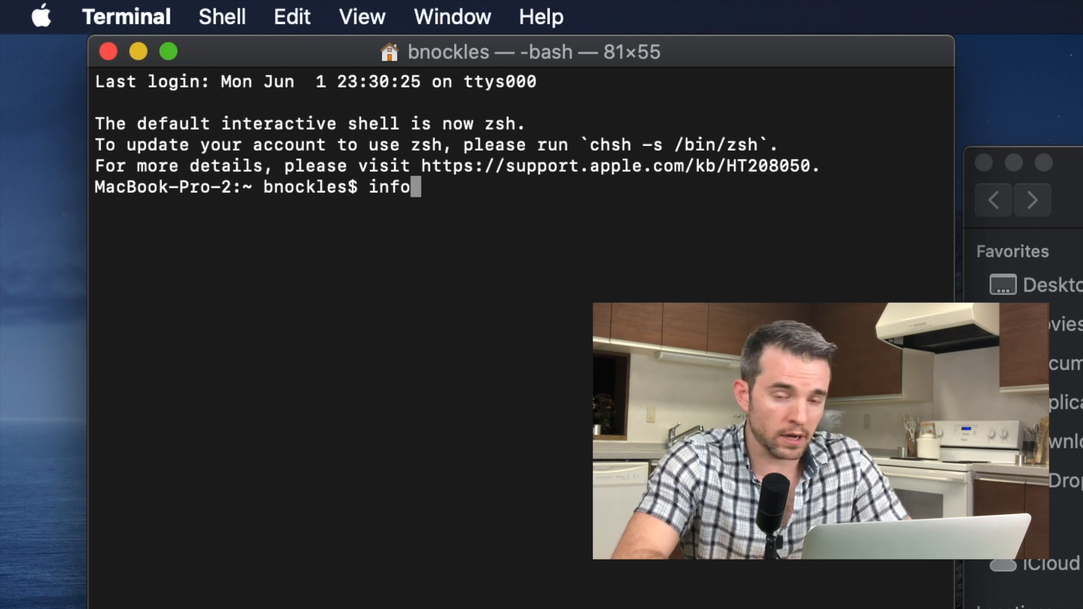
# Open the info manual page for ls and scroll through its options
pyautogui.write('ls')
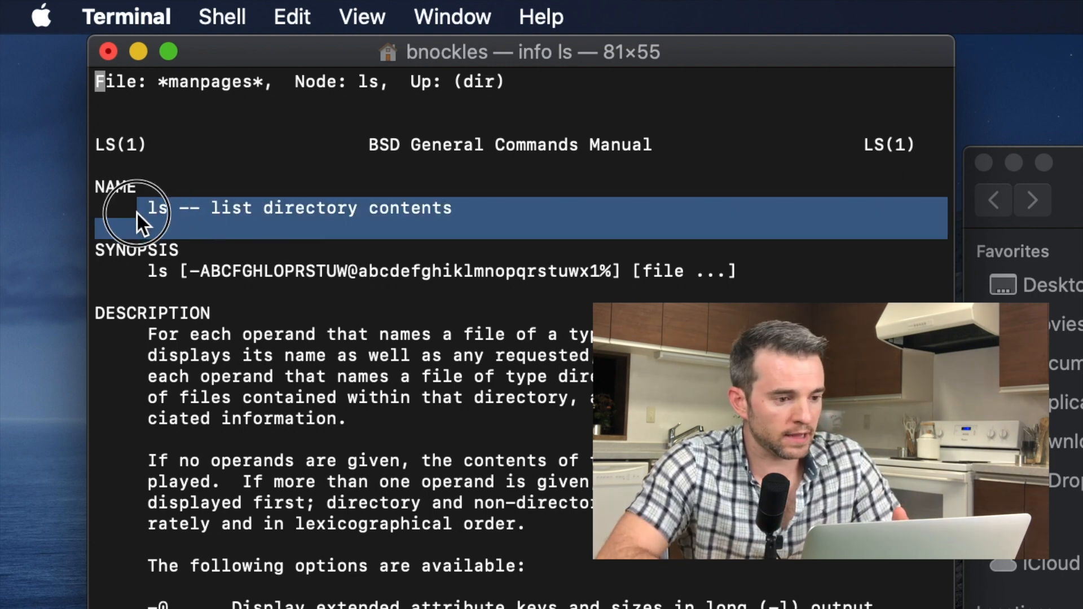
pyautogui.moveTo(235, 268)
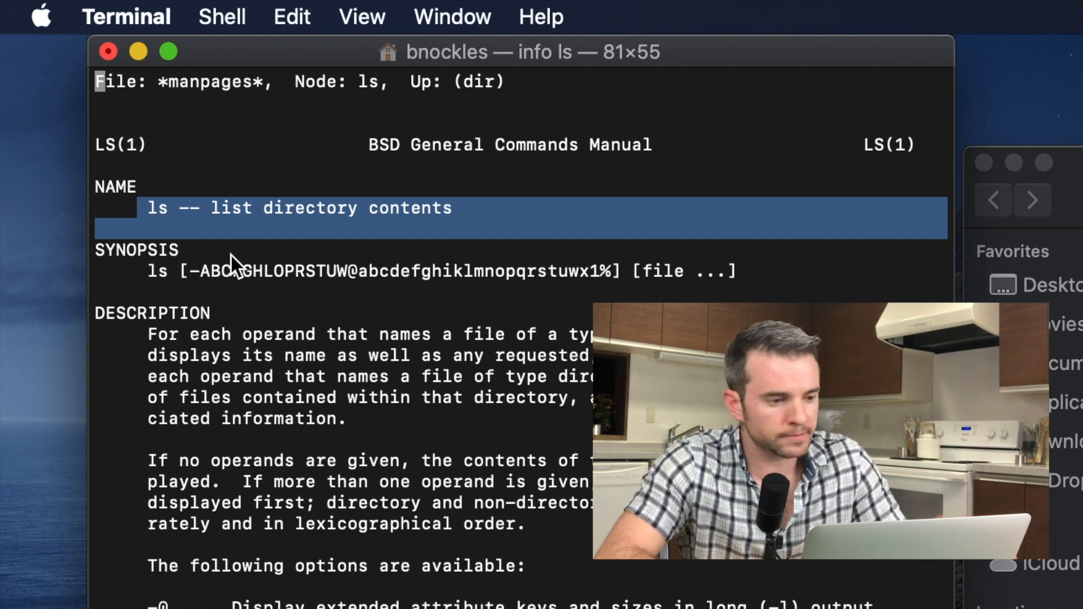
pyautogui.moveTo(164, 292)
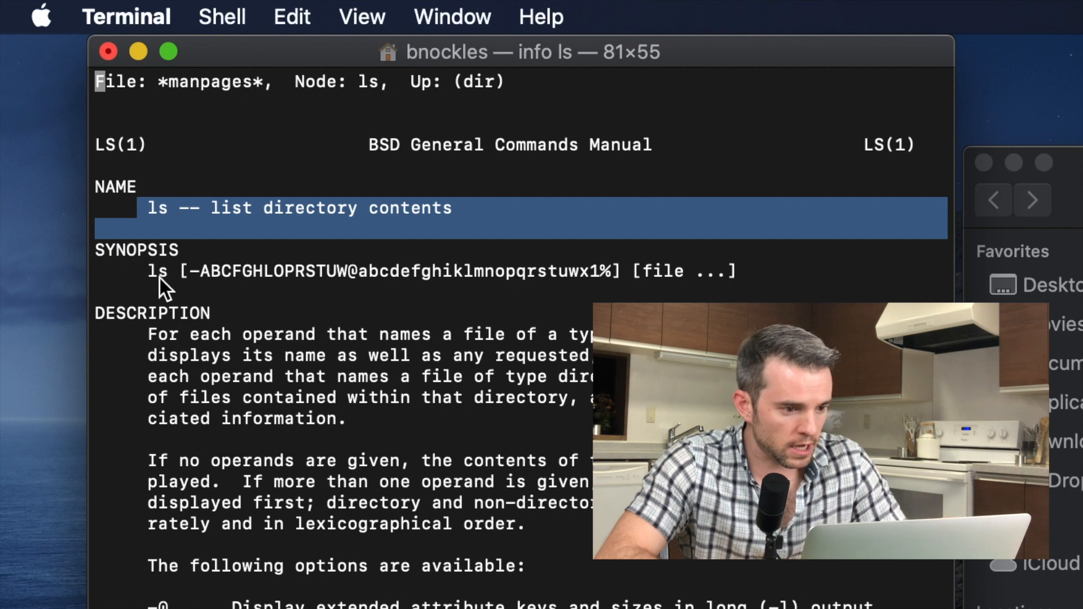
pyautogui.moveTo(183, 287)
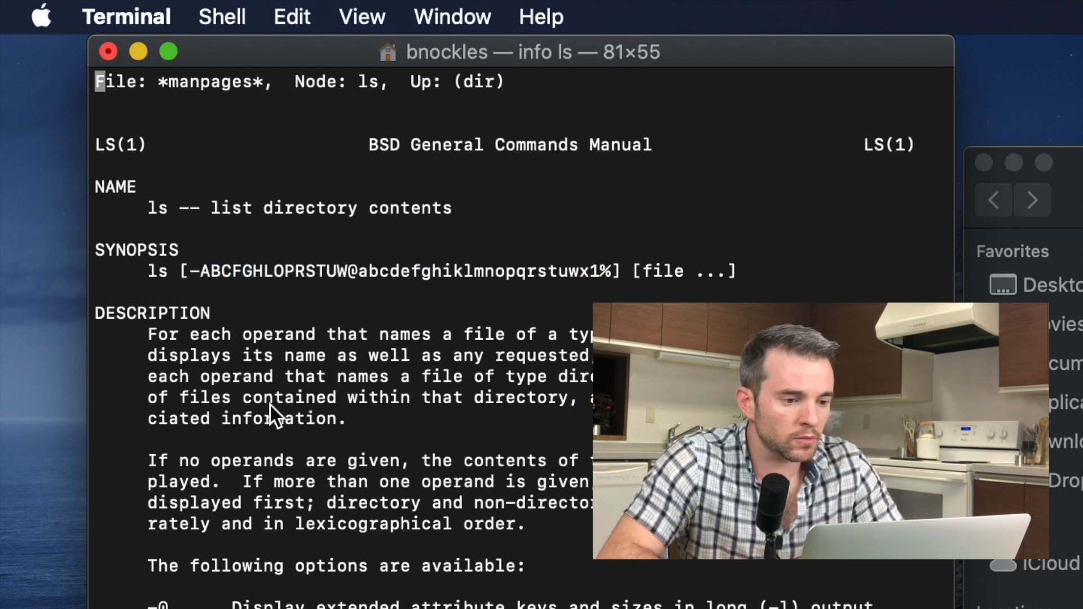
pyautogui.moveTo(581, 311)
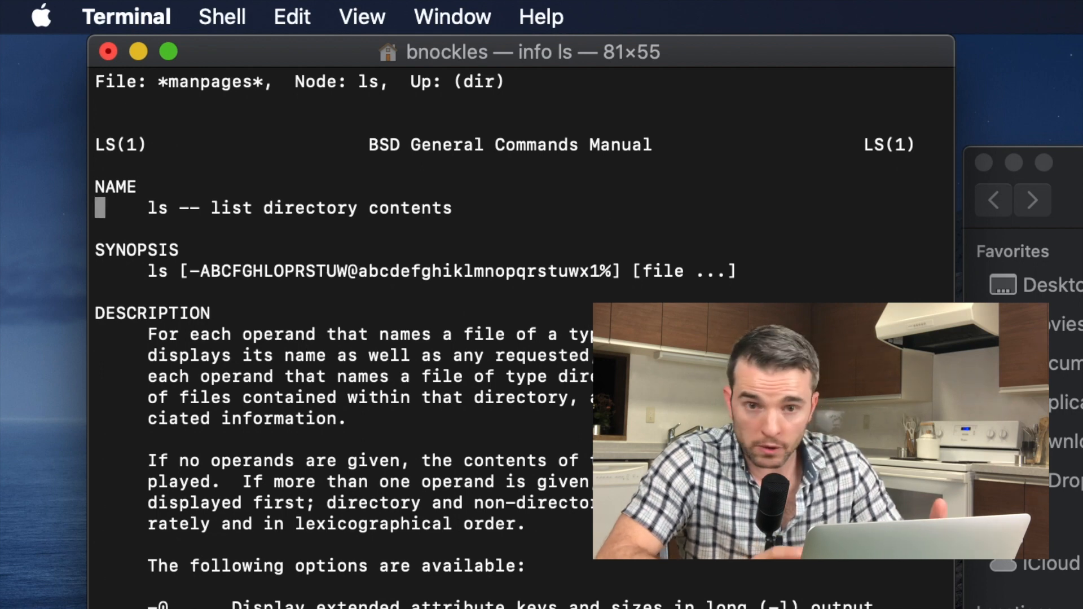
pyautogui.scroll(-3)
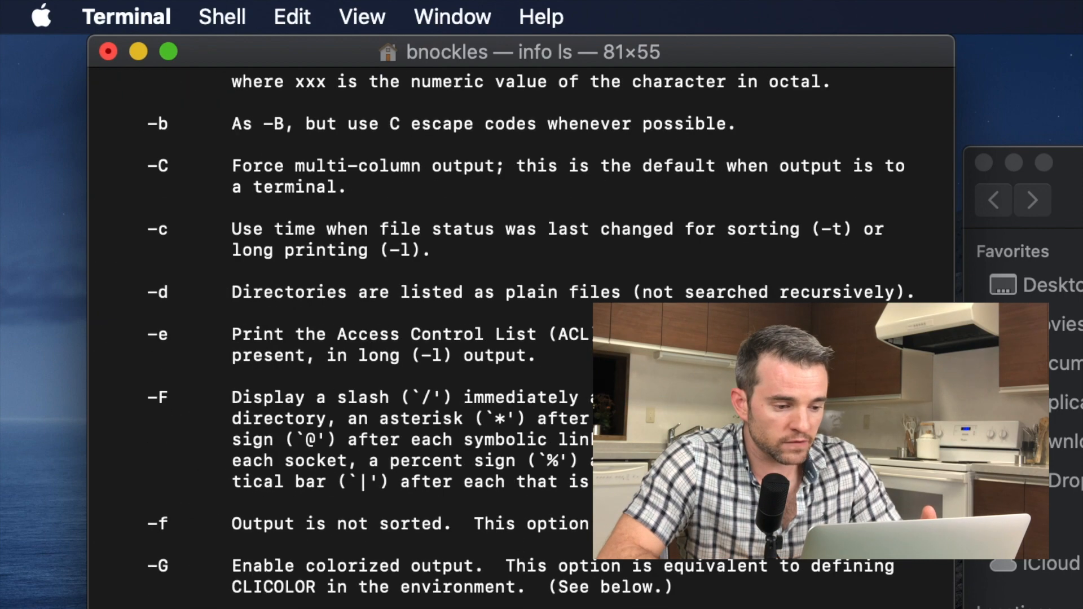
pyautogui.scroll(-3)
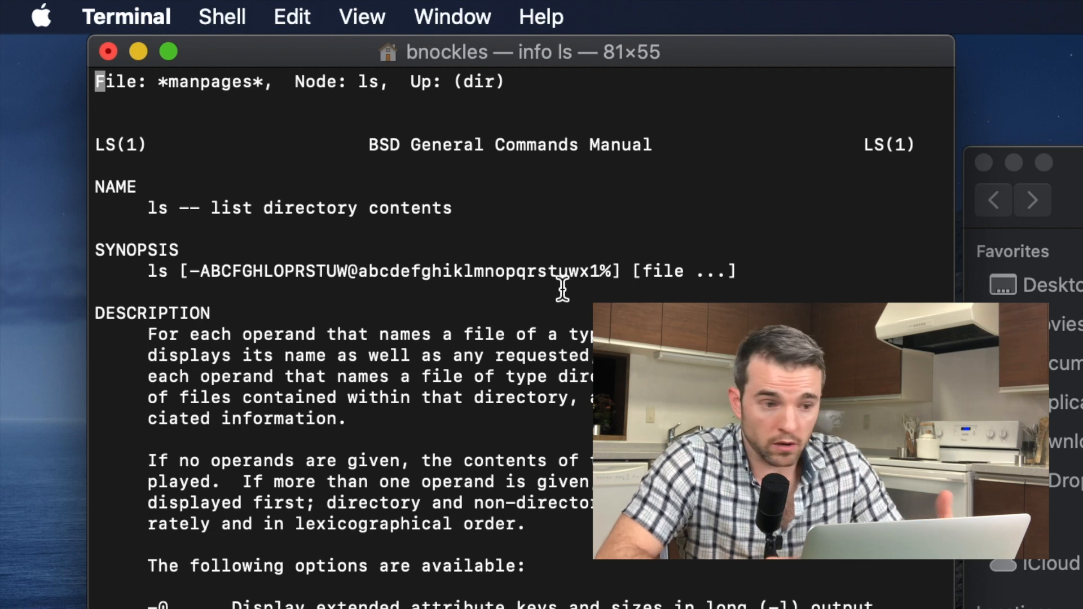
pyautogui.moveTo(736, 287)
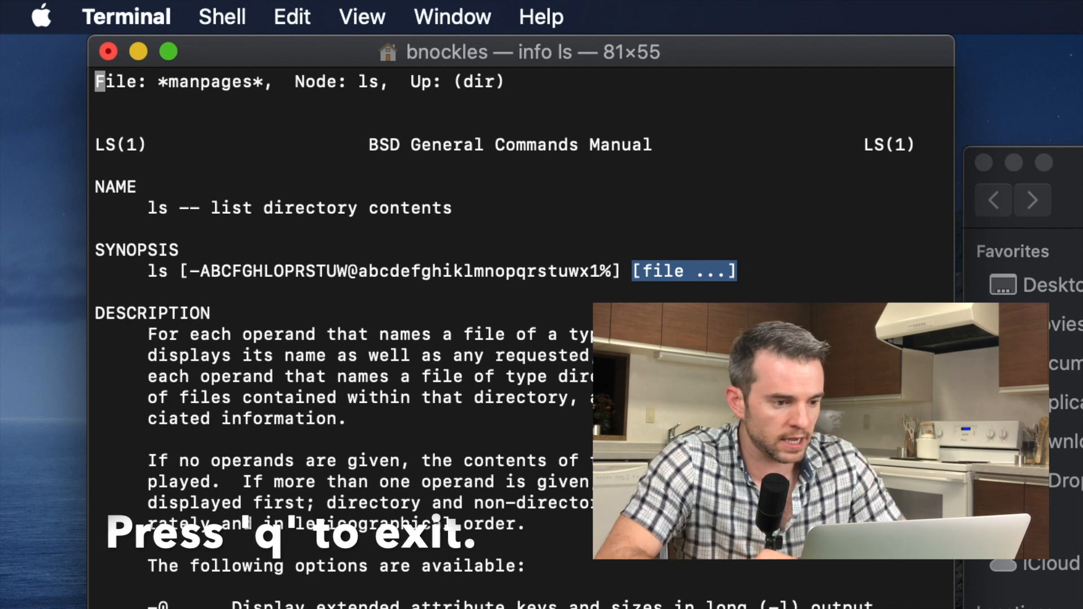
# Quit the manual with q and run ls to list the home folder
pyautogui.press('q')
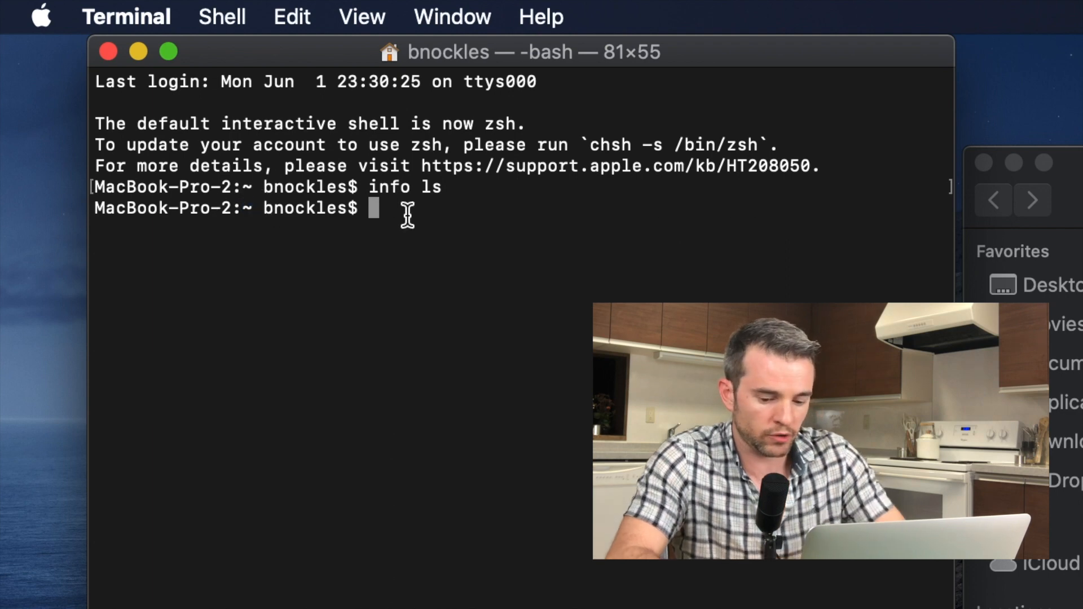
pyautogui.write('ls')
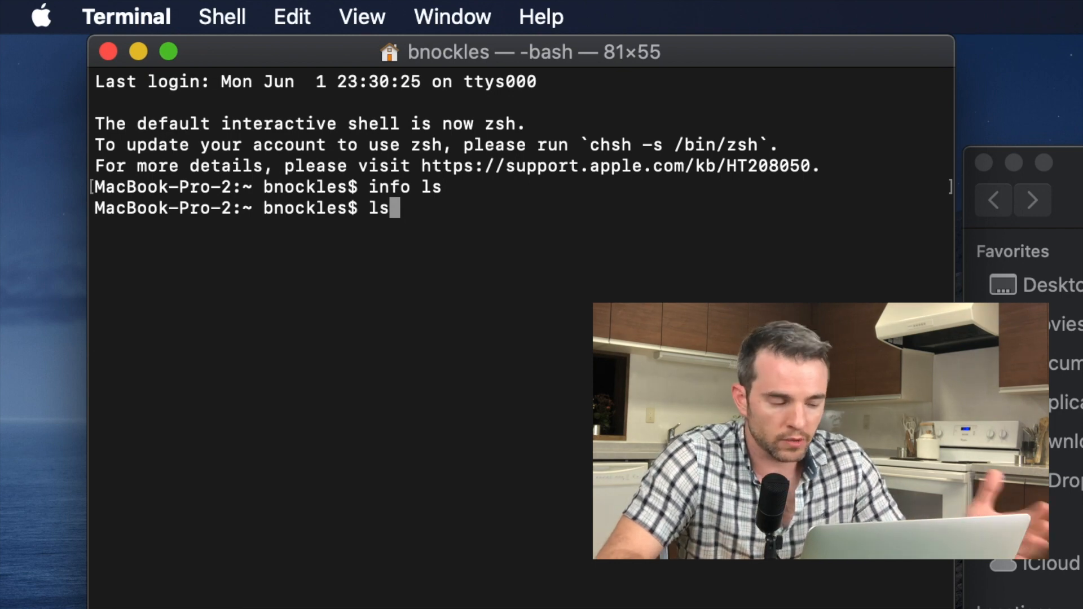
pyautogui.press('Return')
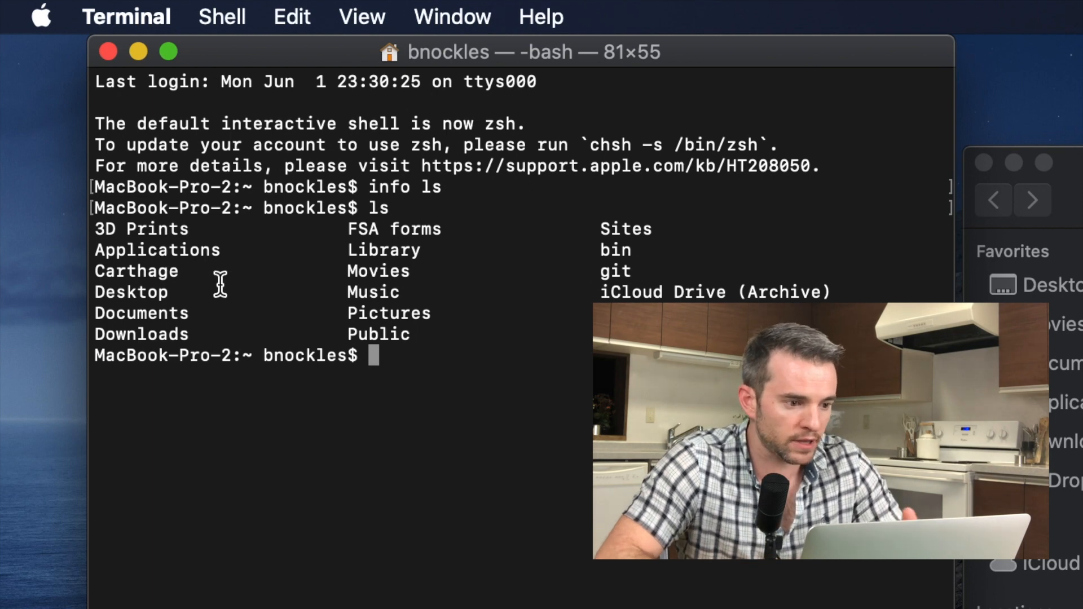
pyautogui.moveTo(239, 385)
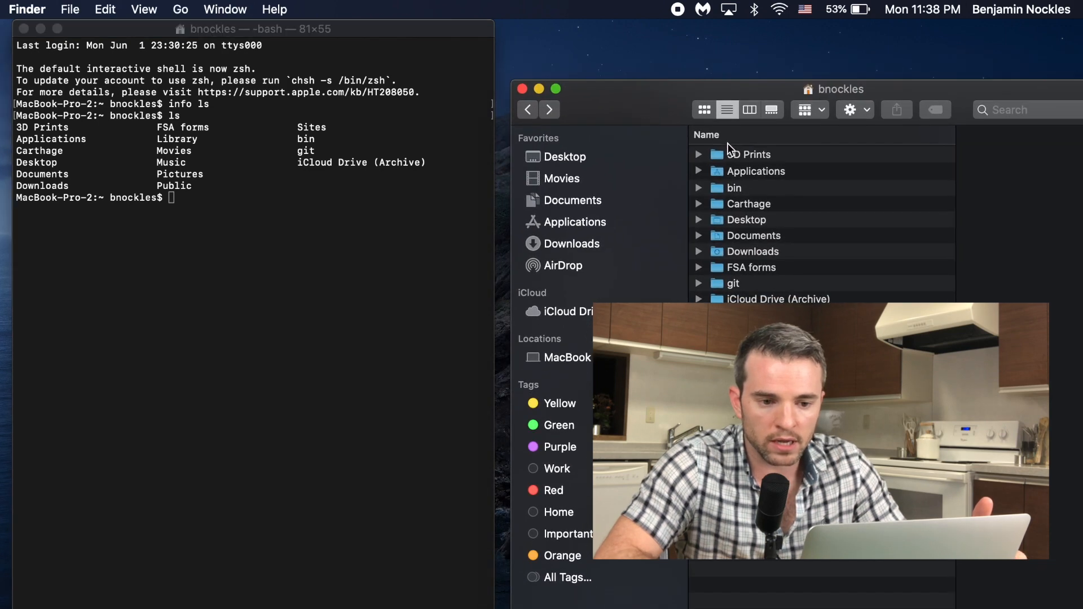
pyautogui.moveTo(843, 95)
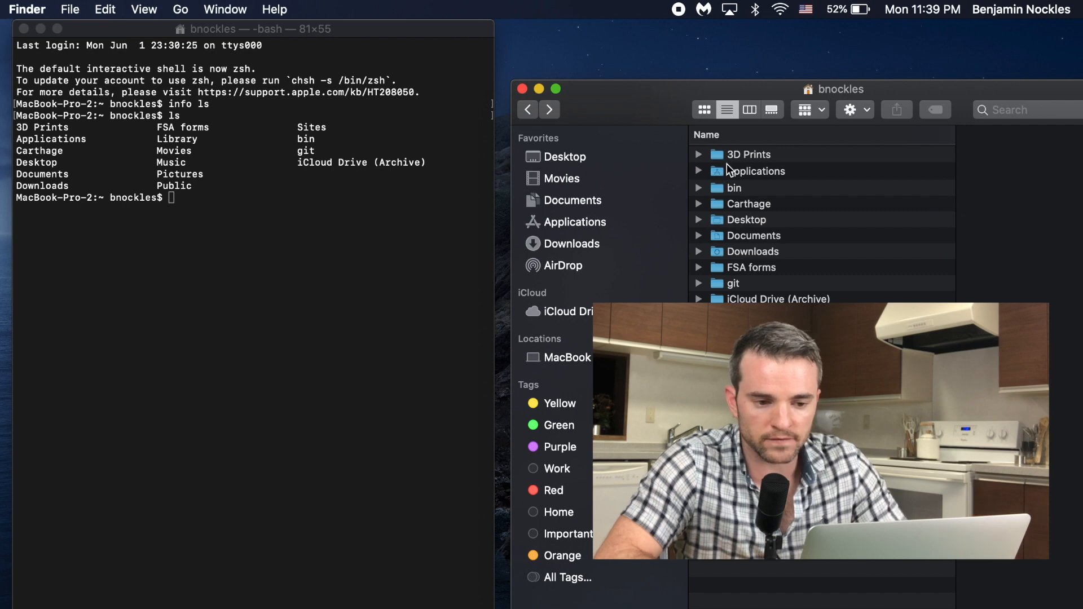
# Bring the Finder home-folder window forward to compare with the ls output
pyautogui.click(556, 89)
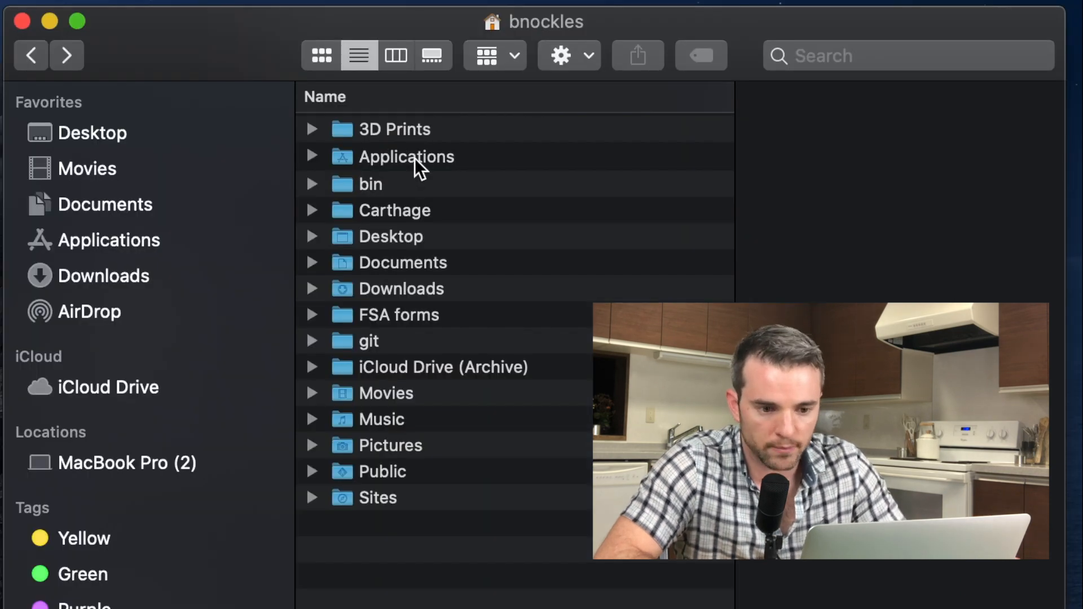
pyautogui.moveTo(357, 244)
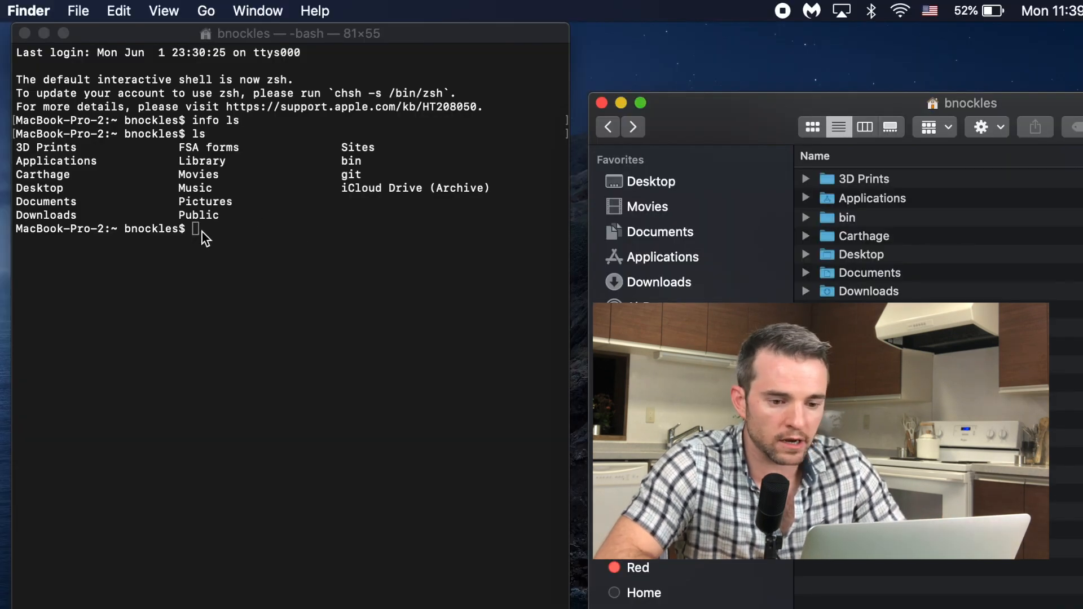
pyautogui.moveTo(316, 293)
pyautogui.write('ls')
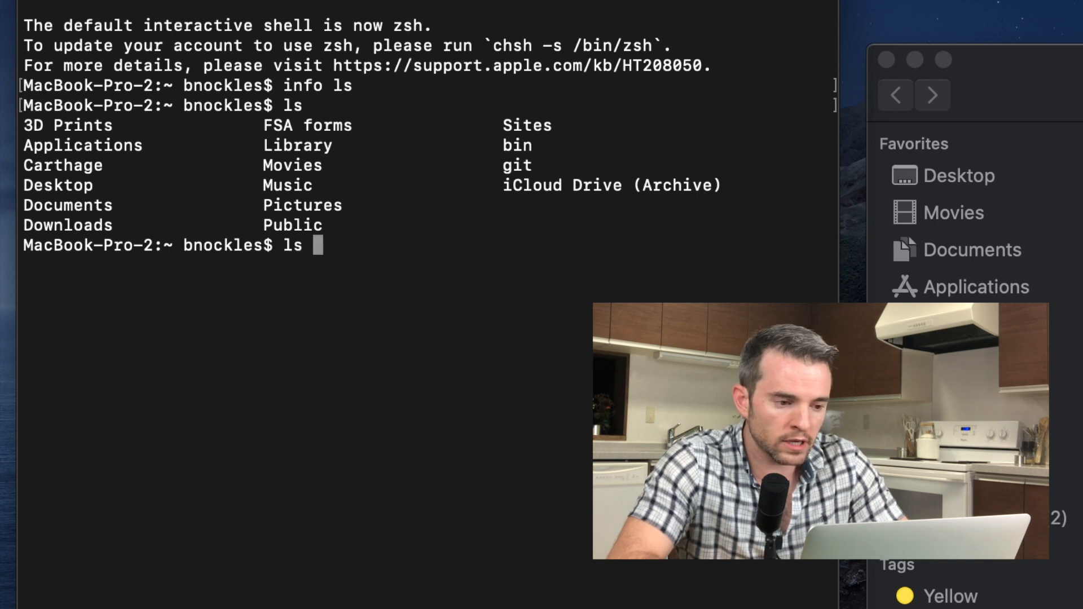
# Run ls -a to list the home folder including hidden dotfiles like .vim
pyautogui.write('-a')
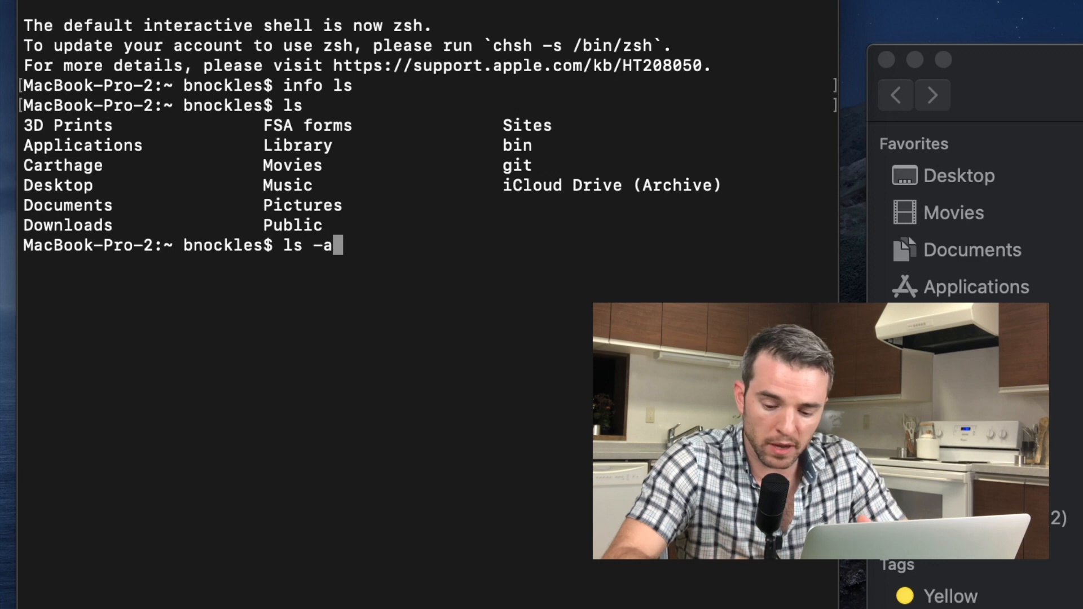
pyautogui.press('Return')
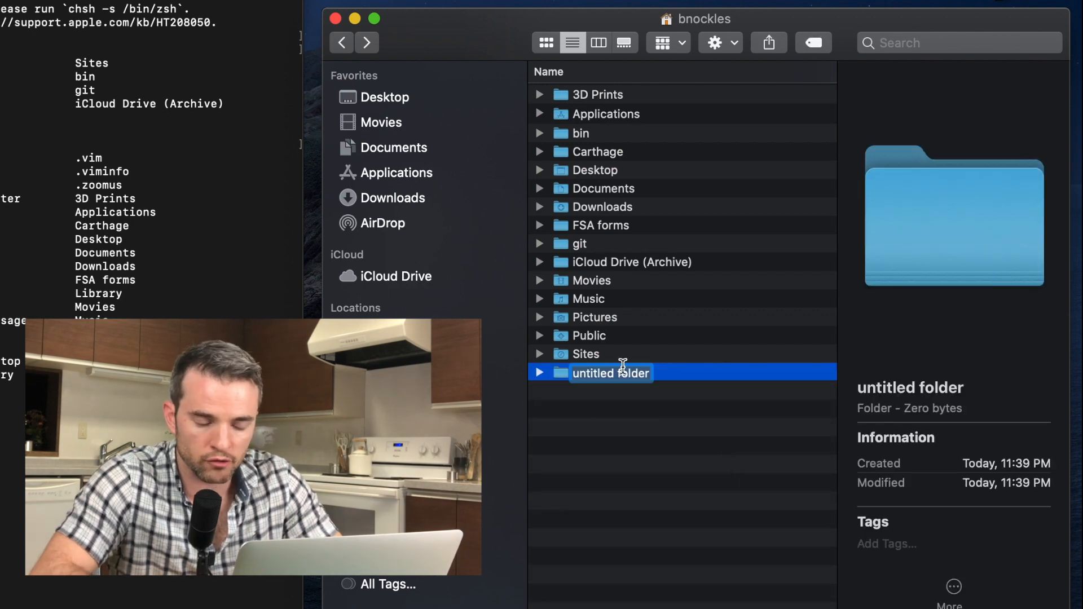
pyautogui.moveTo(596, 397)
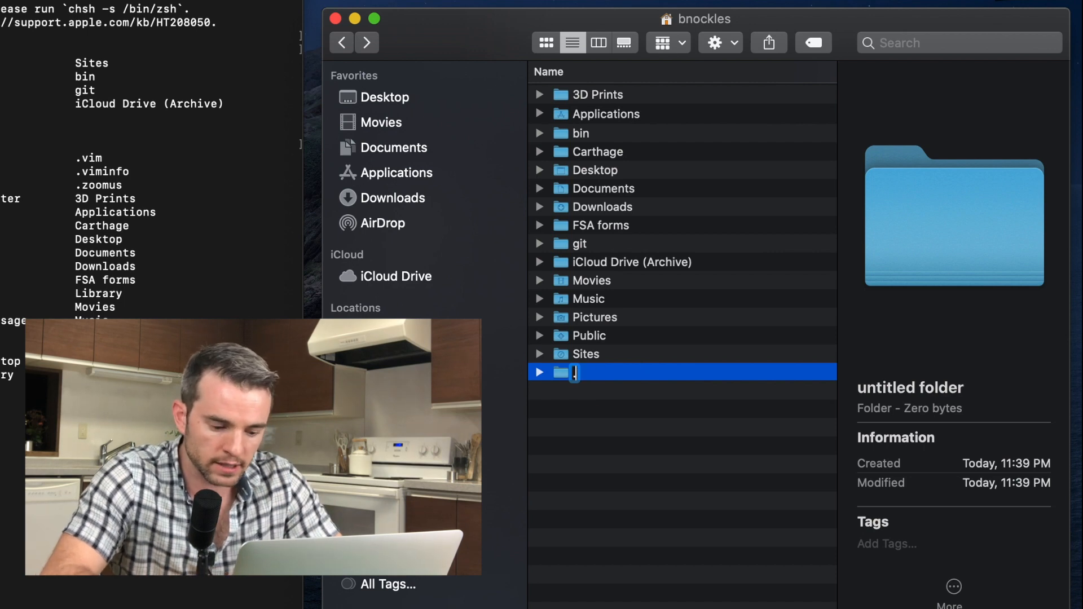
# Try renaming the new folder '.Some Foler' and dismiss the reserved-name alert
pyautogui.write('.Some Foler')
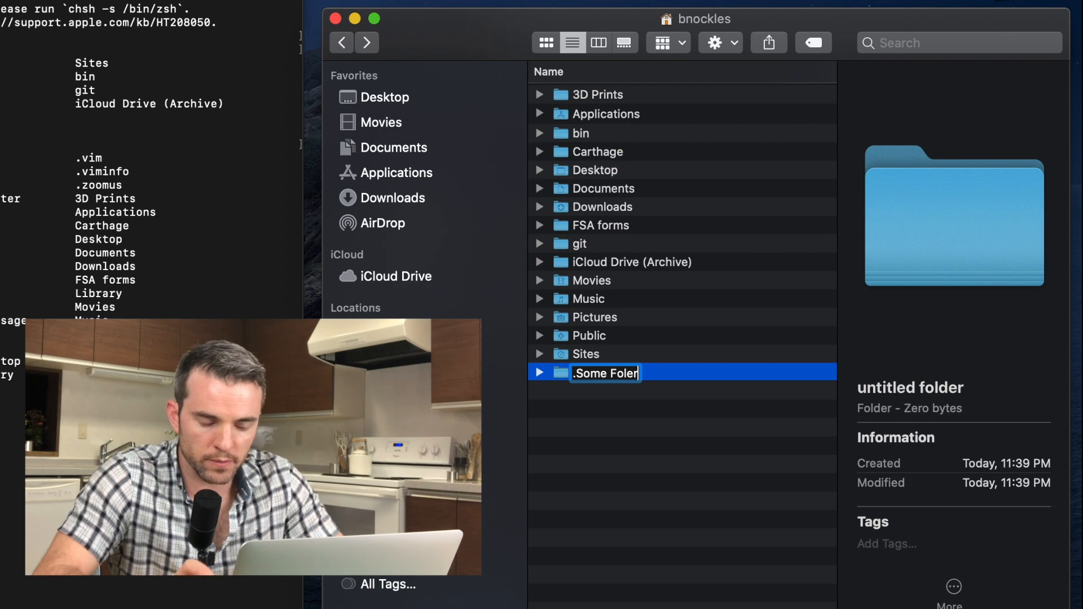
pyautogui.press('Return')
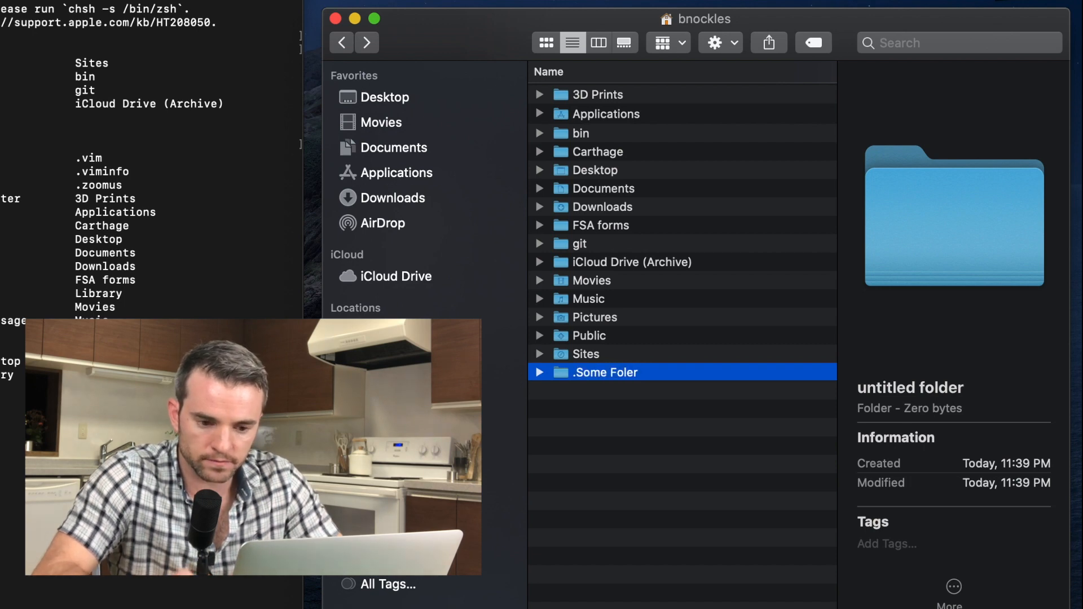
pyautogui.press('Return')
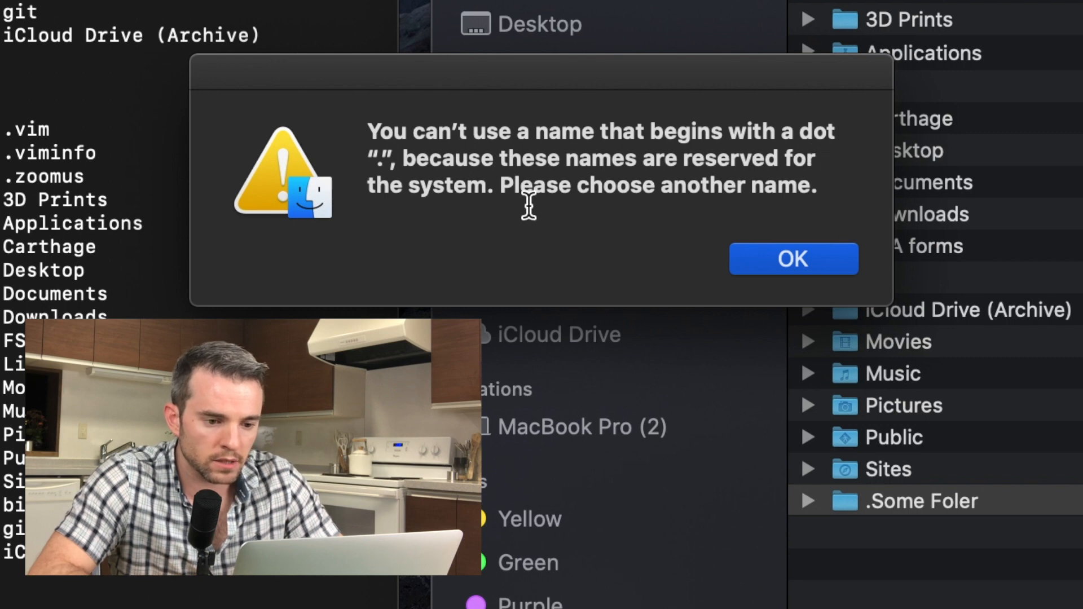
pyautogui.moveTo(739, 252)
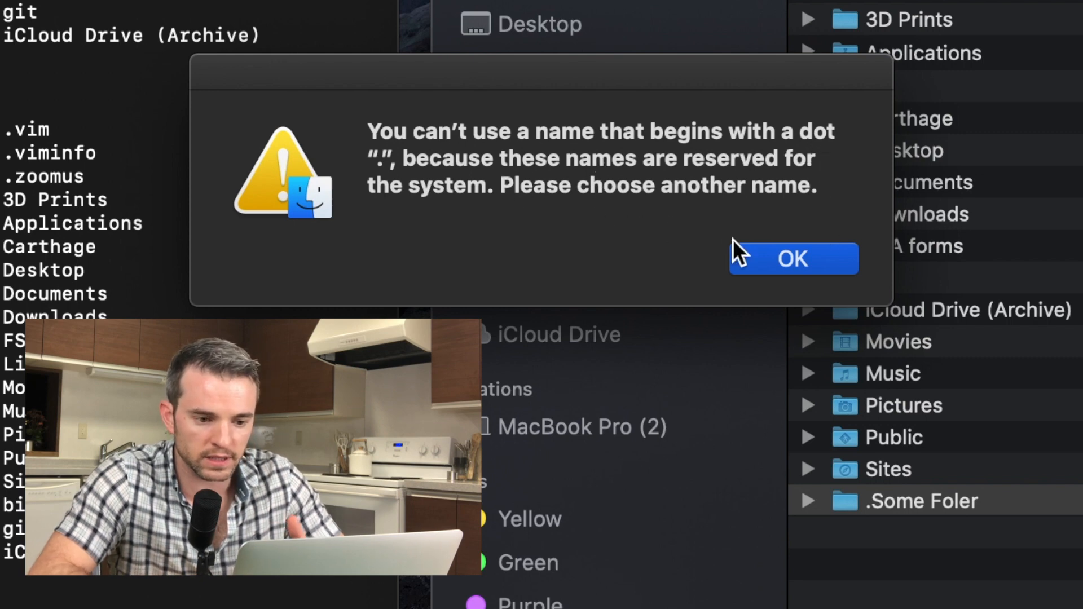
pyautogui.moveTo(754, 242)
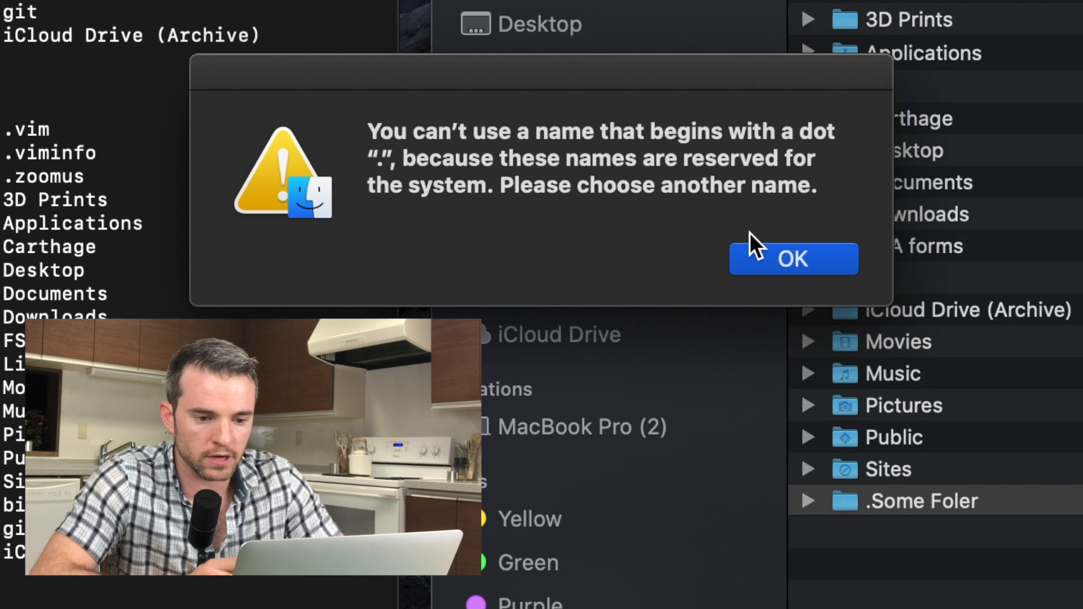
pyautogui.click(794, 259)
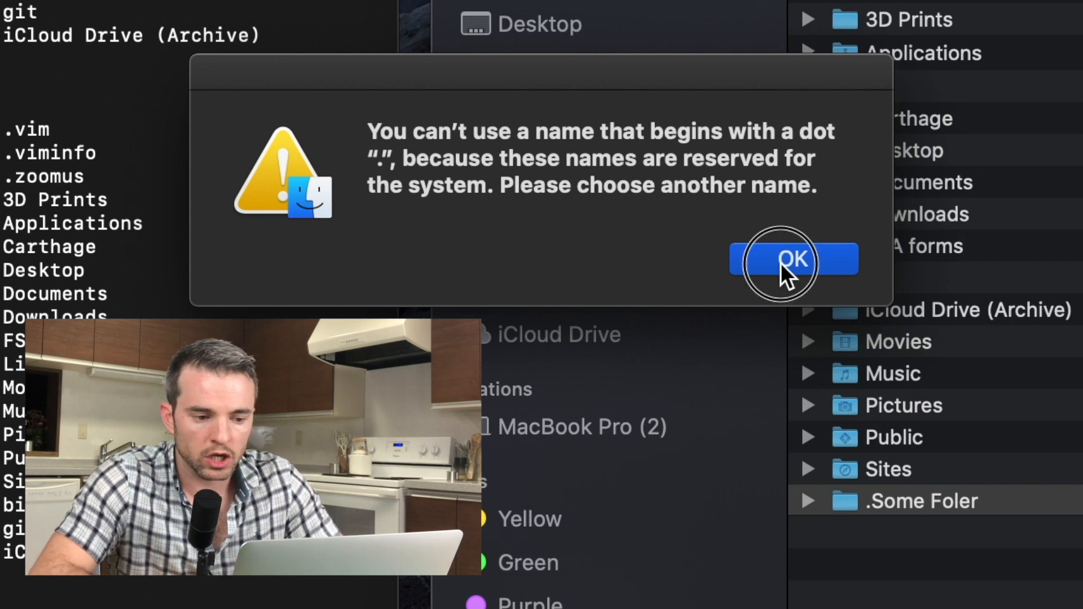
pyautogui.click(793, 259)
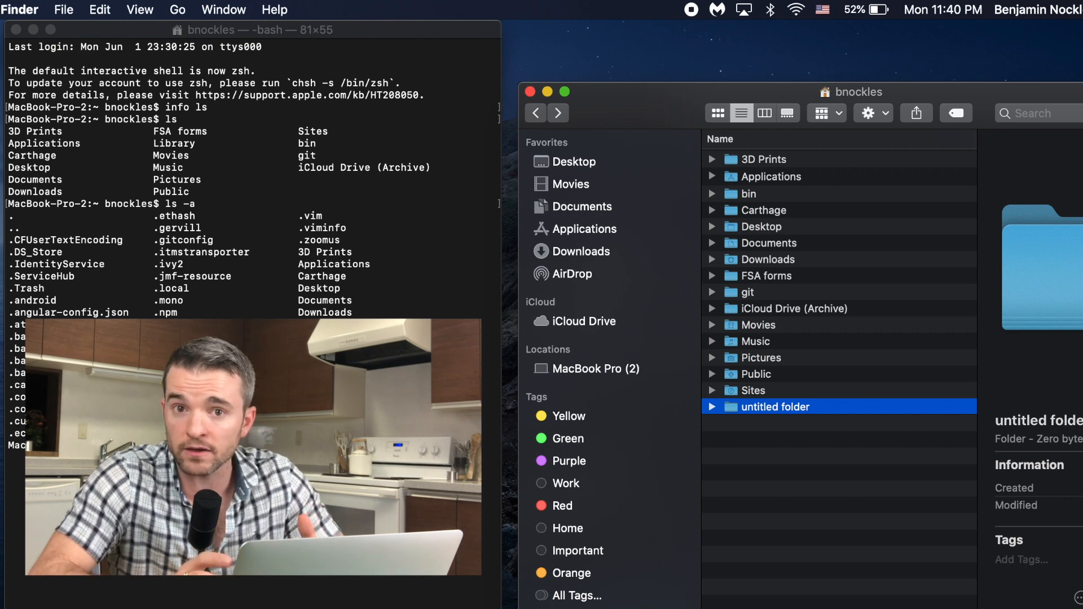
pyautogui.moveTo(792, 247)
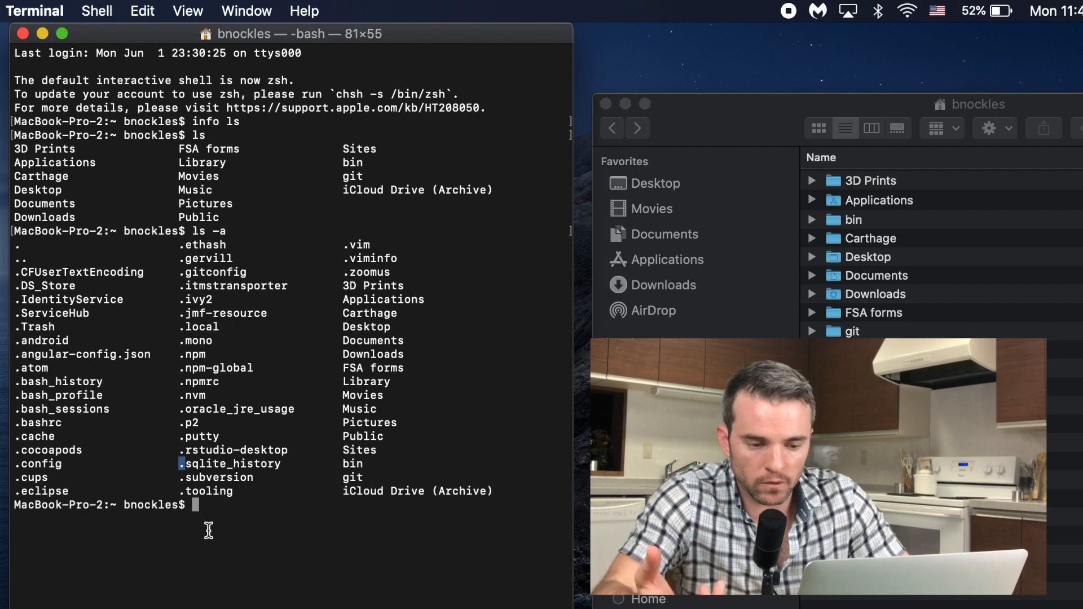
pyautogui.moveTo(242, 565)
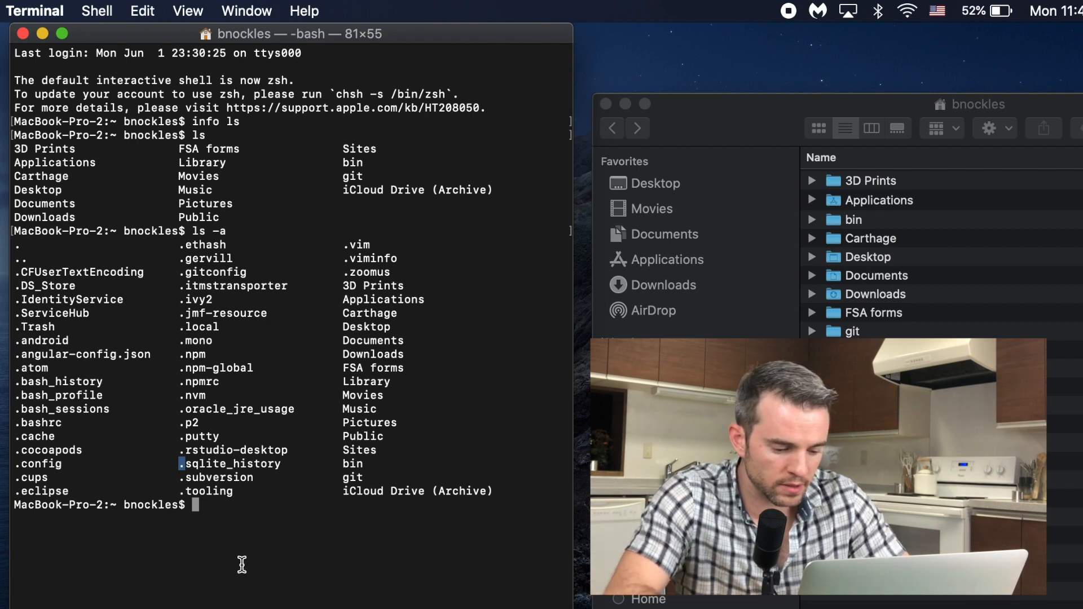
# Correct the mistyped command and run 'ls Movies' to list the Movies folder
pyautogui.write('ls -')
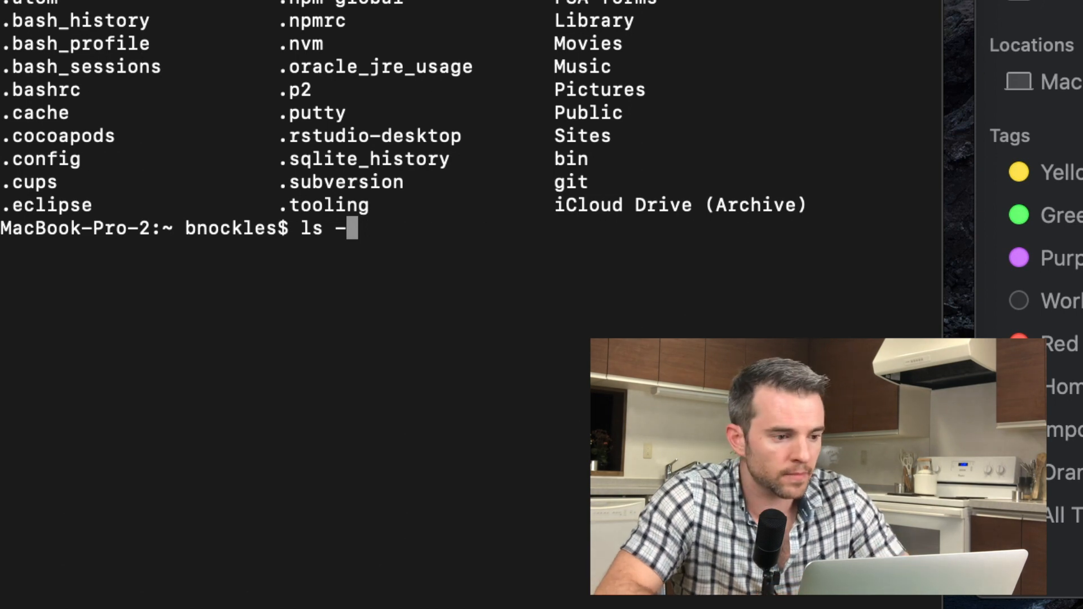
pyautogui.press('Backspace')
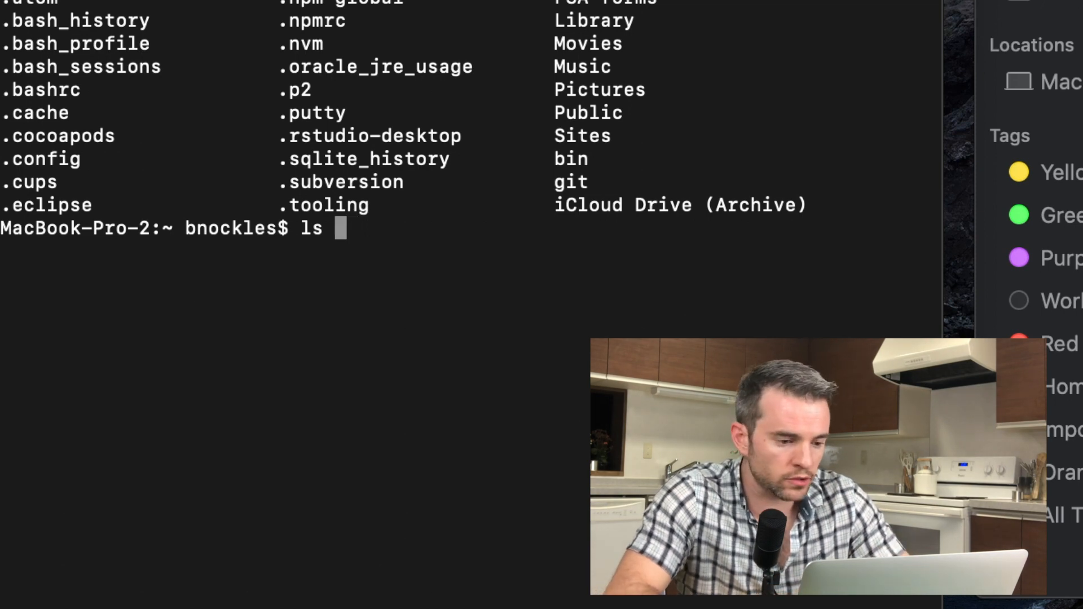
pyautogui.write('Mov')
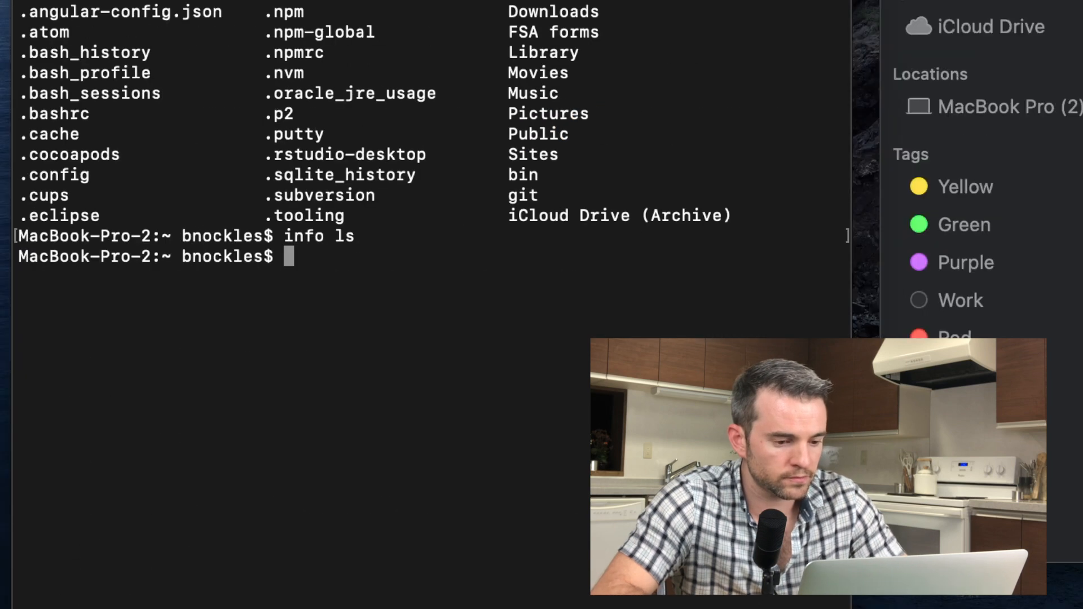
pyautogui.write('i')
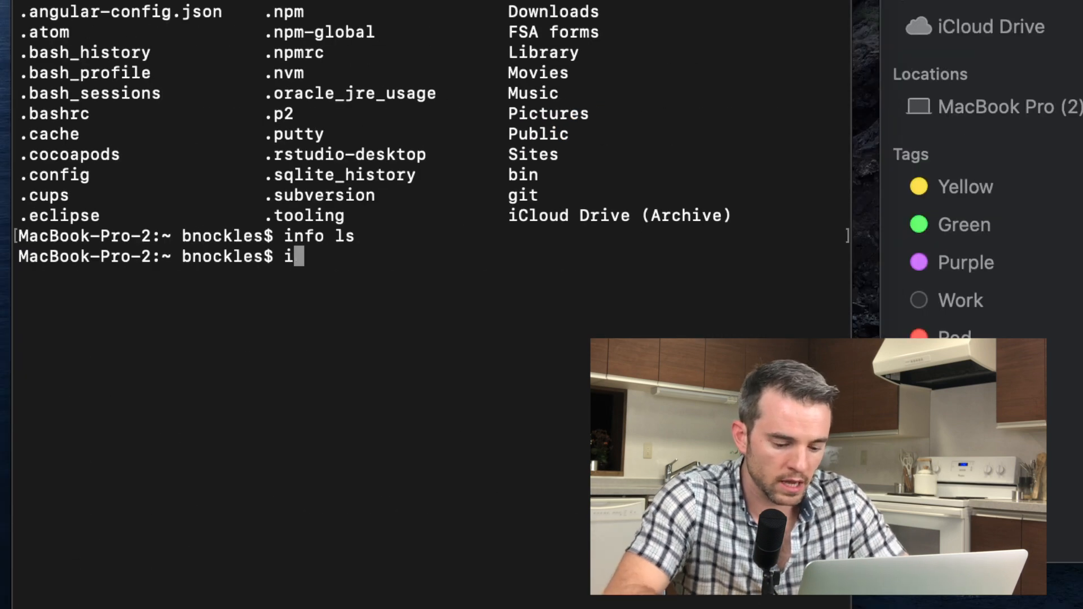
pyautogui.press('Backspace')
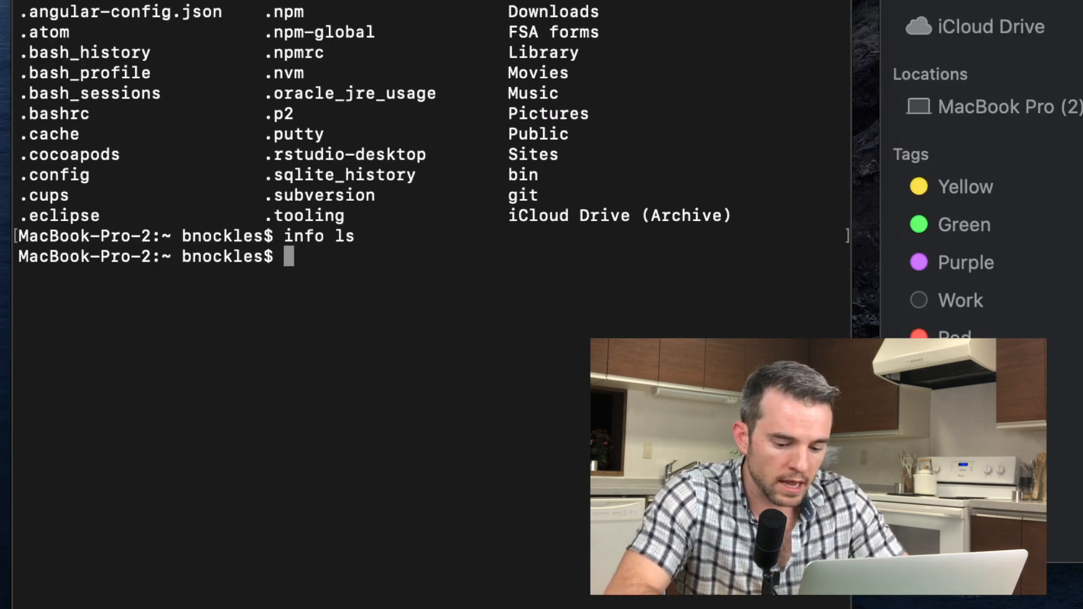
pyautogui.write('ls Movies')
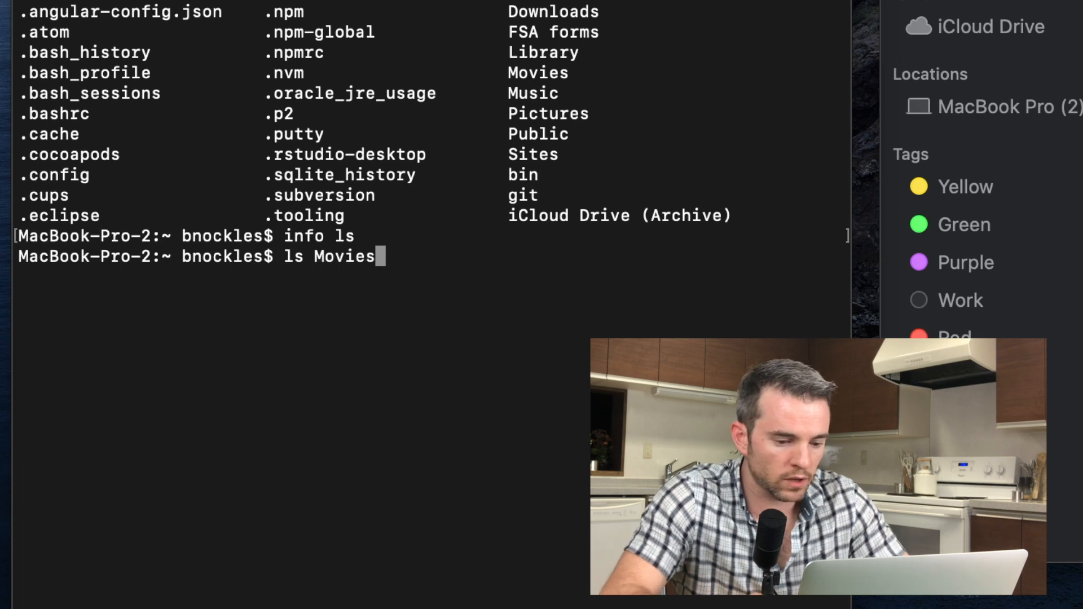
pyautogui.press('Return')
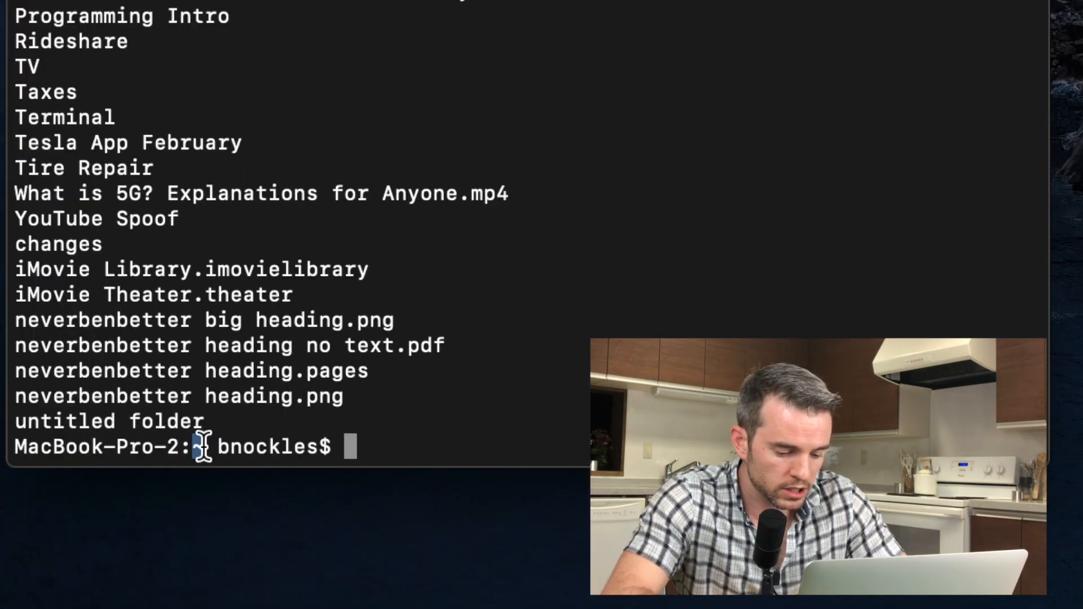
# Change the working directory into Movies with 'cd Movies'
pyautogui.write('cd')
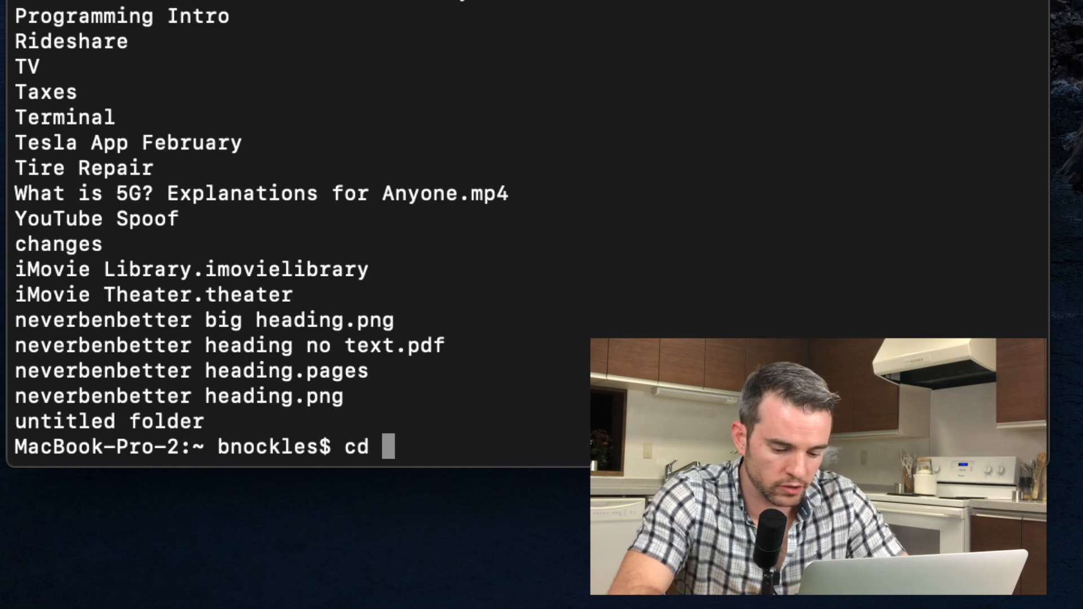
pyautogui.write('Movies')
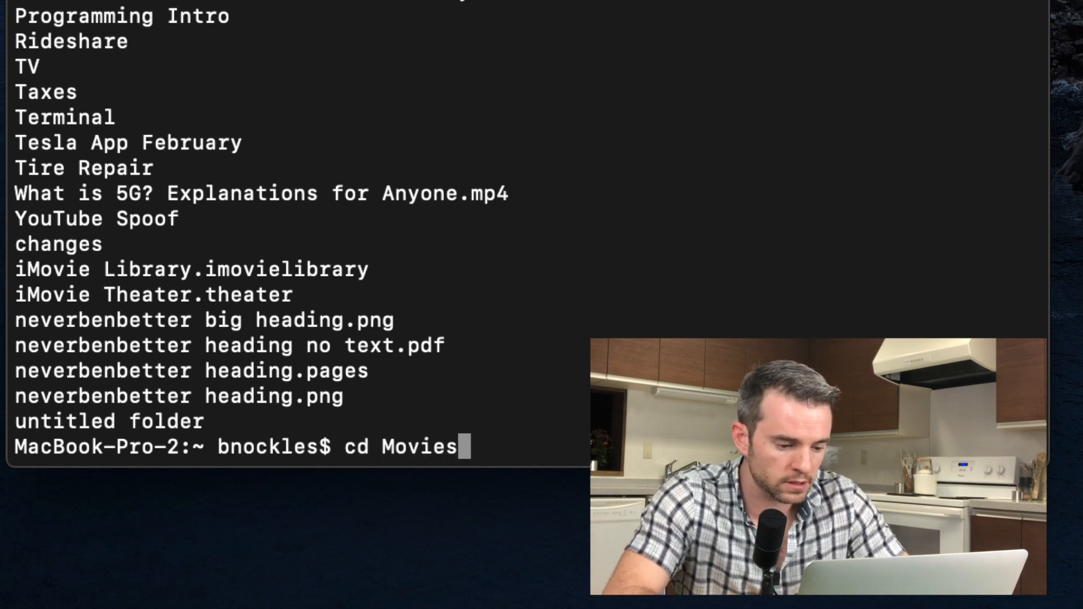
pyautogui.press('Return')
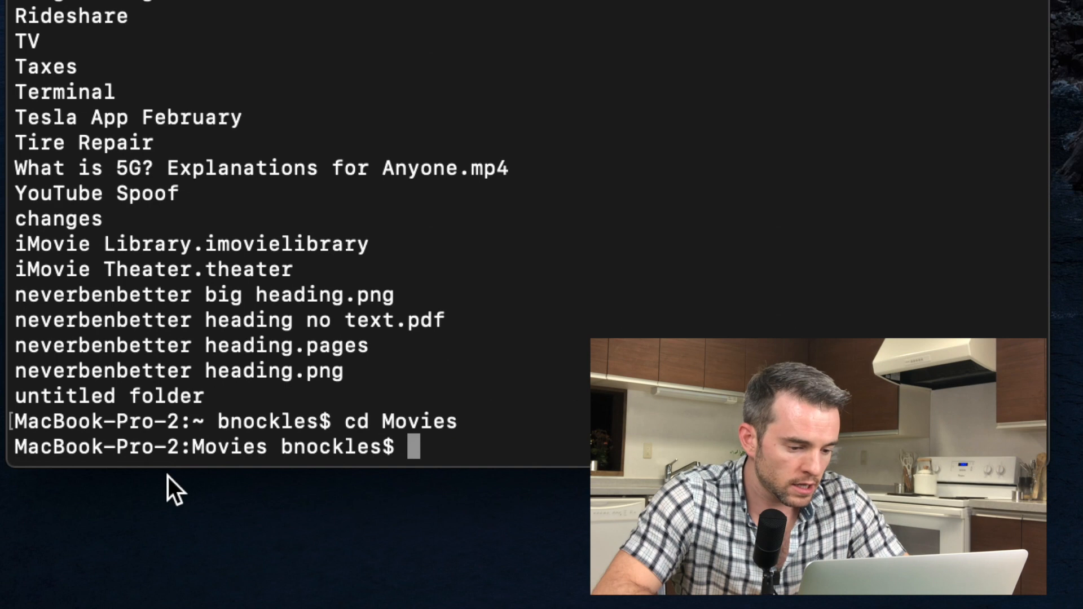
pyautogui.moveTo(209, 448)
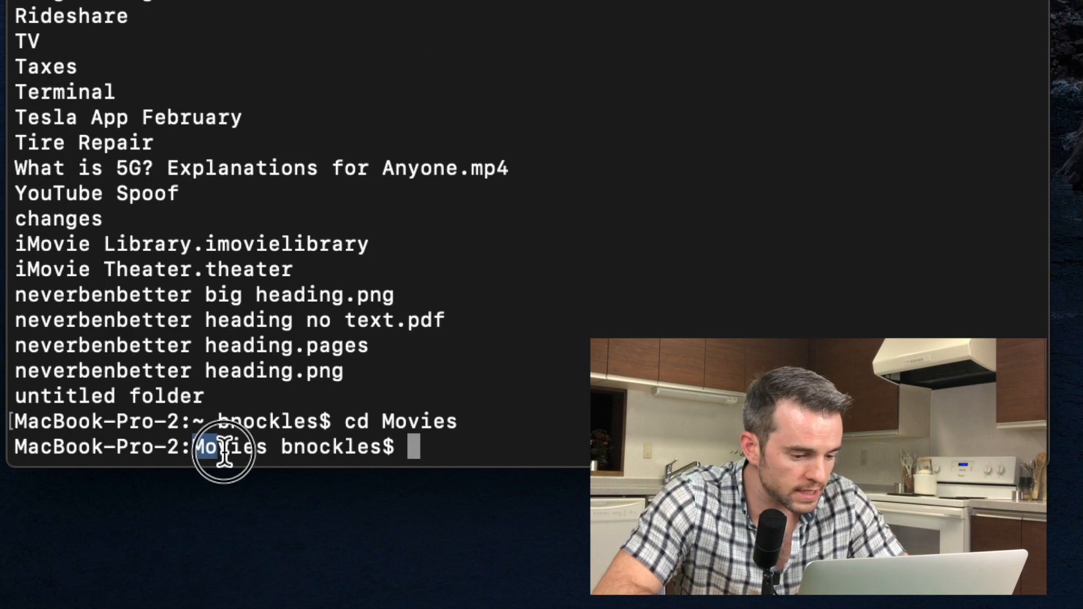
pyautogui.moveTo(387, 446)
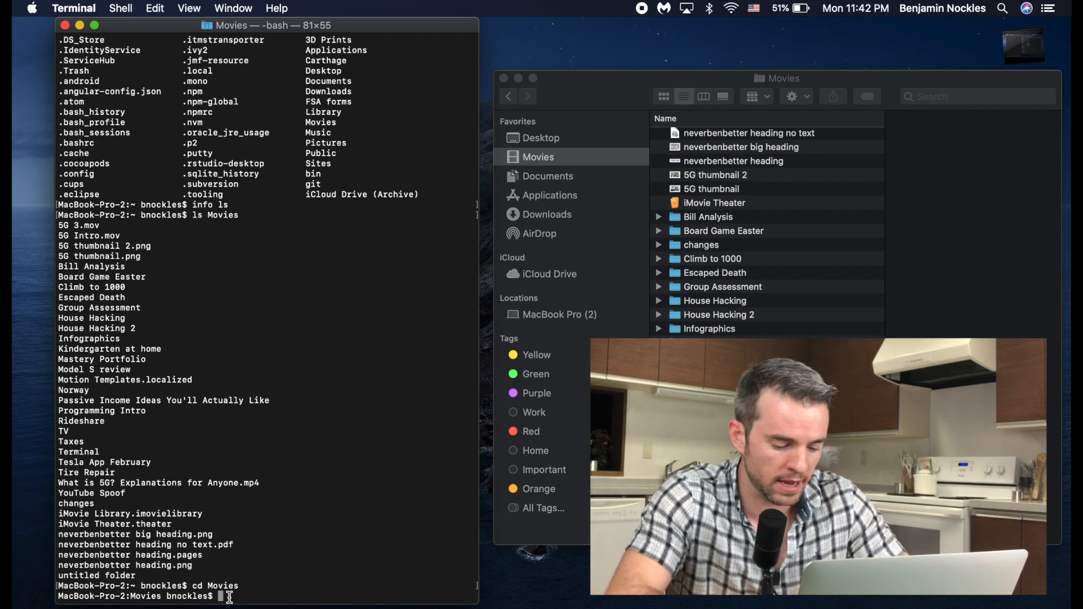
# Wipe earlier output with 'clear' and begin typing ls at the fresh prompt
pyautogui.write('clear')
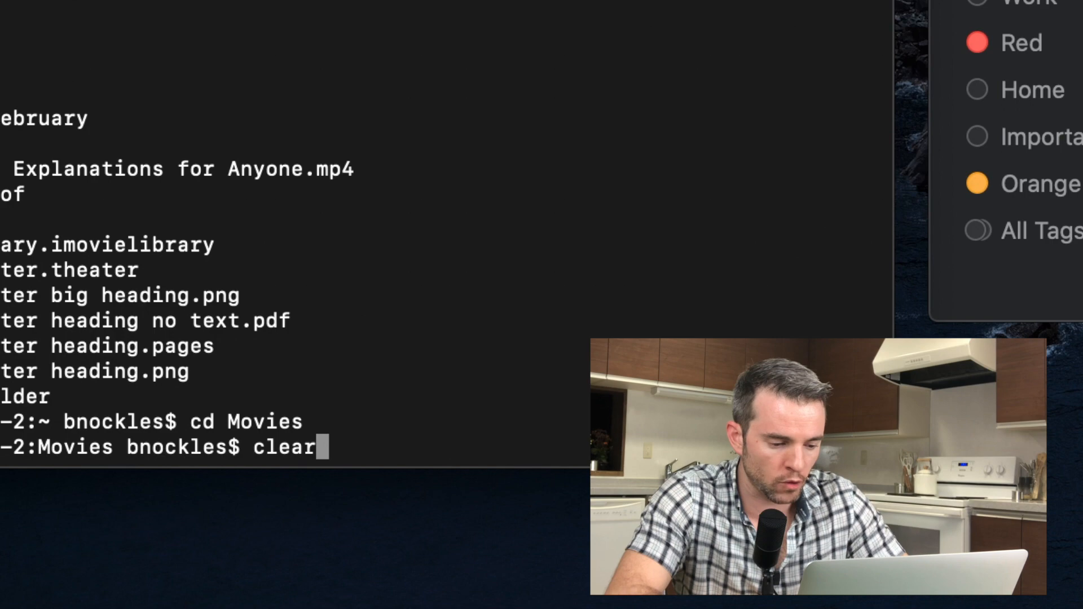
pyautogui.press('Return')
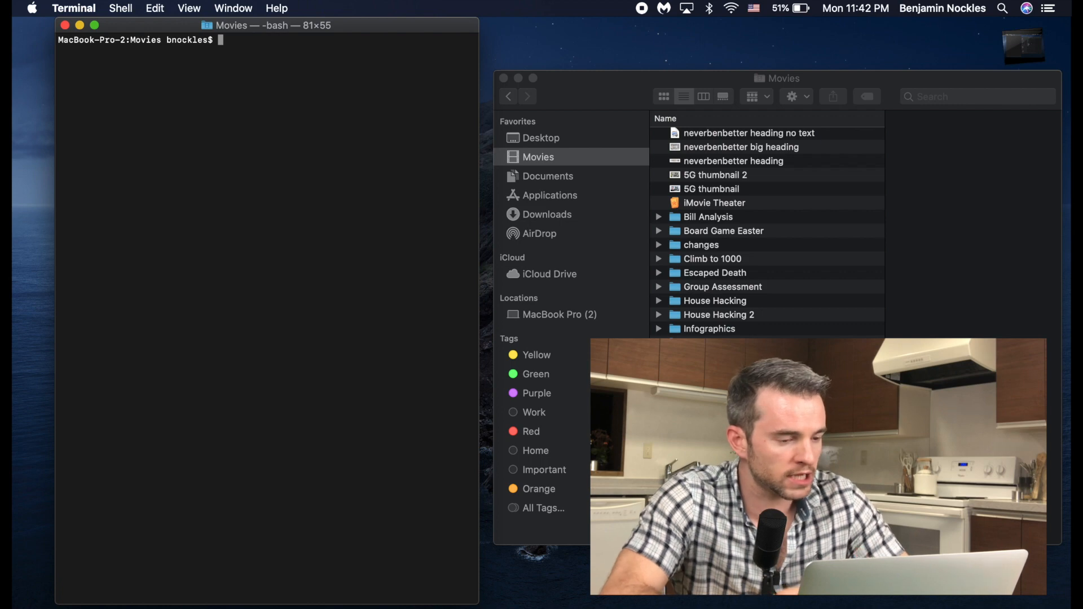
pyautogui.write('ls')
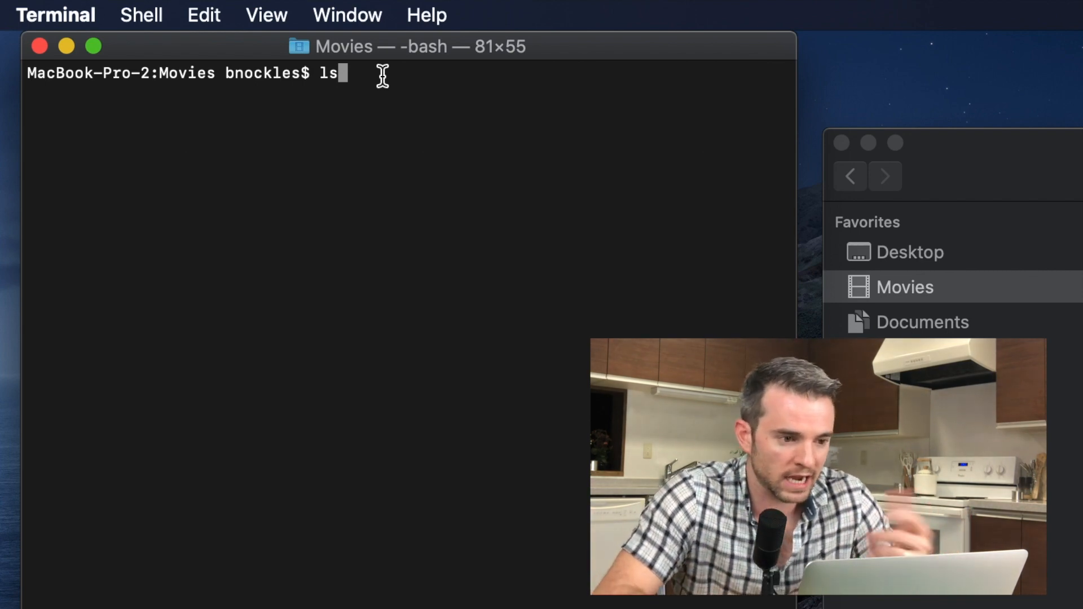
# List Movies, run 'ls ..' to list the parent home folder, and start typing cd
pyautogui.press('Return')
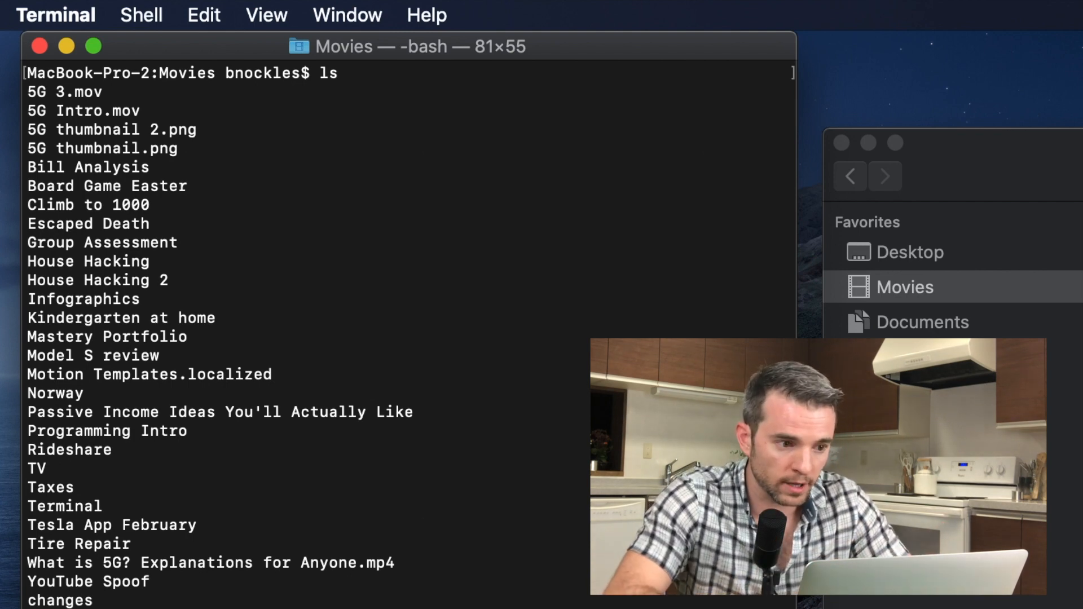
pyautogui.scroll(-3)
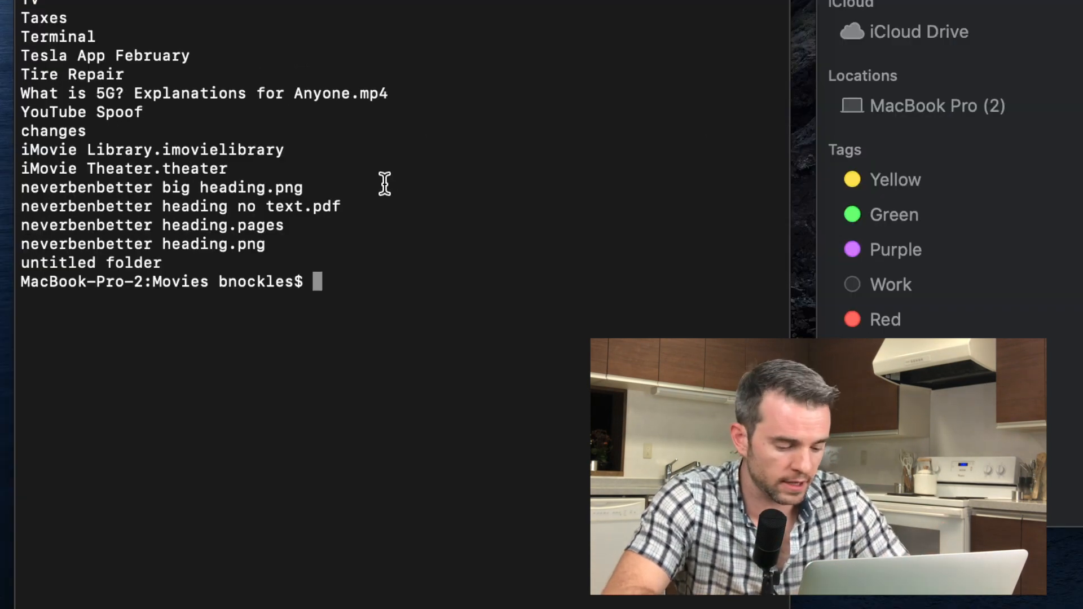
pyautogui.write('ls')
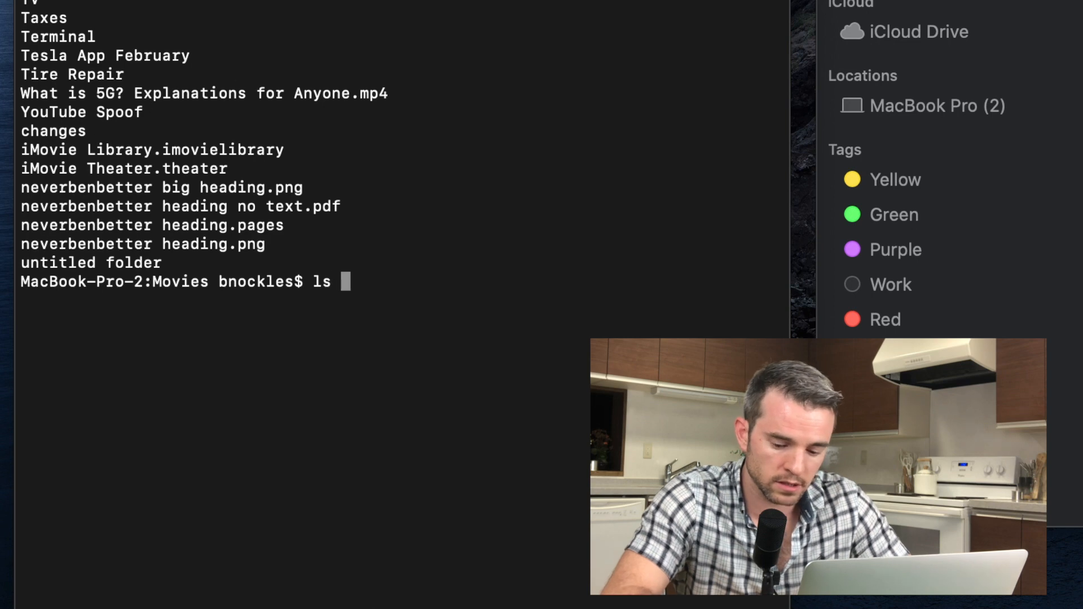
pyautogui.write('..')
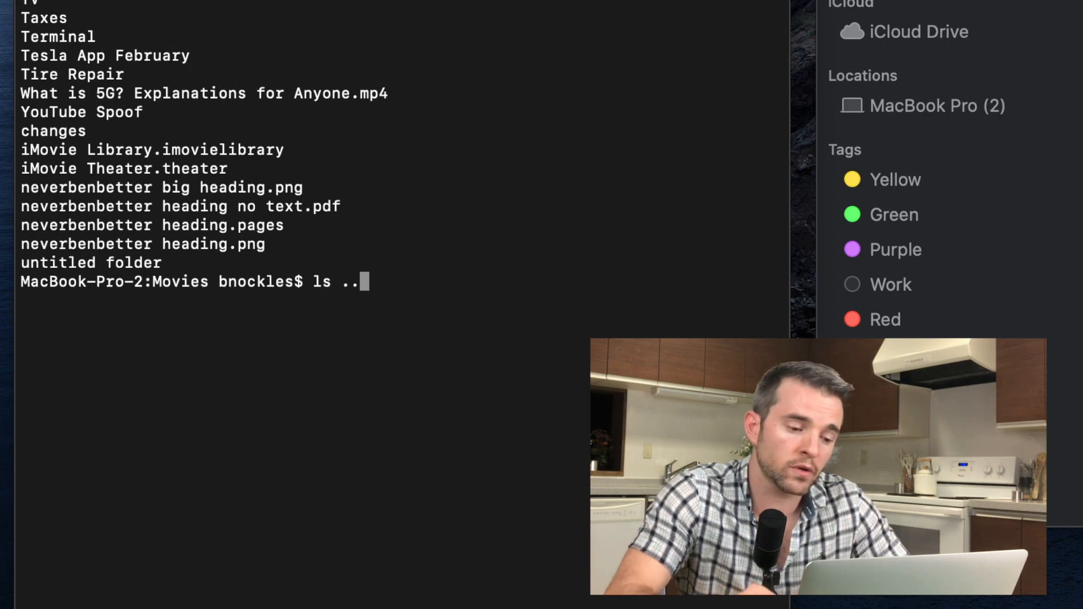
pyautogui.press('Return')
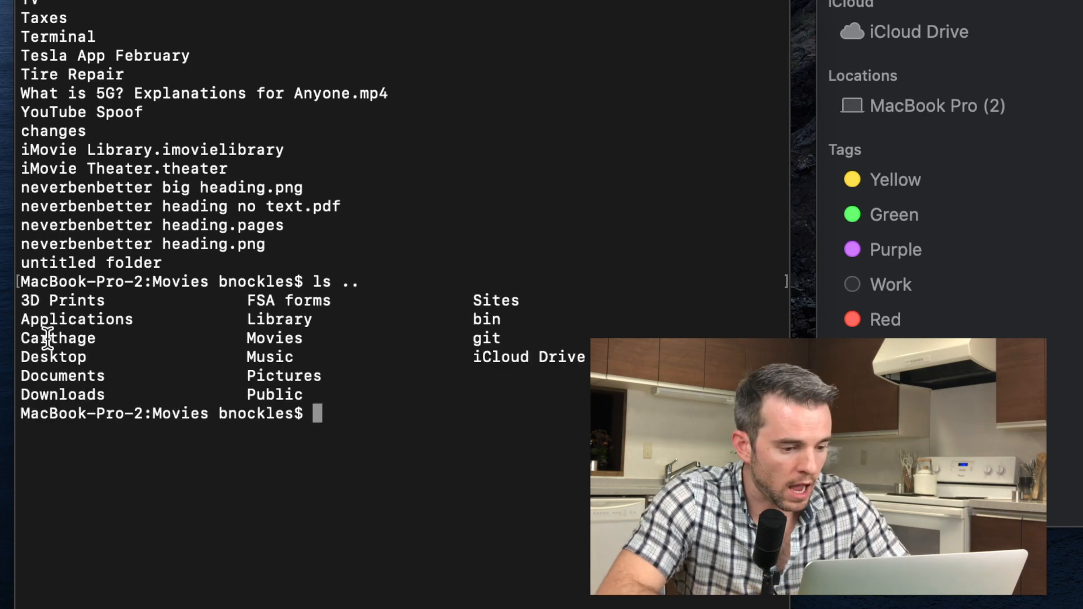
pyautogui.moveTo(125, 395)
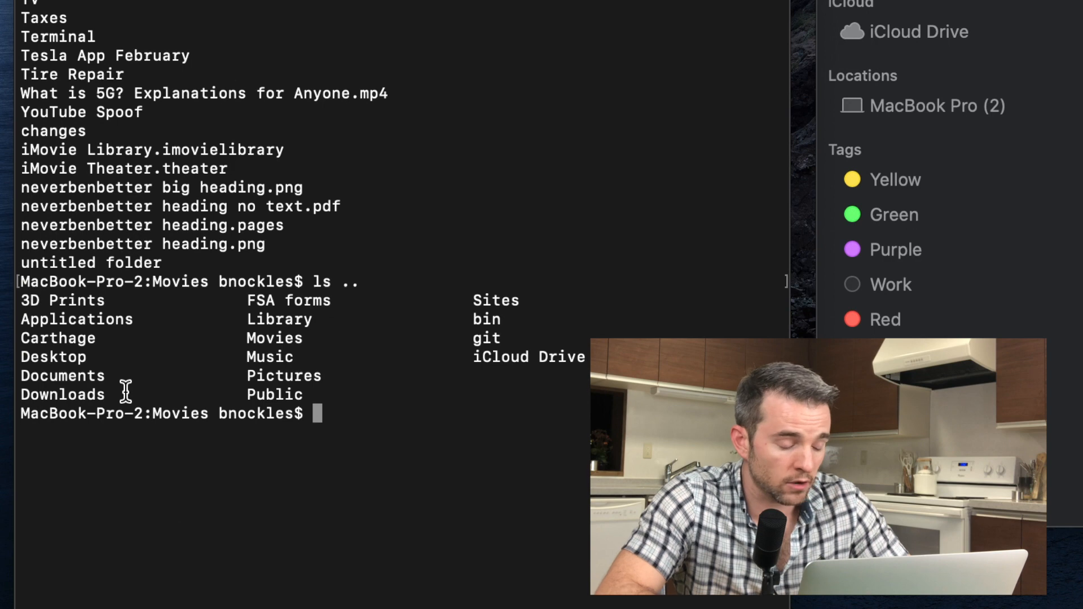
pyautogui.moveTo(347, 369)
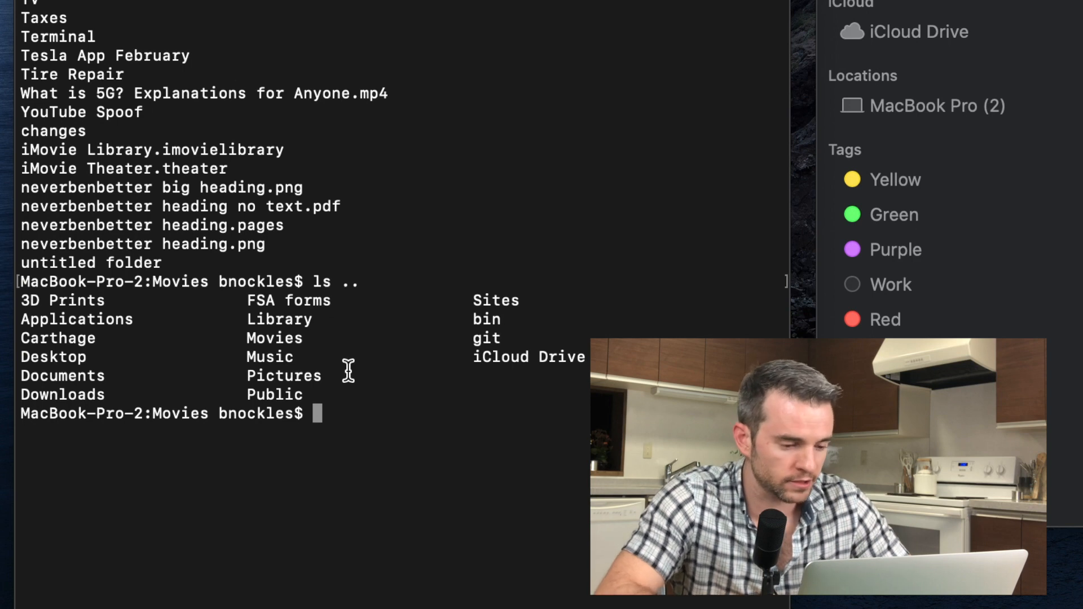
pyautogui.moveTo(379, 417)
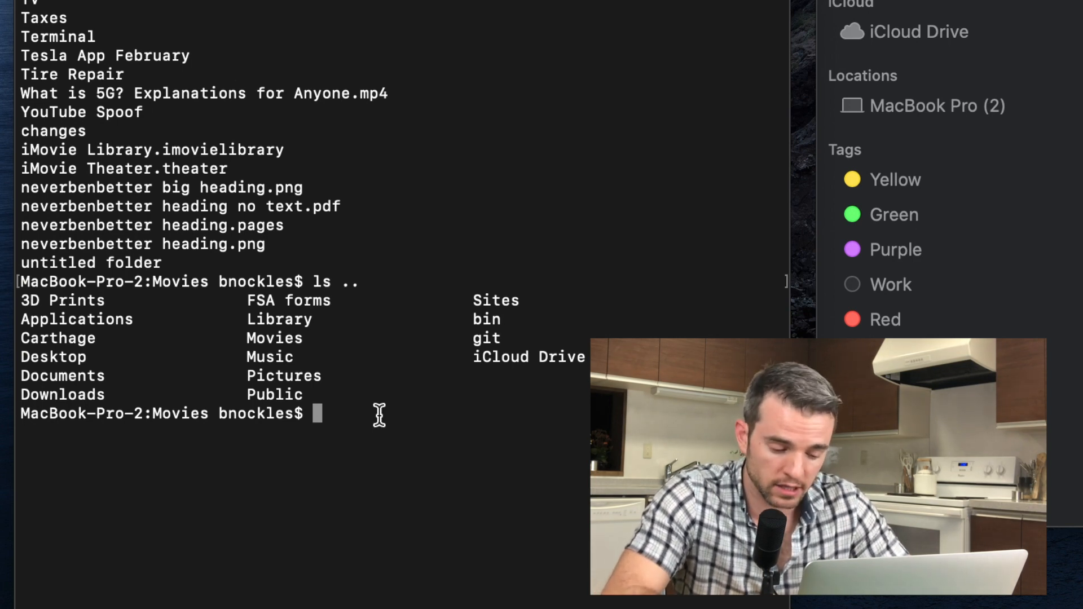
pyautogui.write('cd')
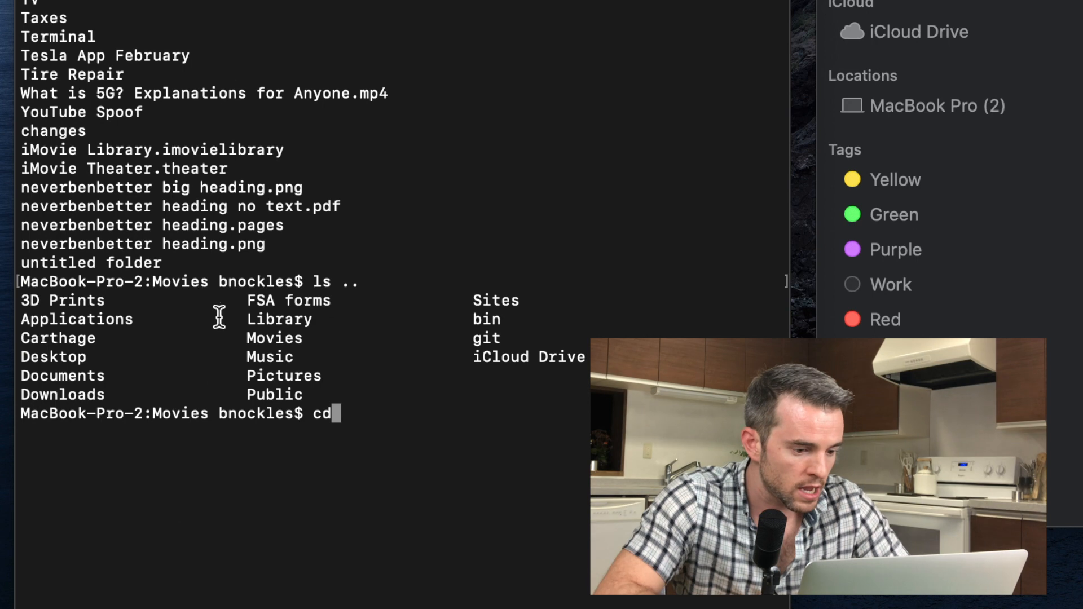
pyautogui.doubleClick(178, 413)
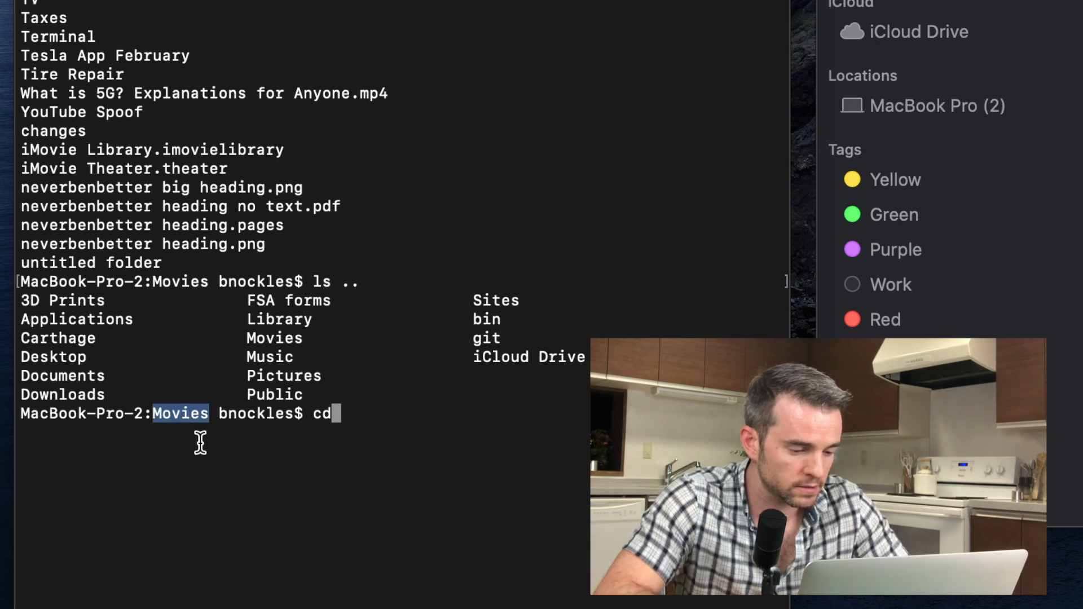
pyautogui.moveTo(494, 495)
pyautogui.write(' ..')
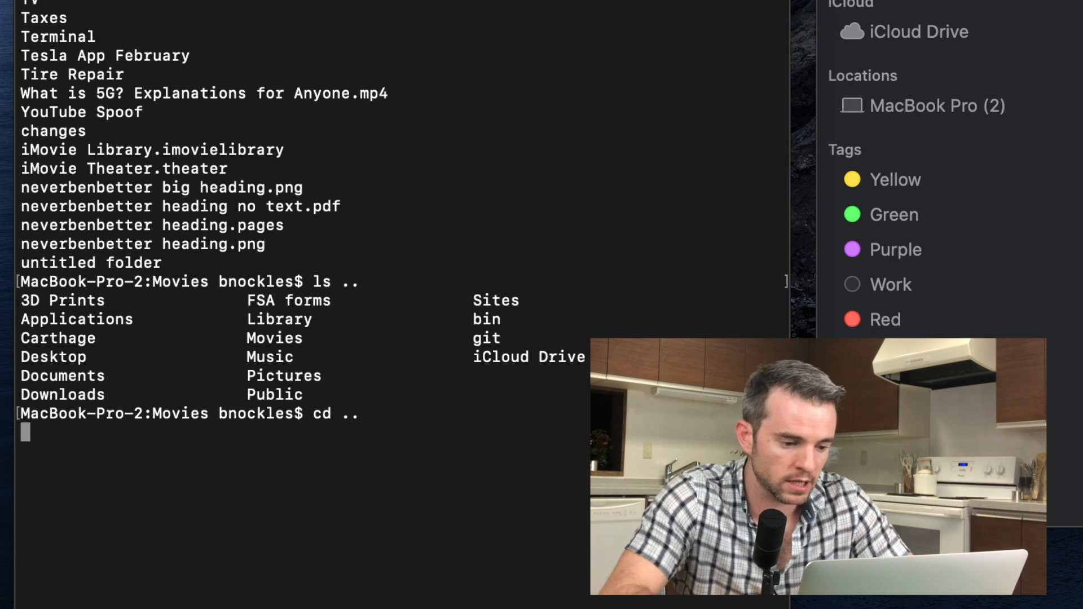
# Move up to the home folder with cd .., then change into Movies and go back up
pyautogui.press('Return')
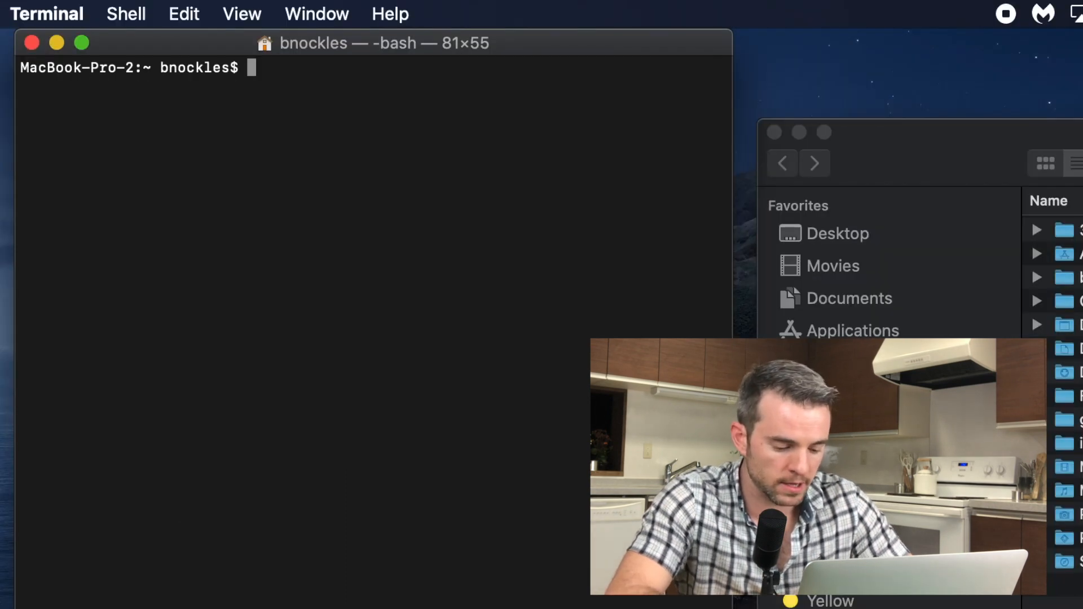
pyautogui.write('cd')
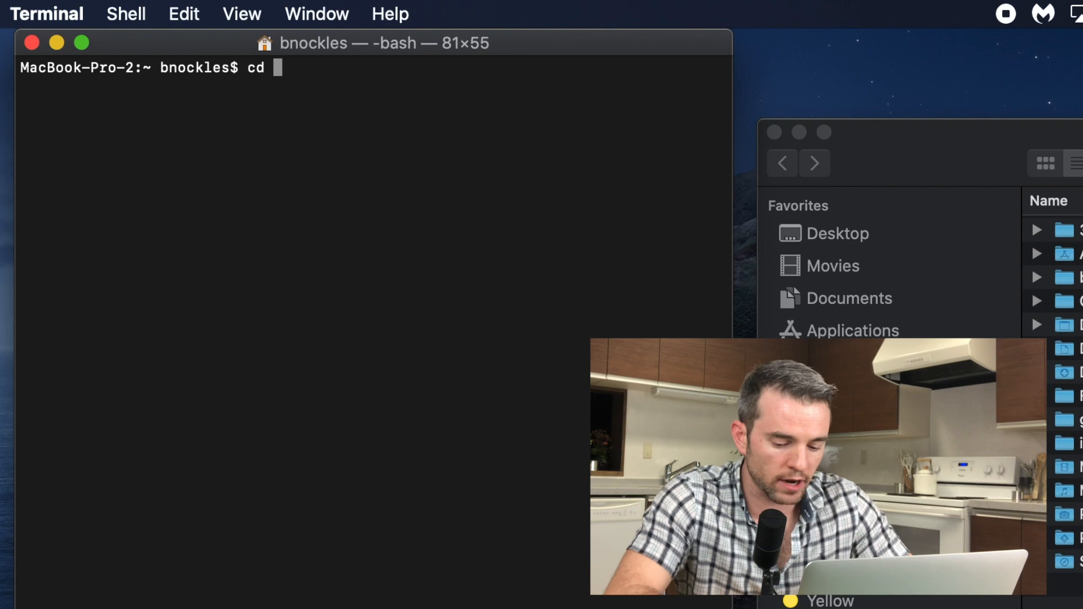
pyautogui.write('Movies')
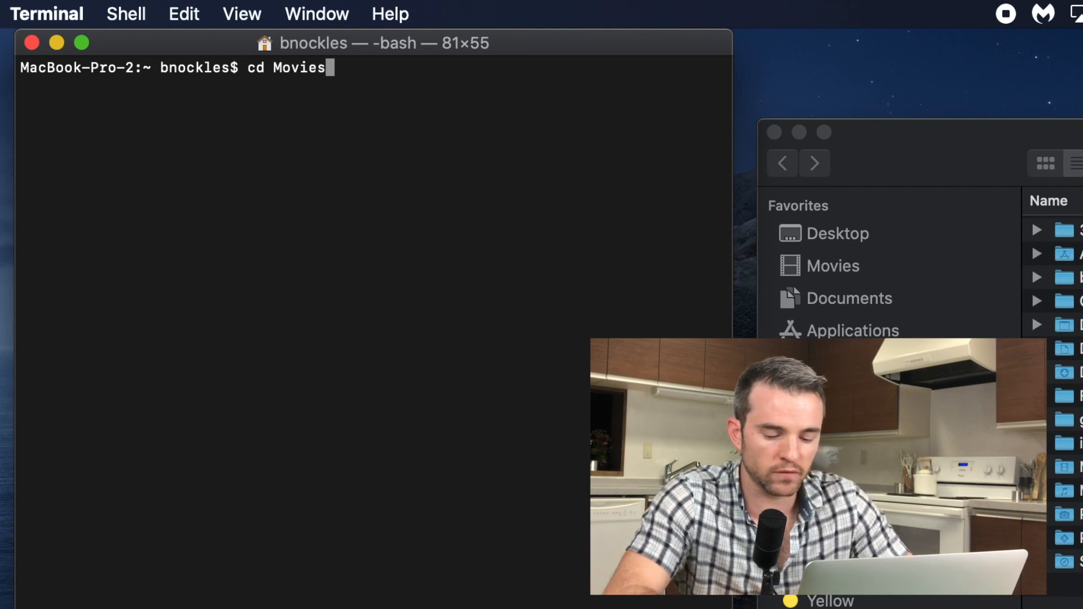
pyautogui.press('Return')
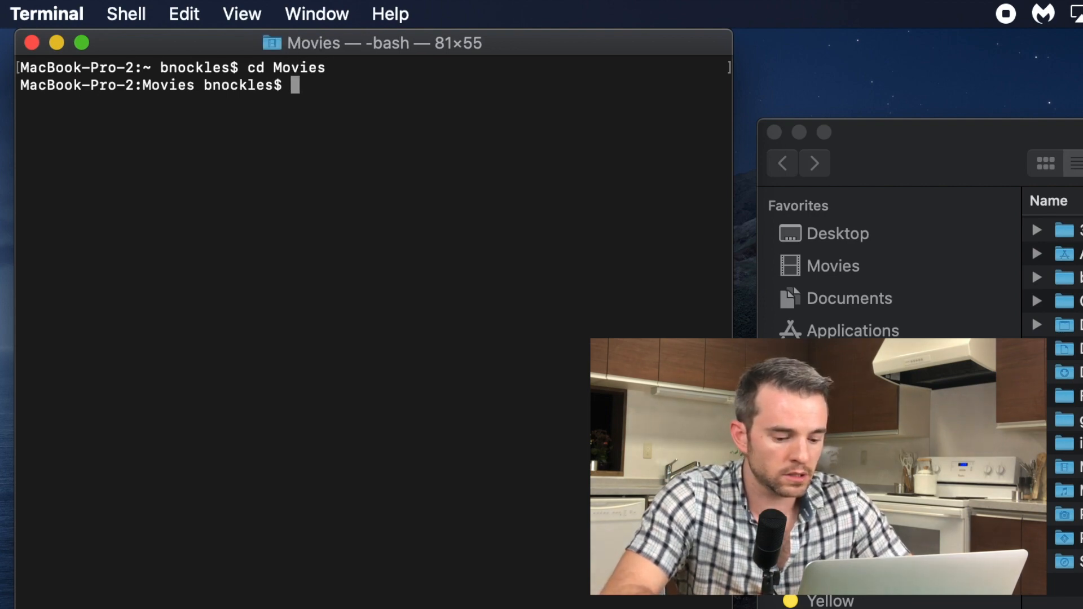
pyautogui.write('cd ..')
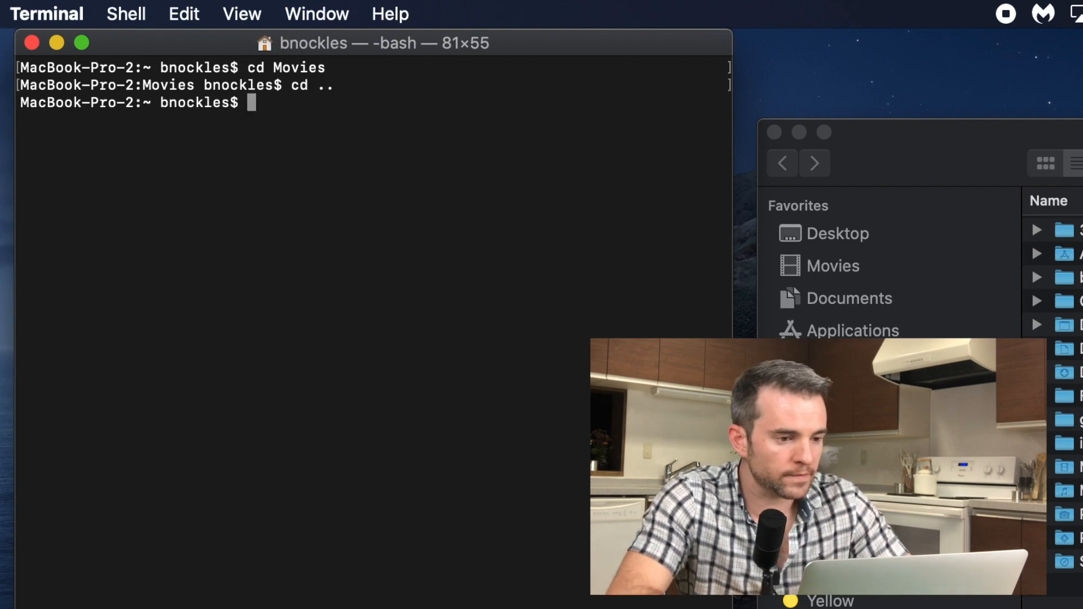
# Enter the Terminal folder inside Movies, then jump straight home with cd ~
pyautogui.write('cd Te')
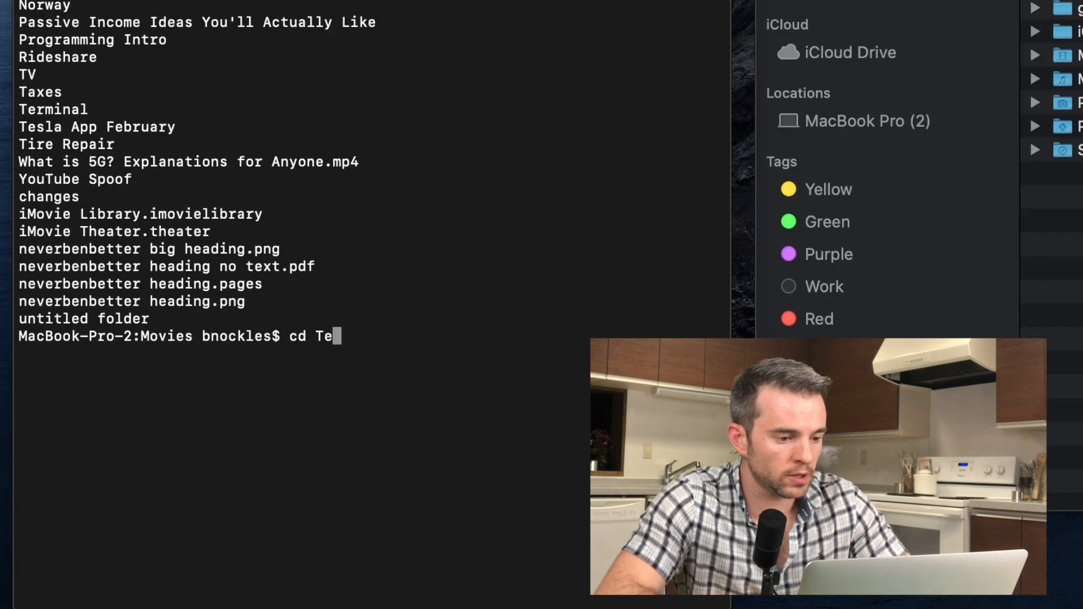
pyautogui.write('rmin')
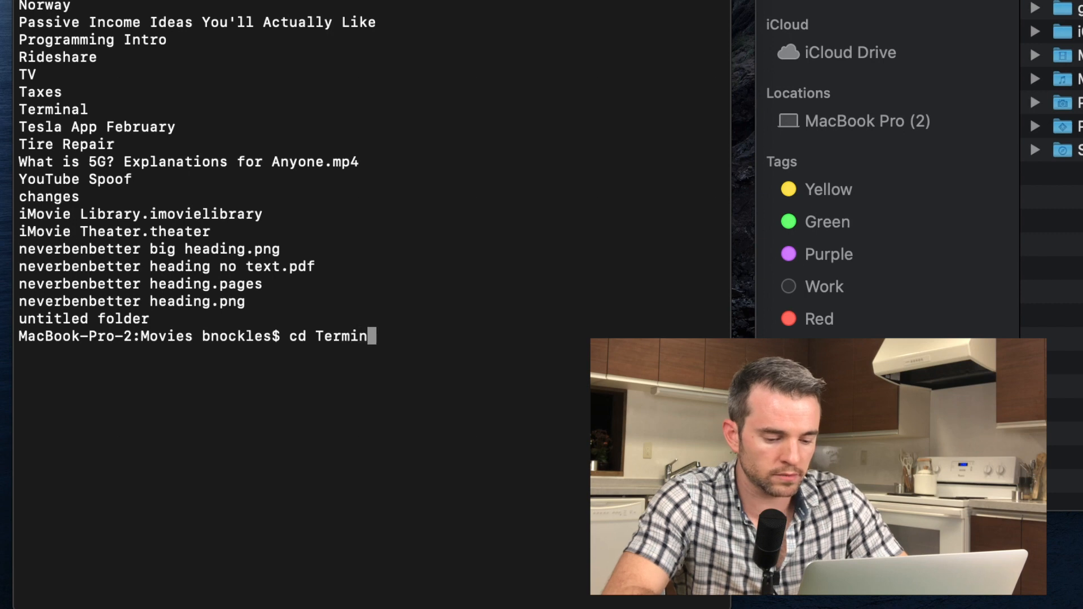
pyautogui.press('Return')
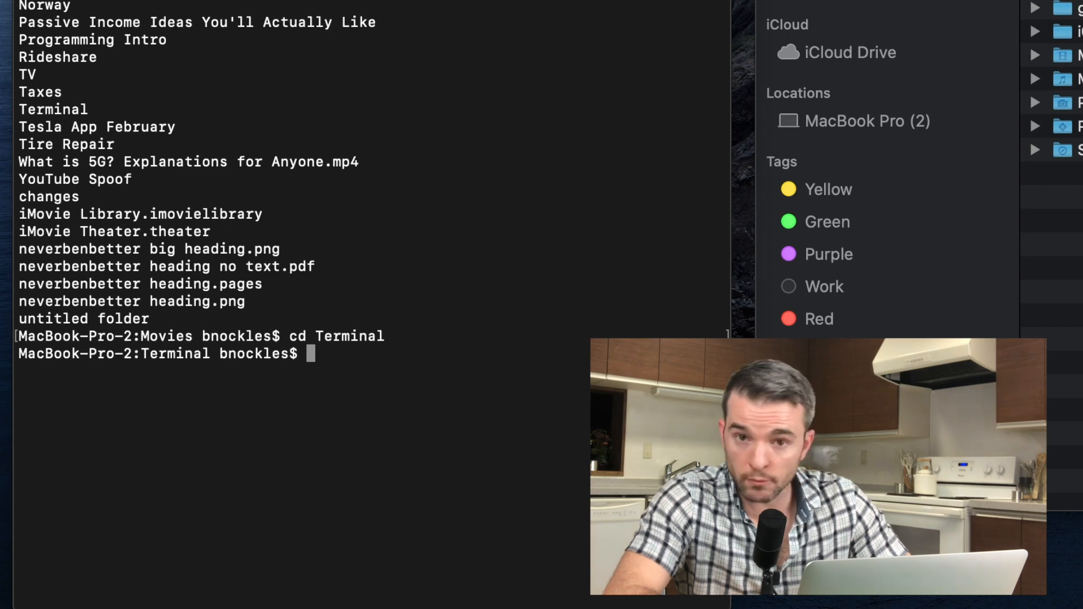
pyautogui.write('cd.')
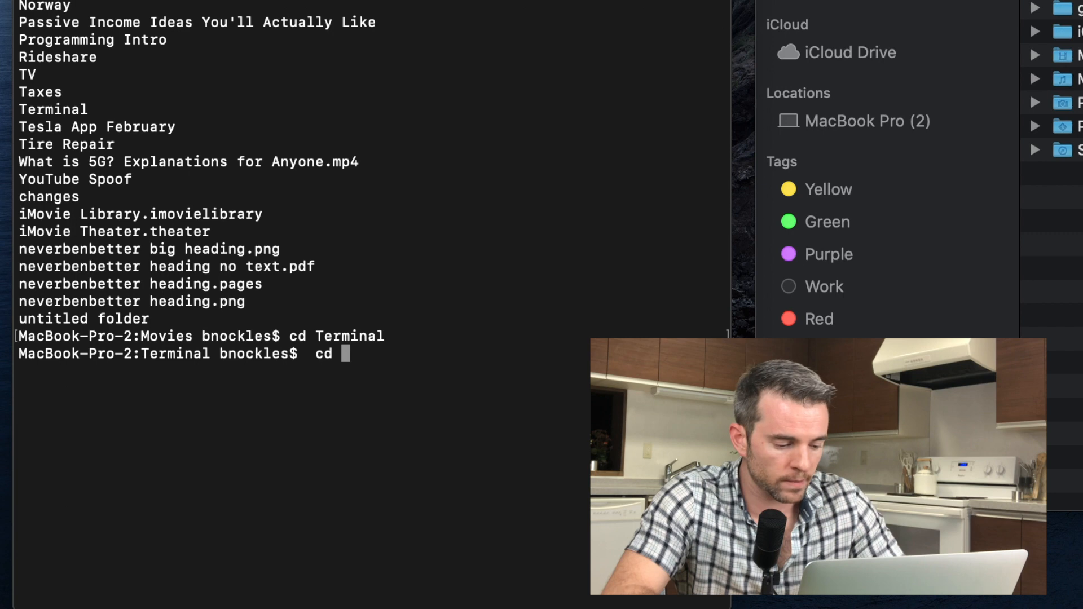
pyautogui.write('~')
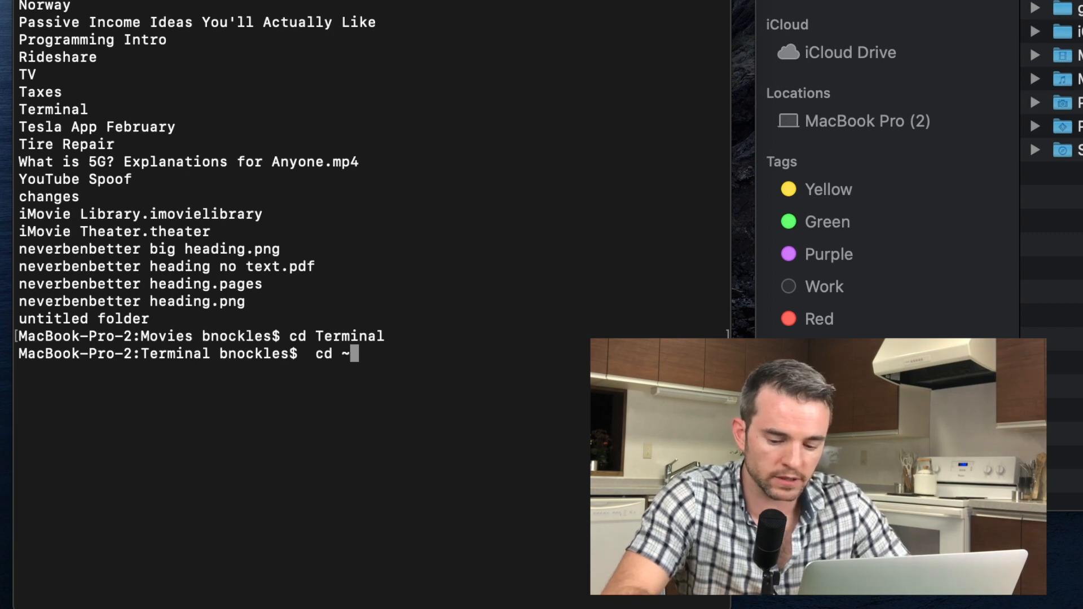
pyautogui.press('Return')
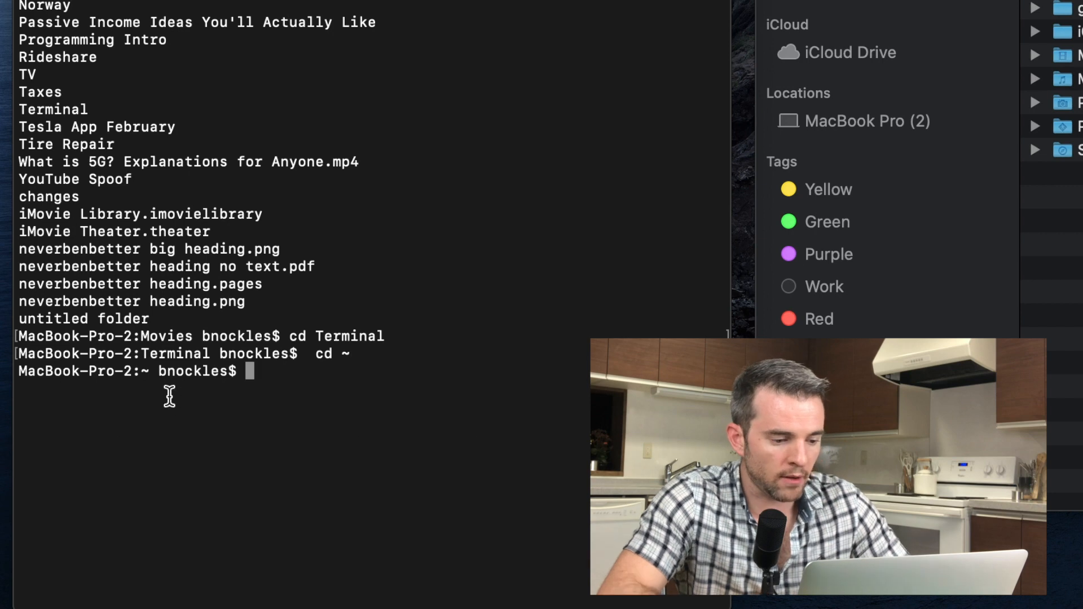
pyautogui.moveTo(145, 371)
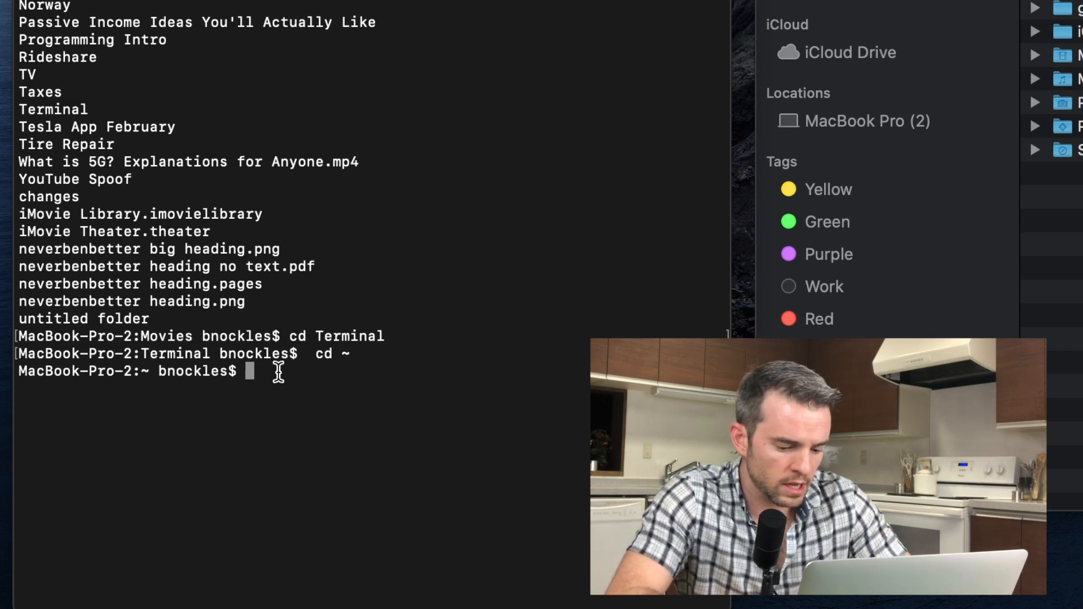
# Change into Movies, then run the misspelled cd Terminel and get the error
pyautogui.write('cd')
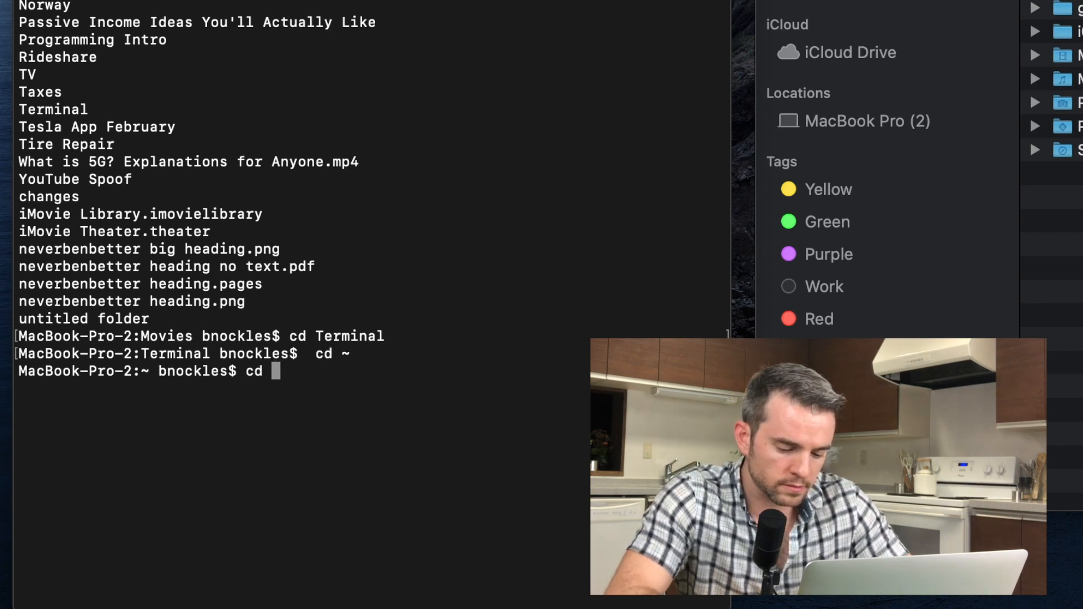
pyautogui.write('M')
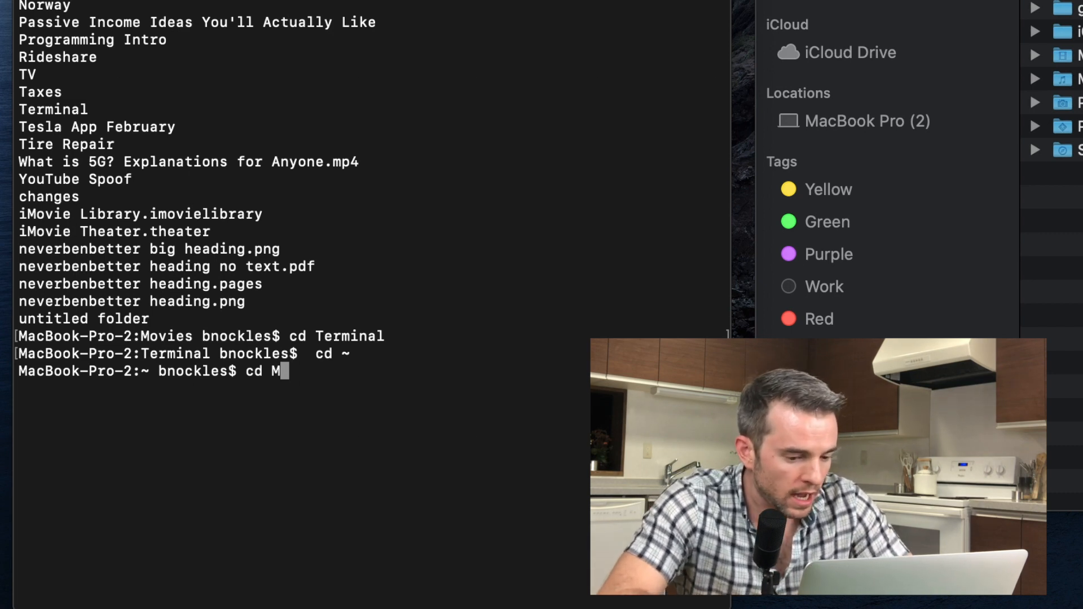
pyautogui.write('ovies')
pyautogui.write('cd')
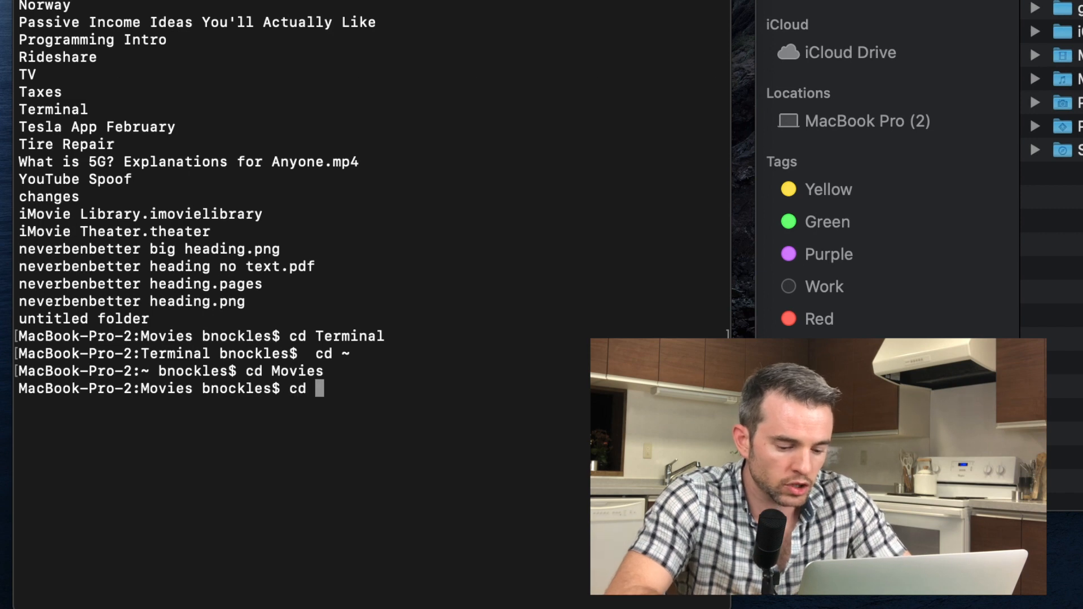
pyautogui.write('Termin')
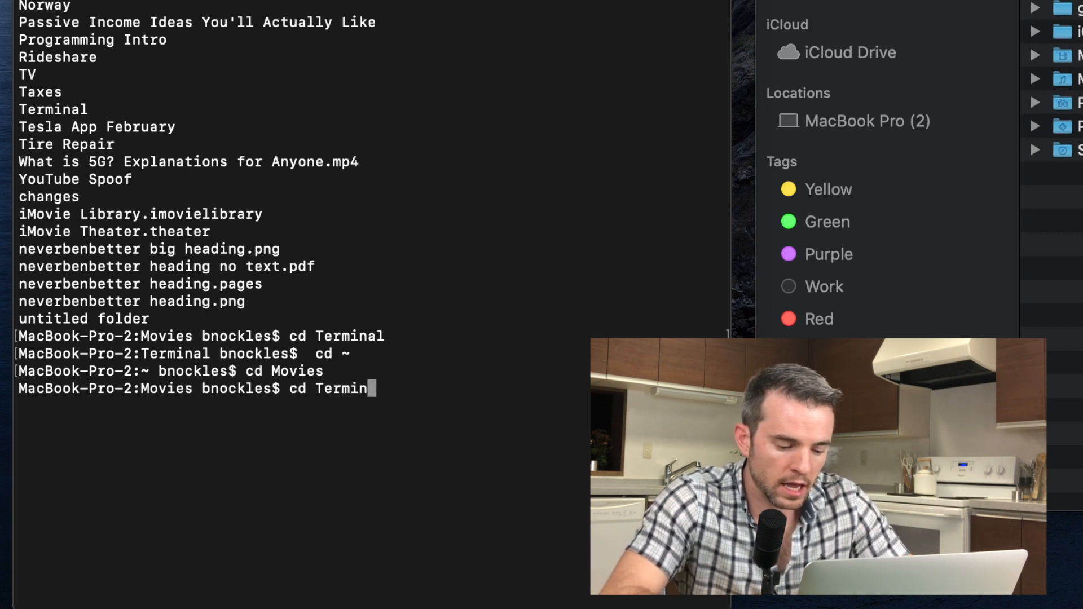
pyautogui.write('el')
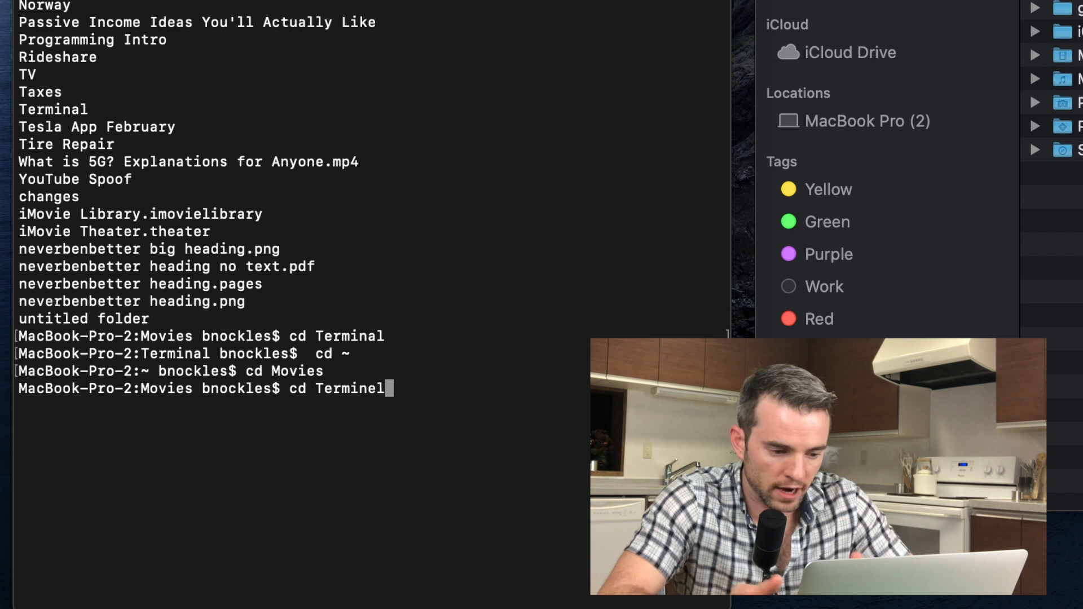
pyautogui.press('Return')
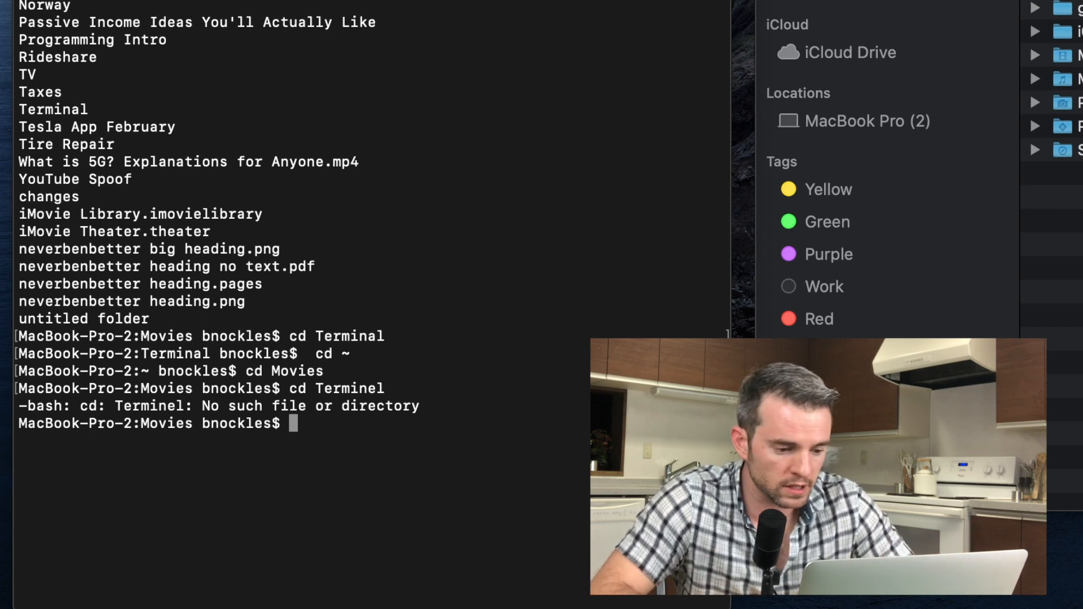
# Rerun the earlier cd Terminal command from history, then go up to Movies with cd ..
pyautogui.press('Up')
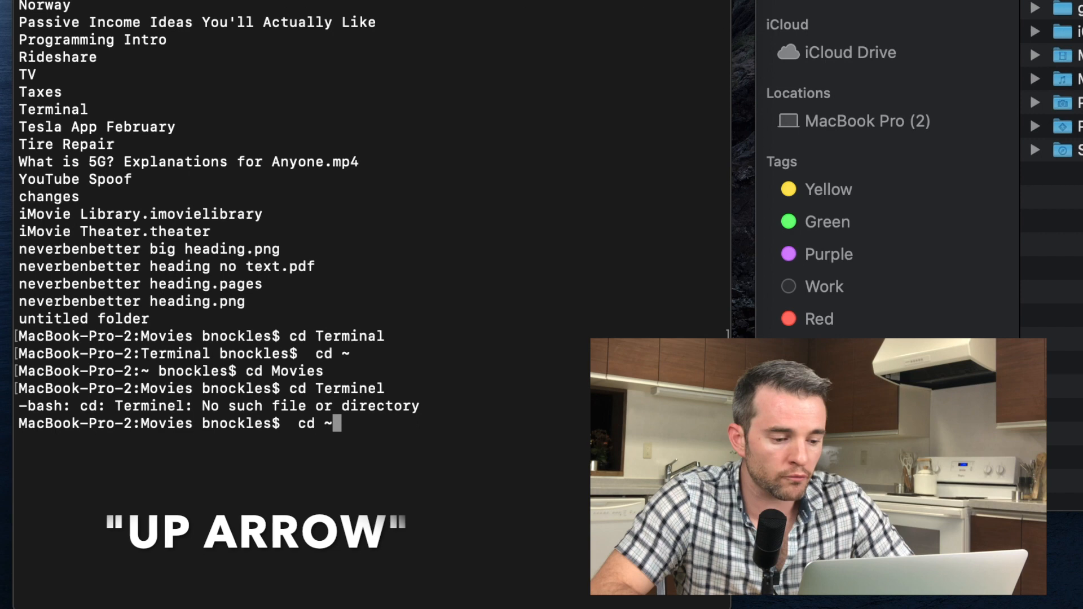
pyautogui.press('Up')
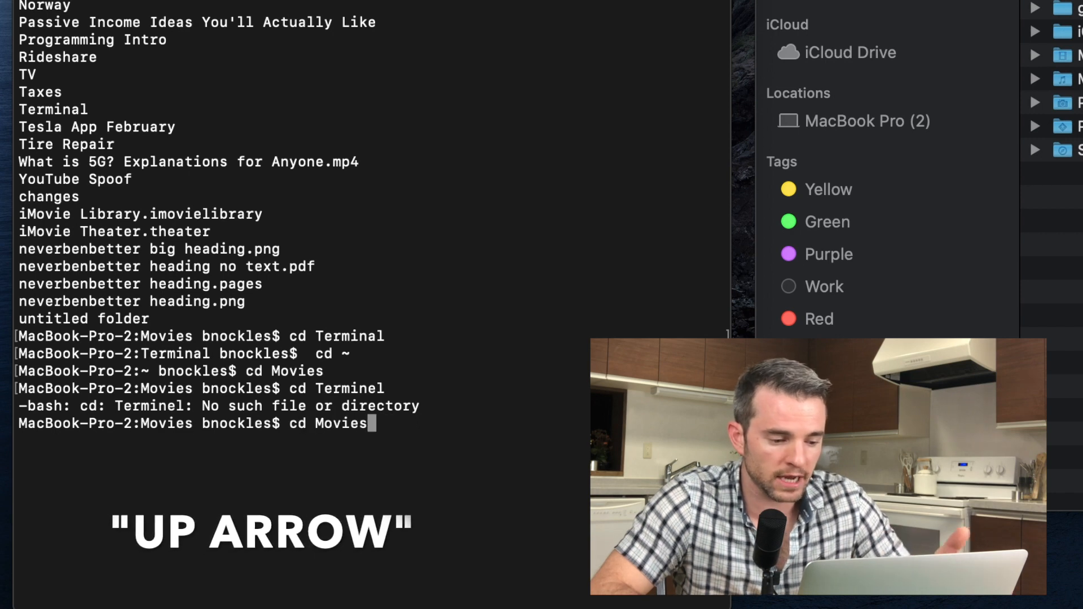
pyautogui.press('Up')
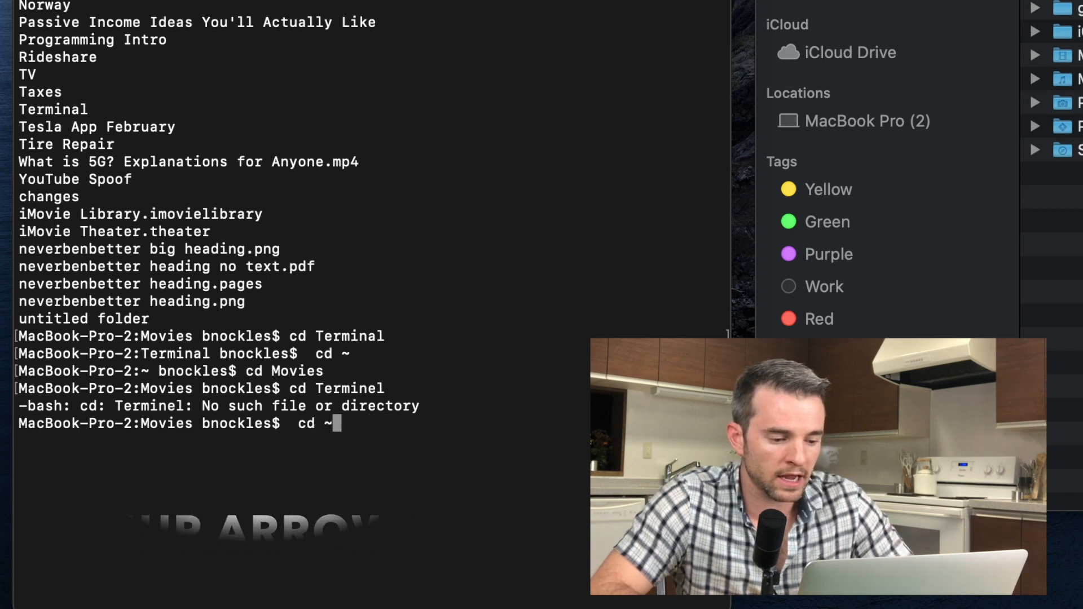
pyautogui.press('Up')
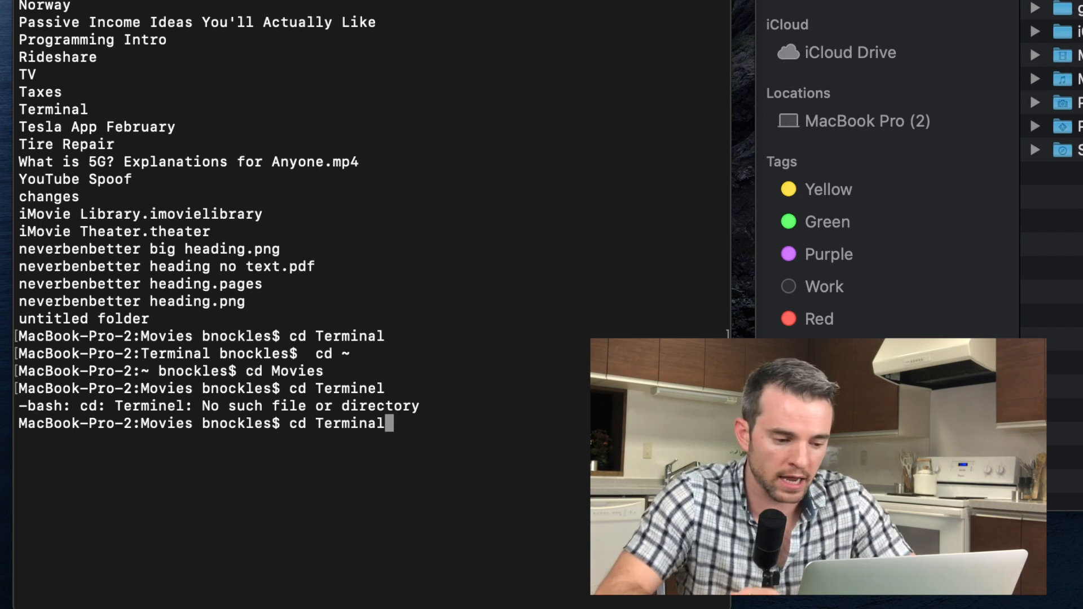
pyautogui.press('Return')
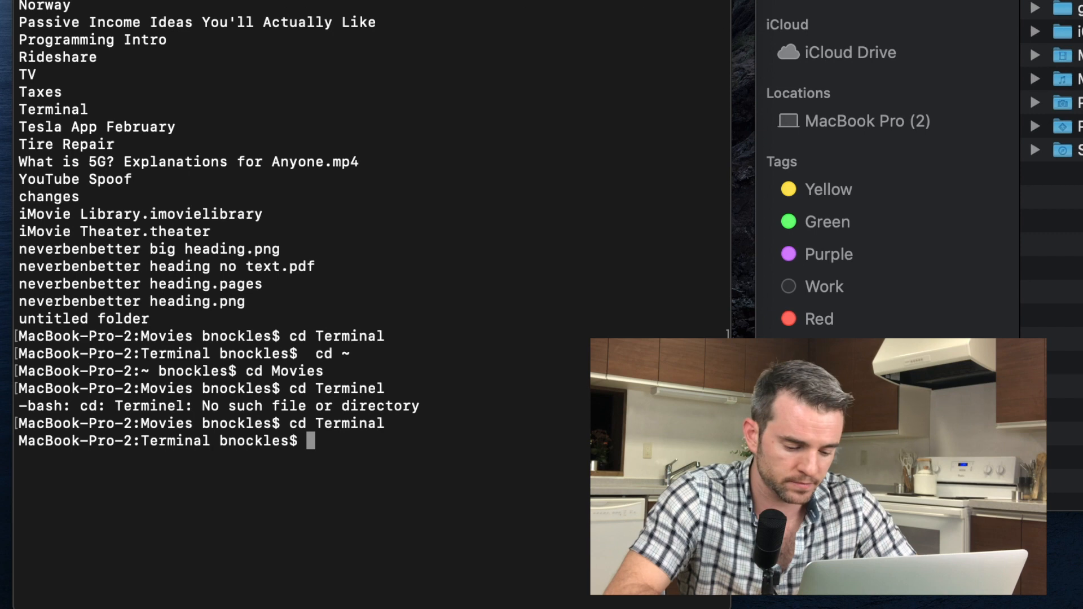
pyautogui.write('cd')
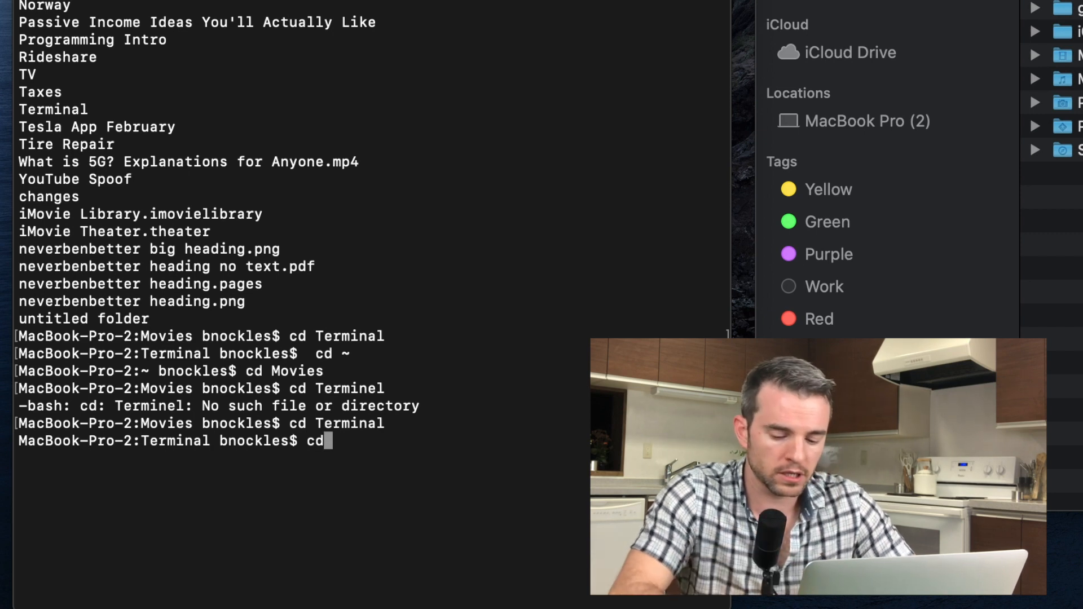
pyautogui.press('Return')
pyautogui.write('cl')
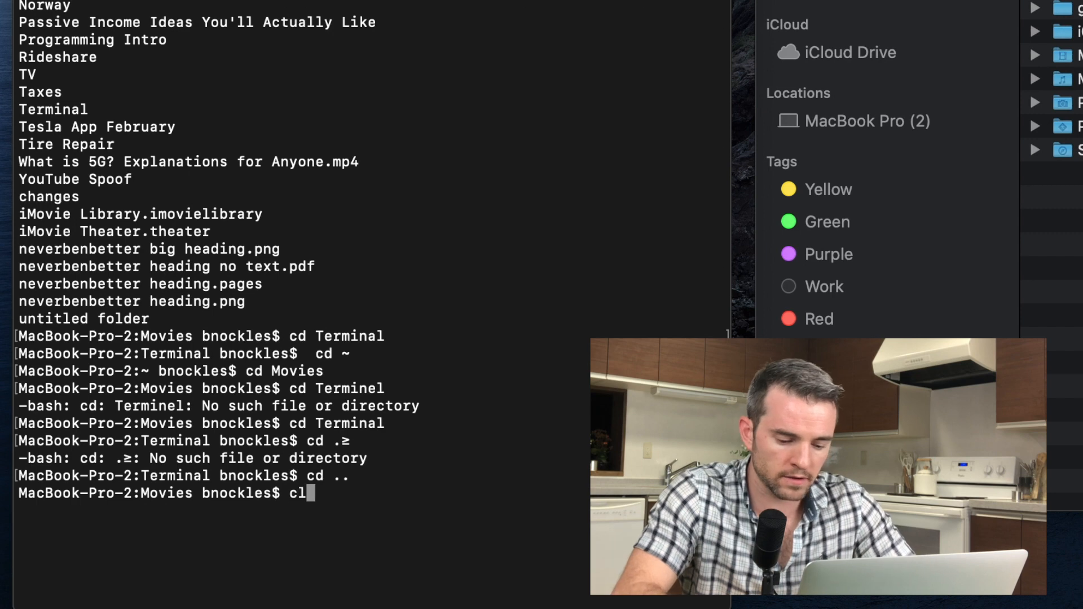
# Clear the screen, list T-folder matches, and tab-complete cd Terminal/ into that folder
pyautogui.press('Return')
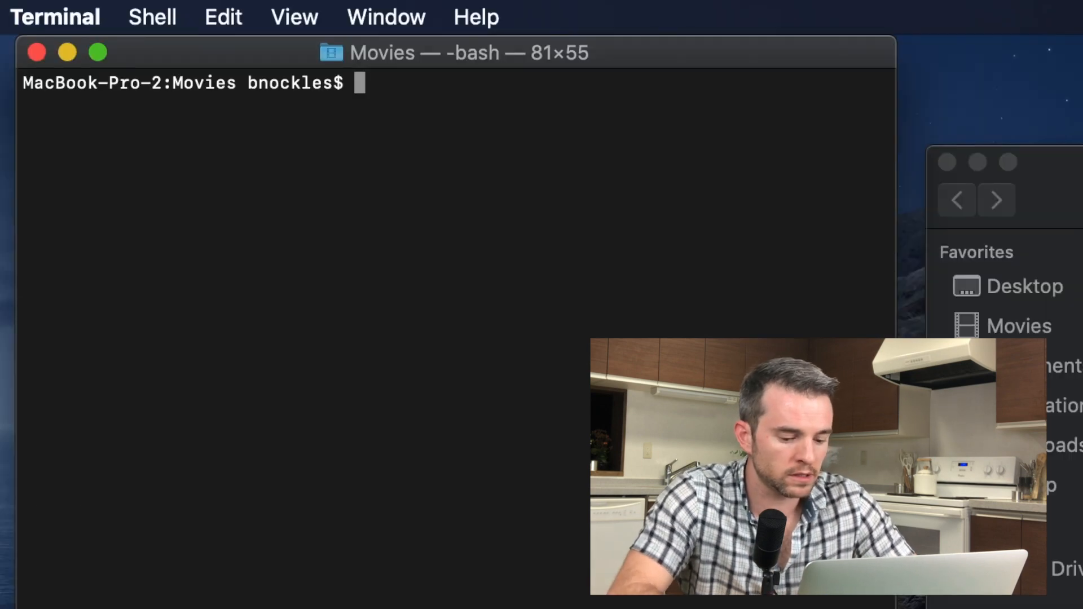
pyautogui.write('cd')
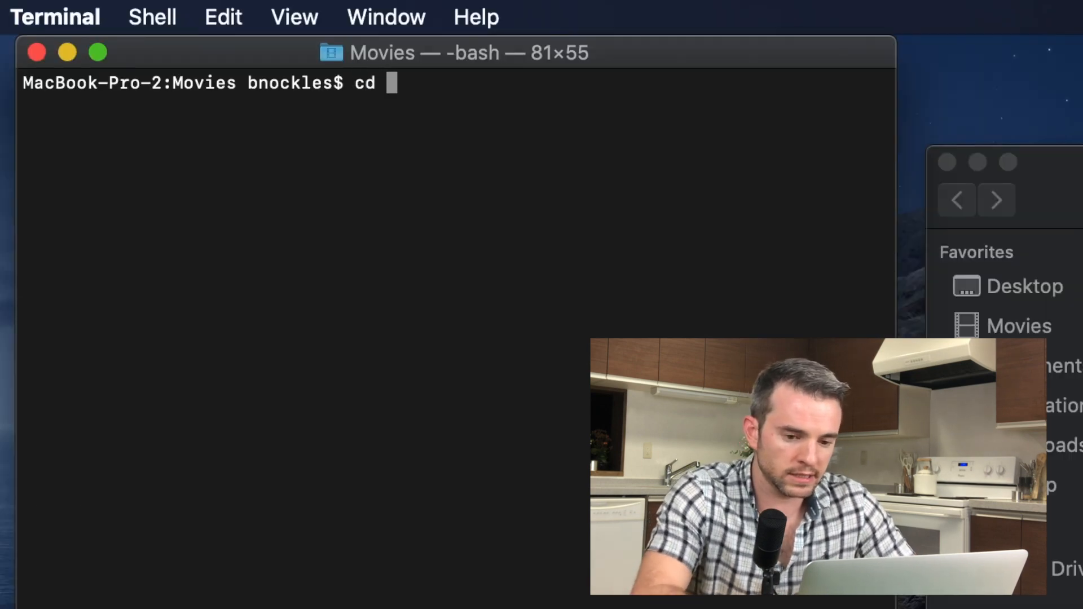
pyautogui.write('T')
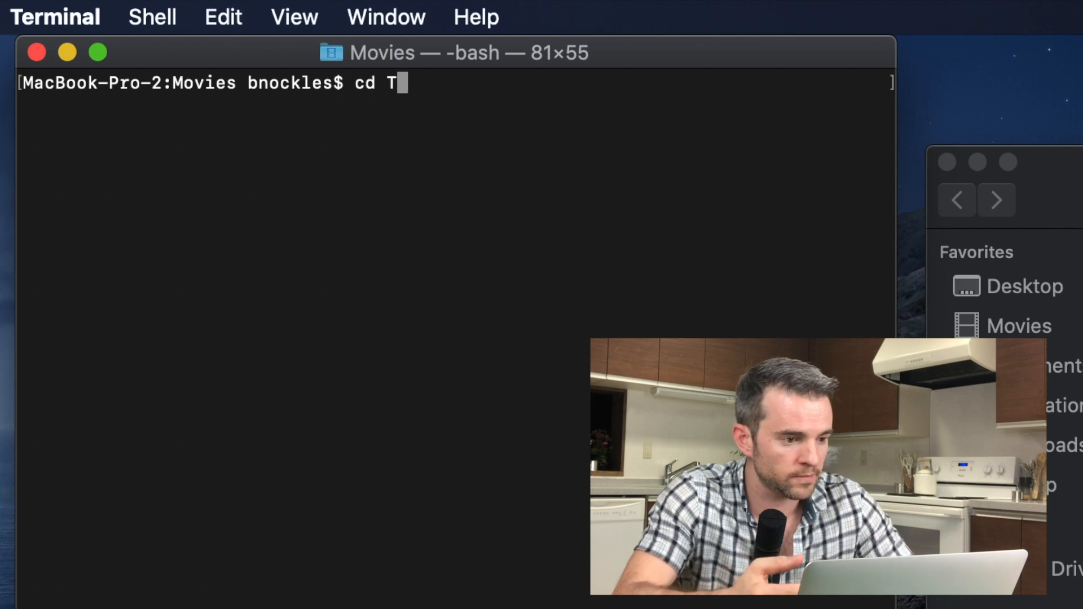
pyautogui.press('Tab')
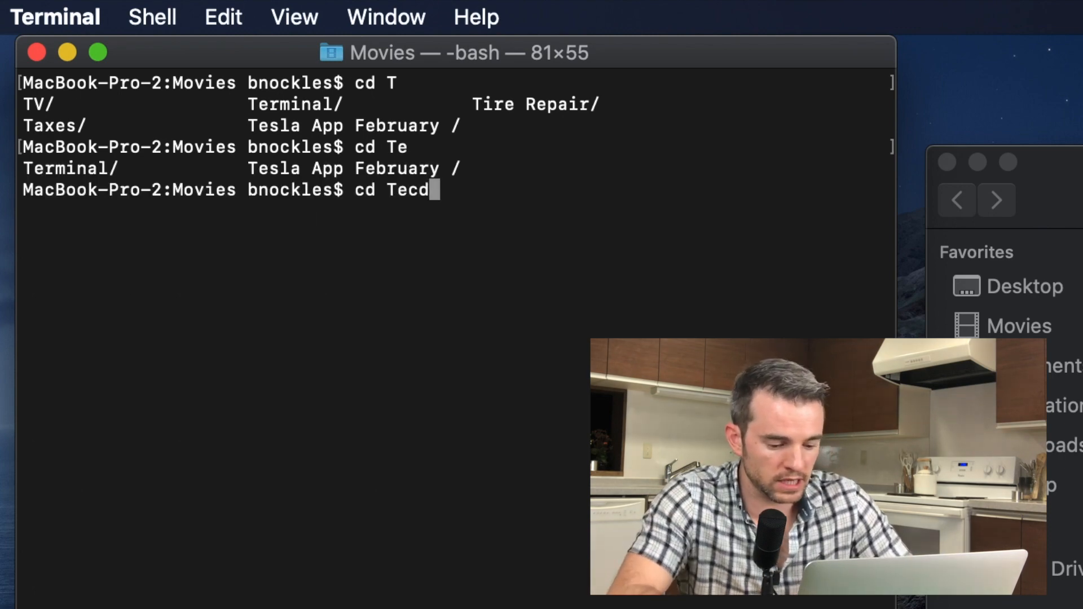
pyautogui.write('Ter')
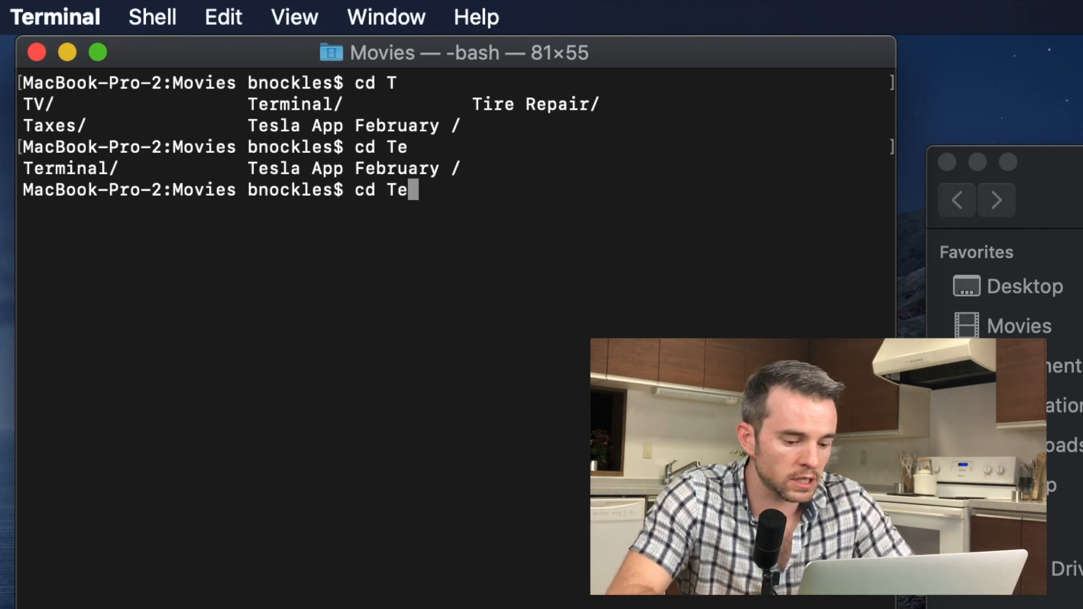
pyautogui.press('Tab')
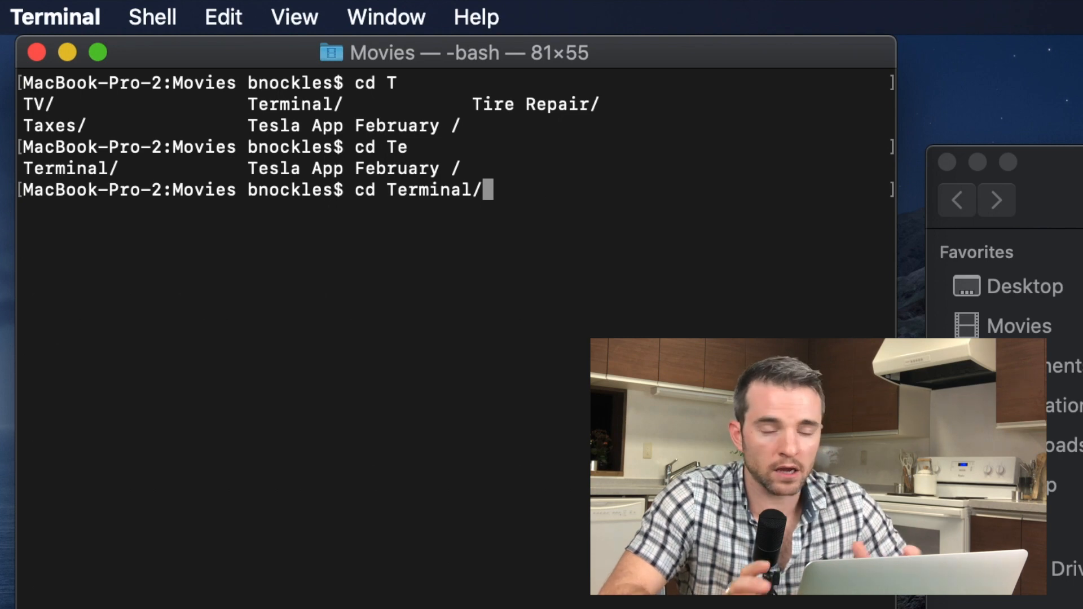
pyautogui.press('Return')
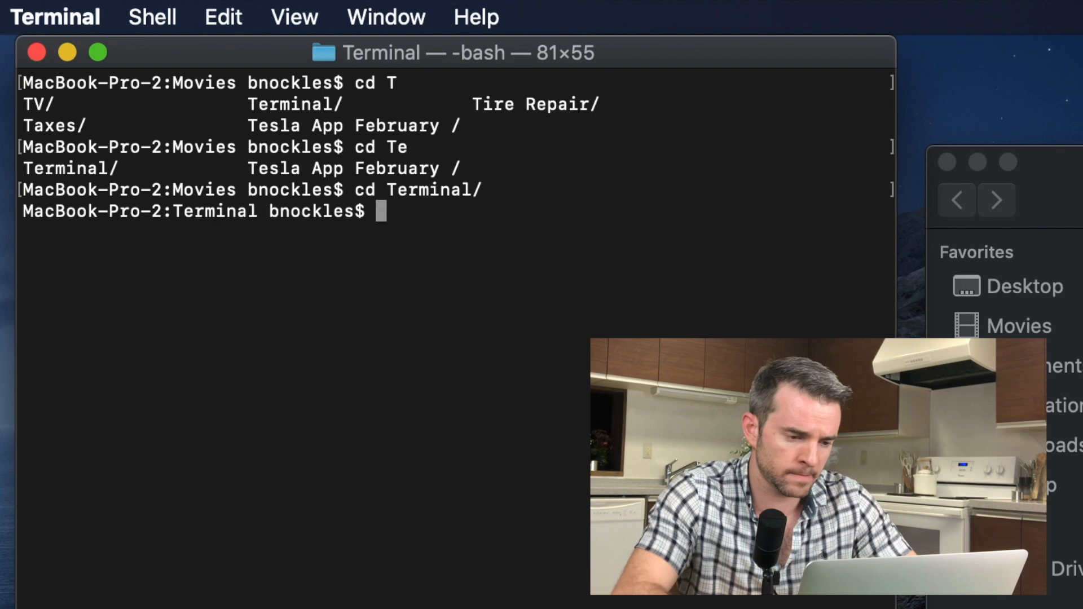
# Return to Movies, select the Escaped Death name, and try entering it unquoted
pyautogui.press('Return')
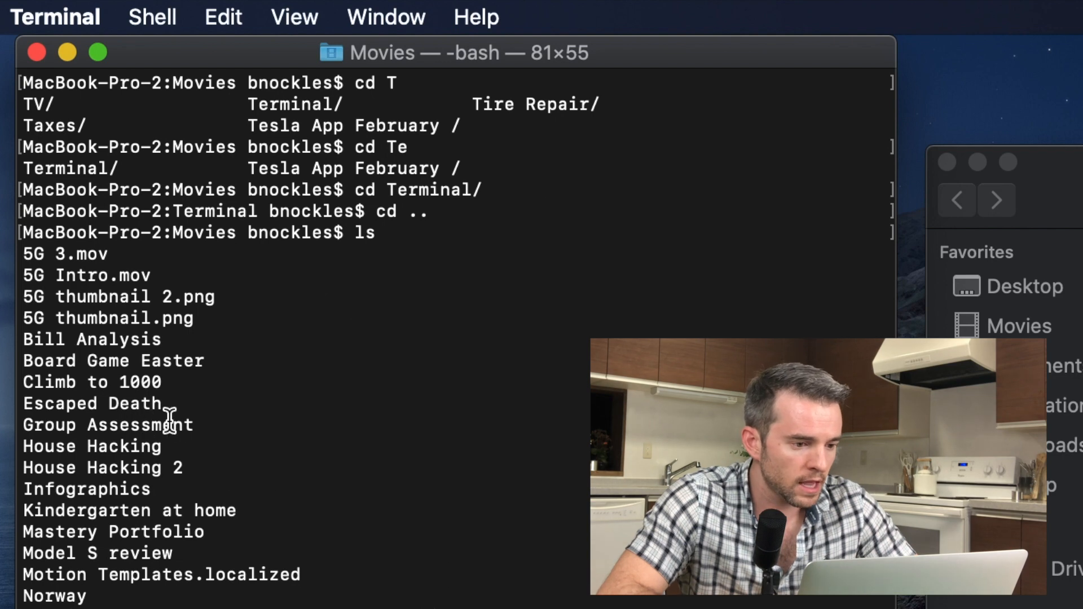
pyautogui.doubleClick(92, 403)
pyautogui.write('cd E')
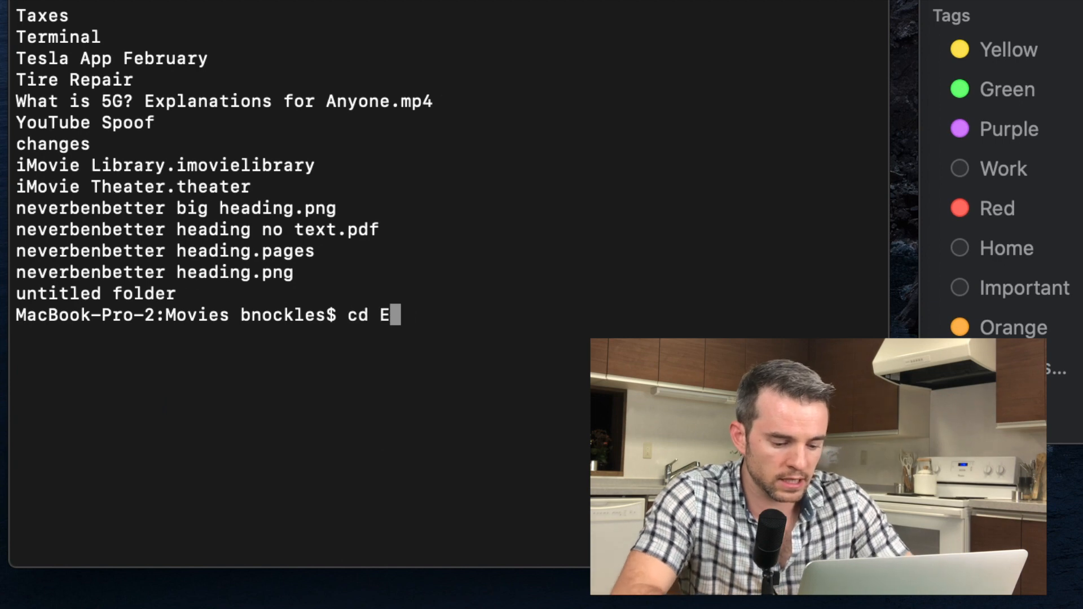
pyautogui.write('scaperd')
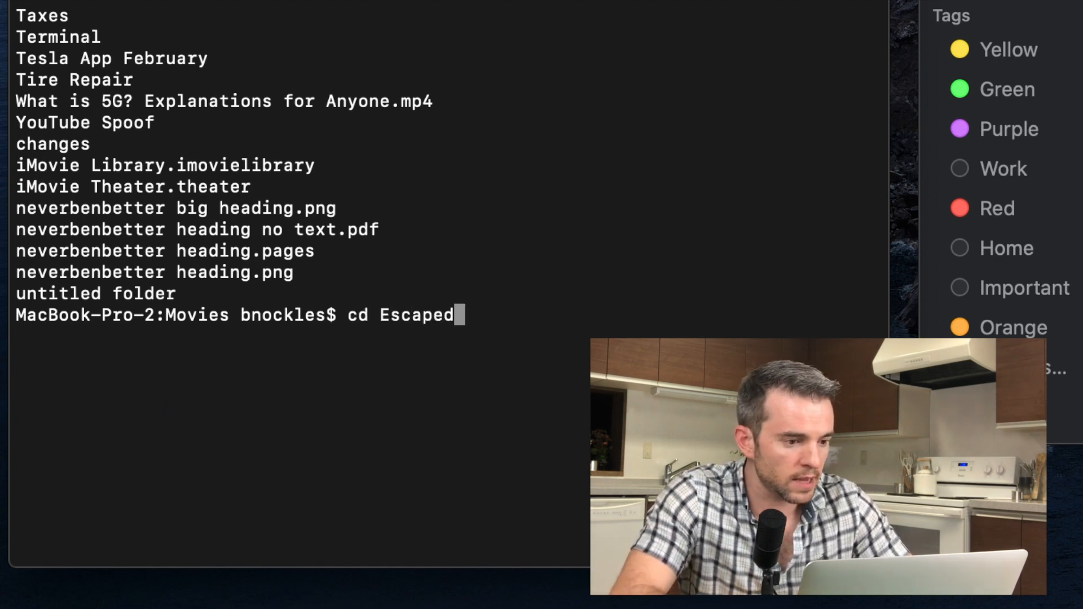
pyautogui.write('Deat')
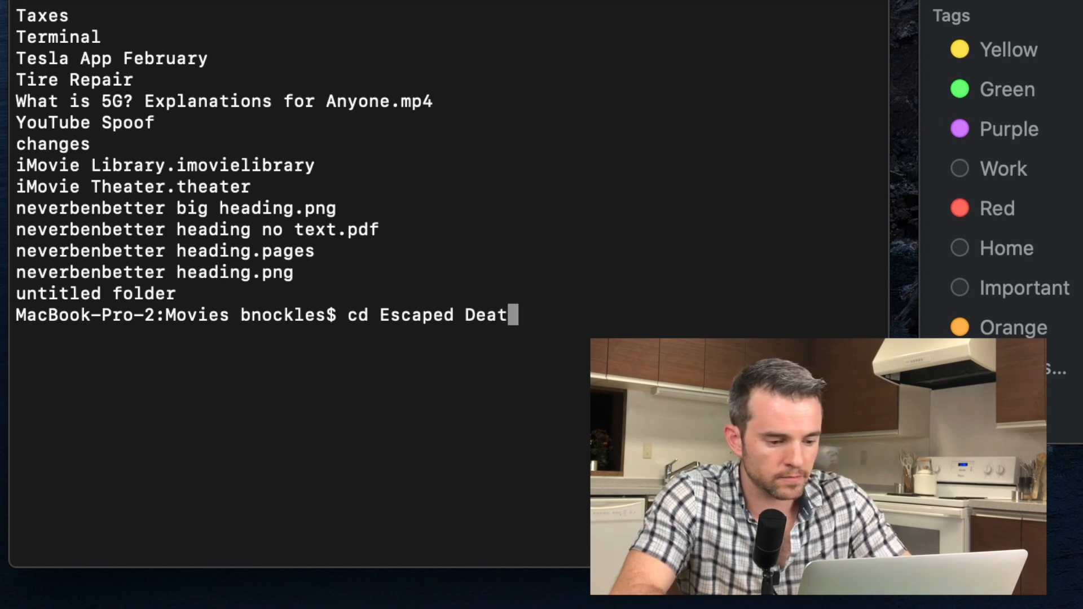
pyautogui.press('Return')
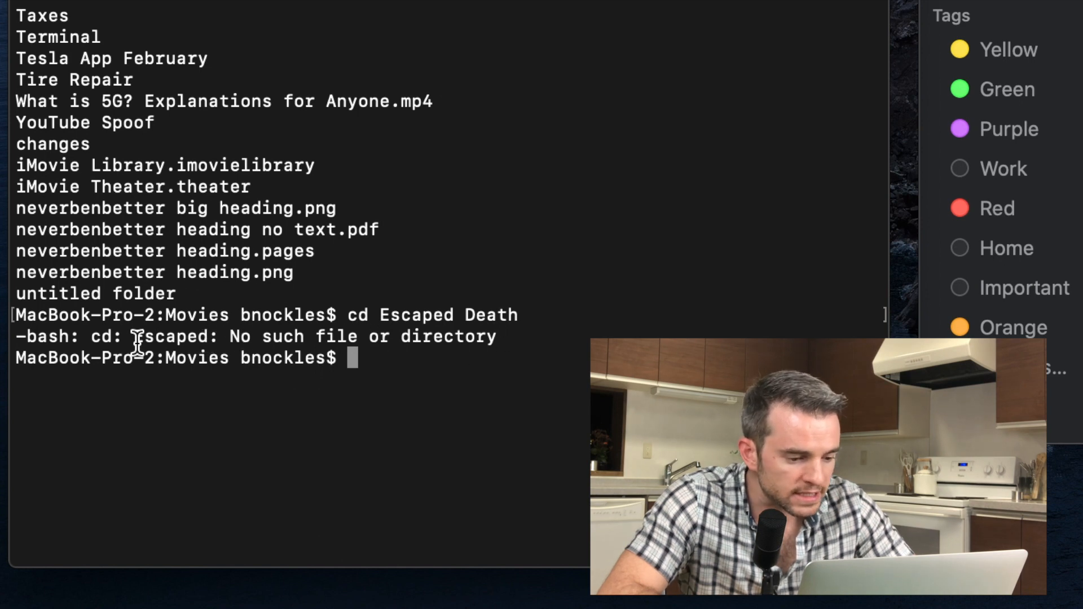
pyautogui.doubleClick(169, 338)
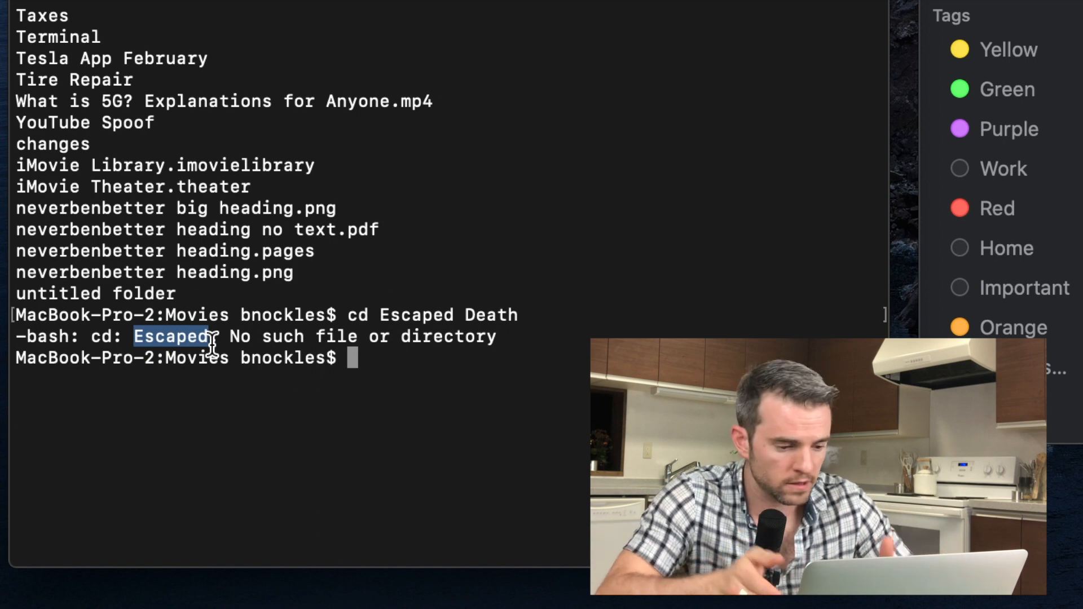
pyautogui.moveTo(184, 384)
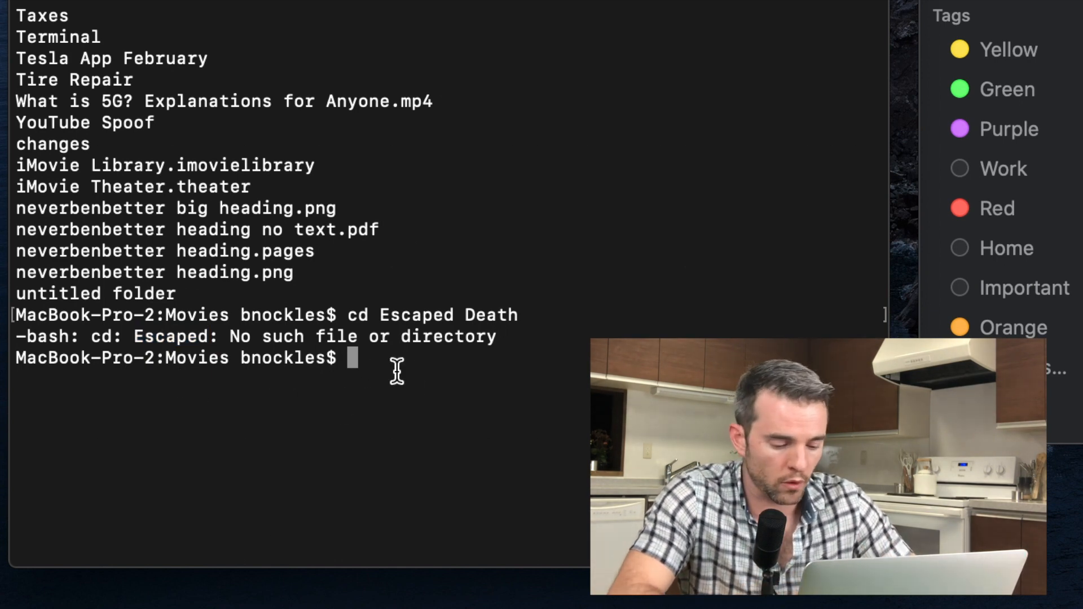
pyautogui.write('cd')
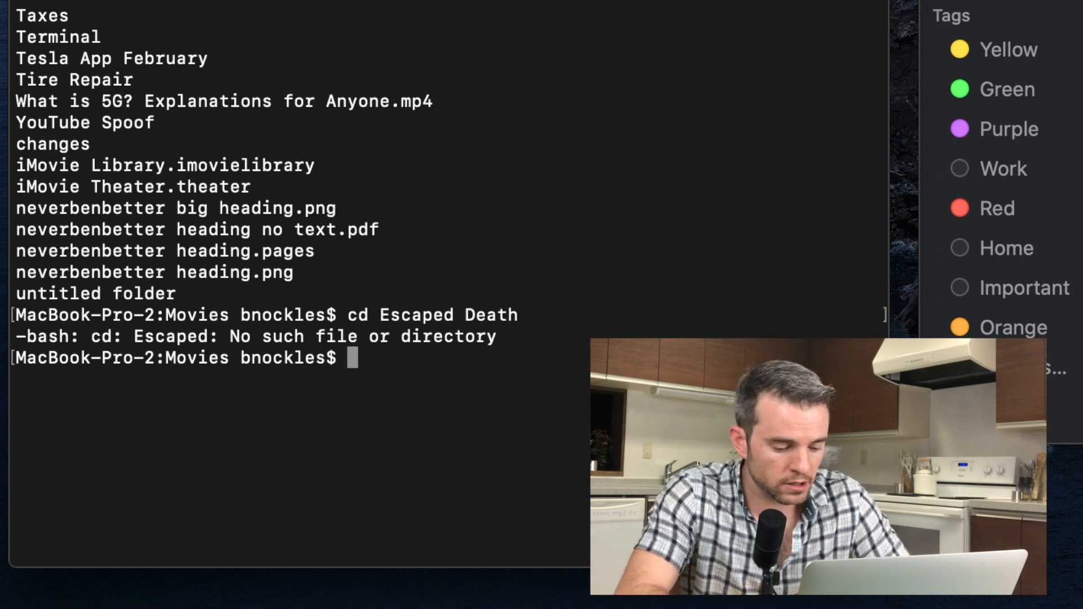
# Run cd "Escaped Death" with the spaced folder name in quotation marks
pyautogui.write('cd')
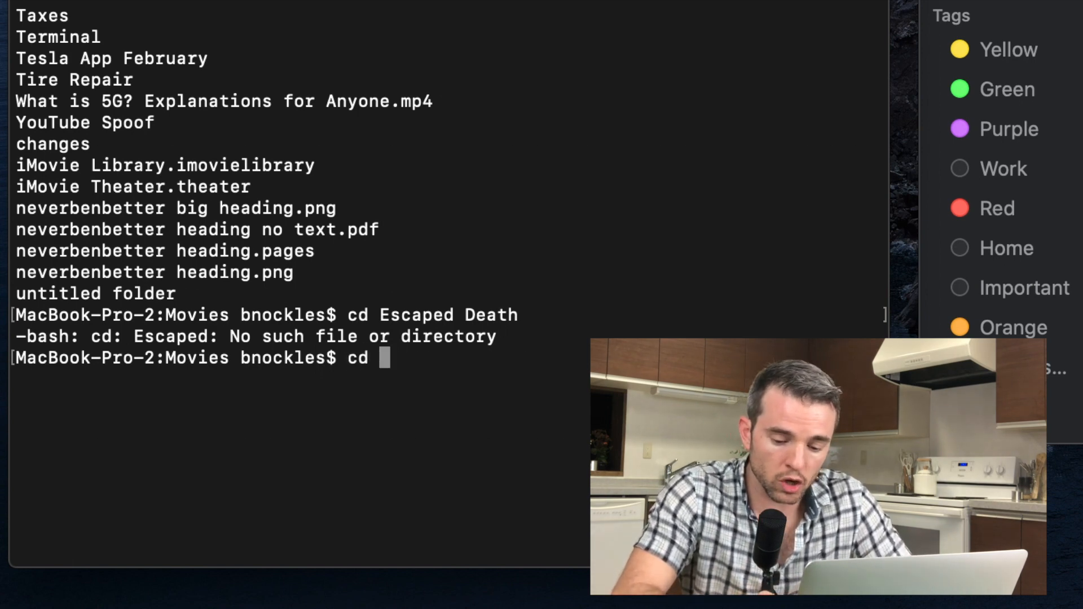
pyautogui.write('"Es')
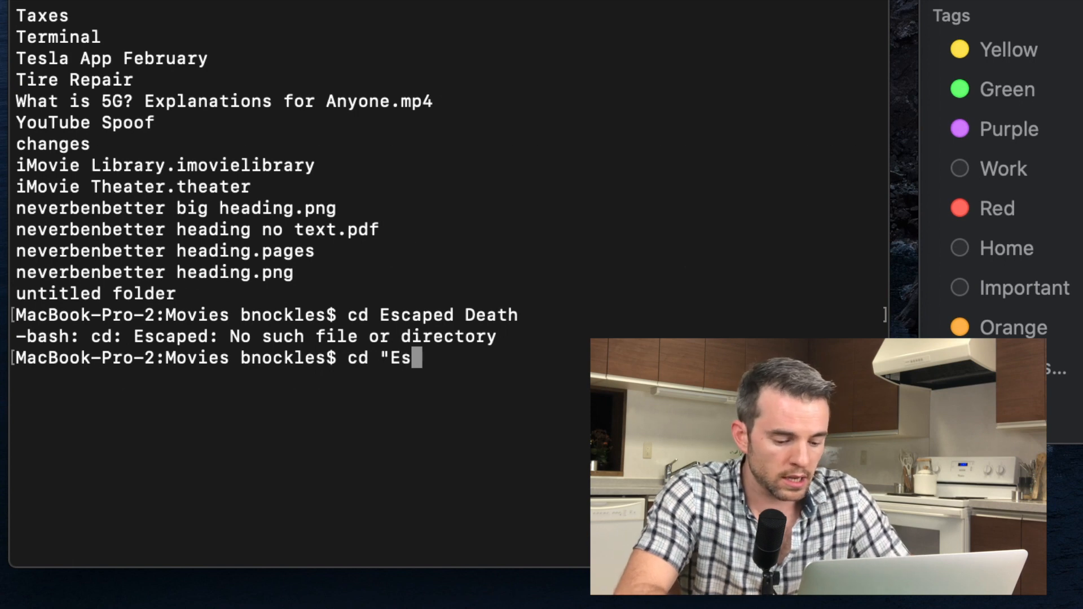
pyautogui.write('caped Death')
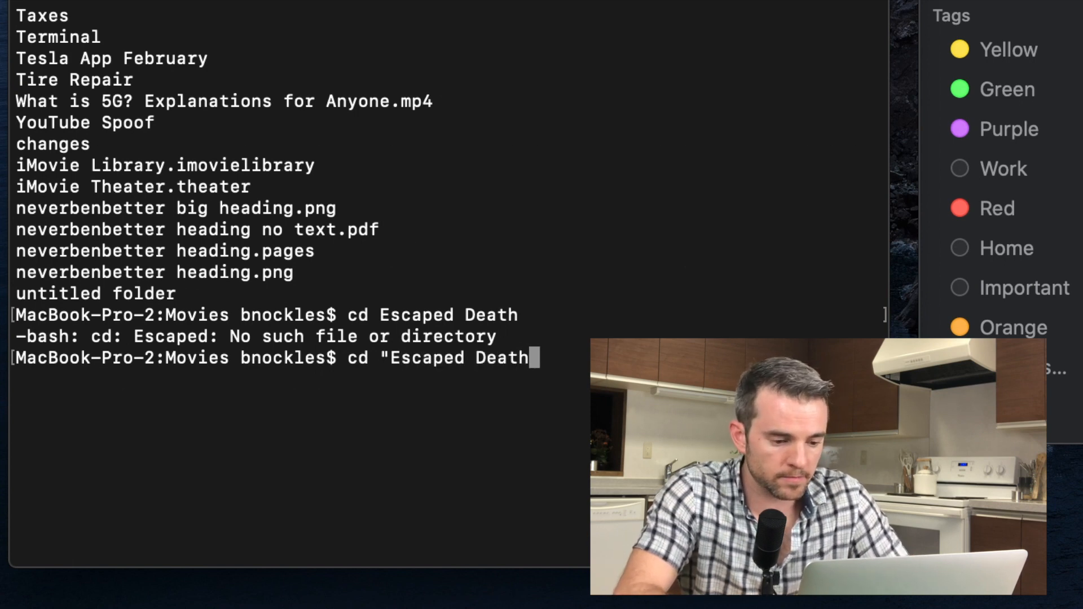
pyautogui.write('"')
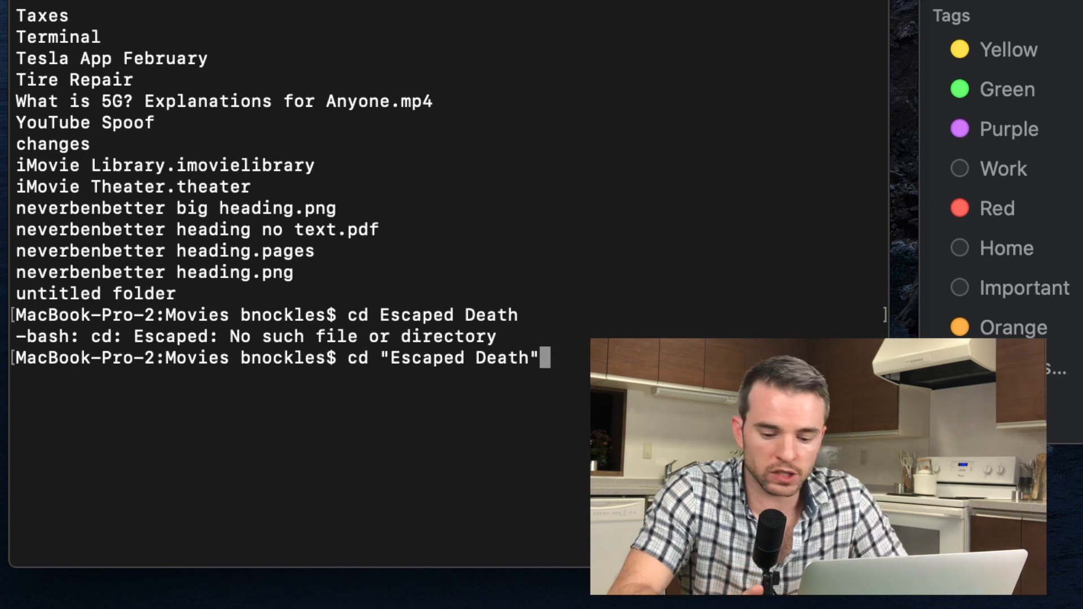
pyautogui.press('Return')
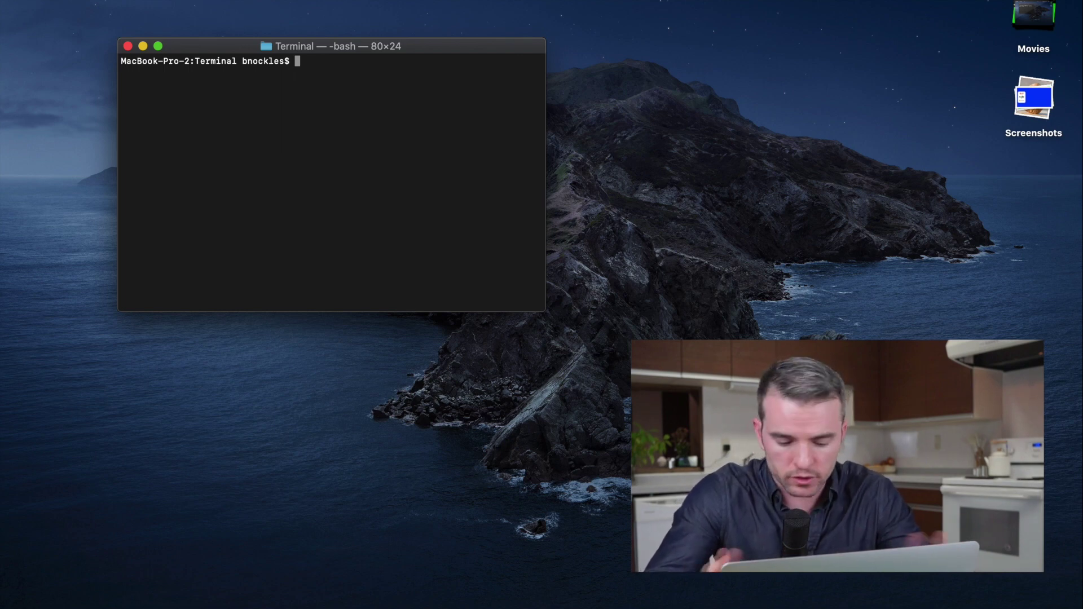
# Type cd Mo to try entering the Movies folder
pyautogui.write('cd Movies')
pyautogui.write('cd Termina')
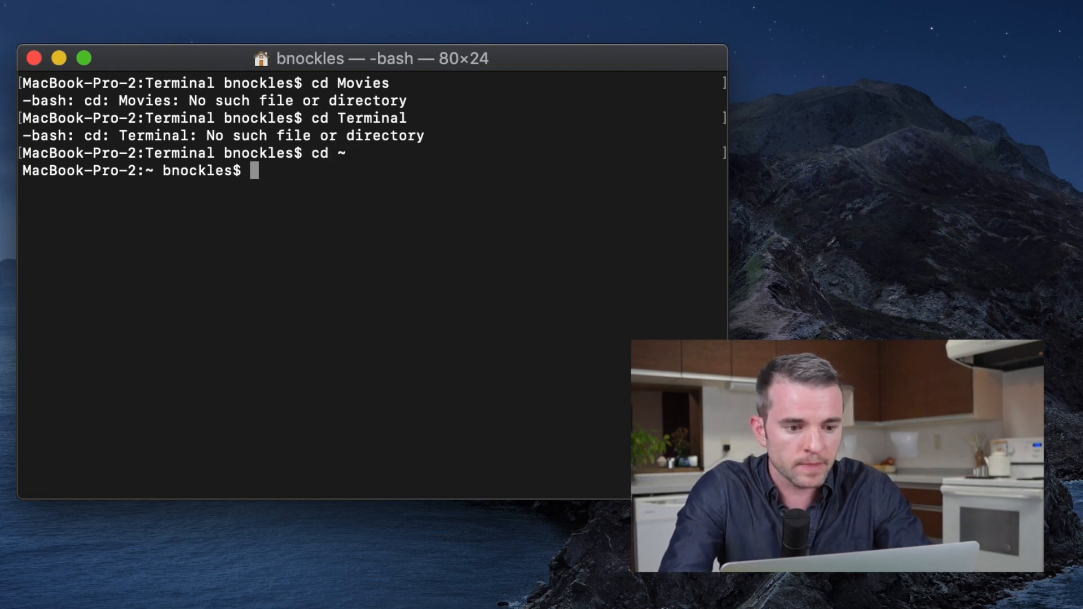
# List hidden home files with ls -a, select .bash_profile, and type open .bash_profile
pyautogui.write('ls -a')
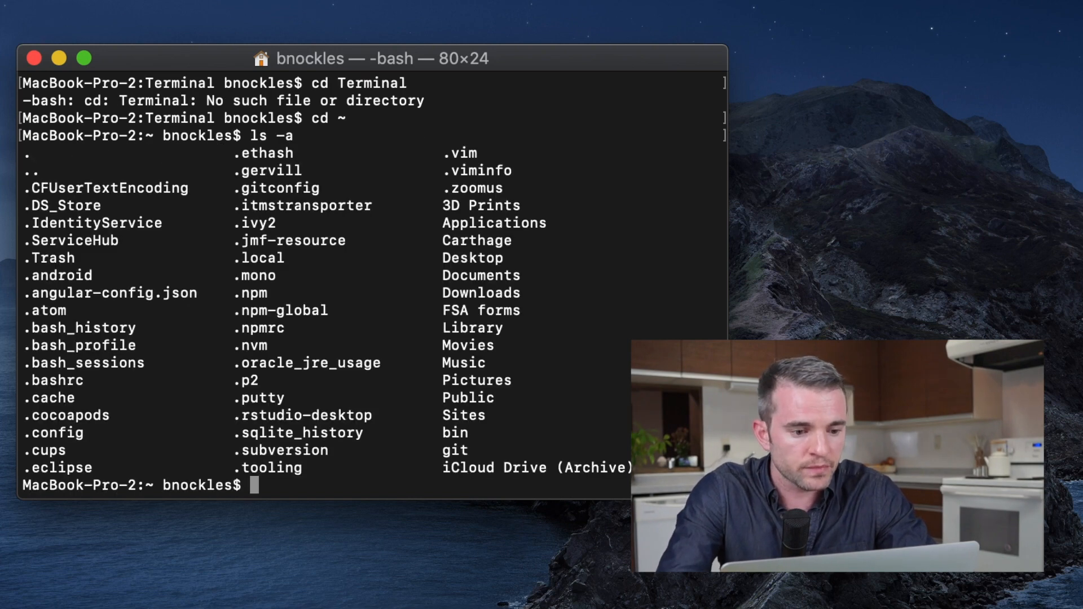
pyautogui.moveTo(131, 363)
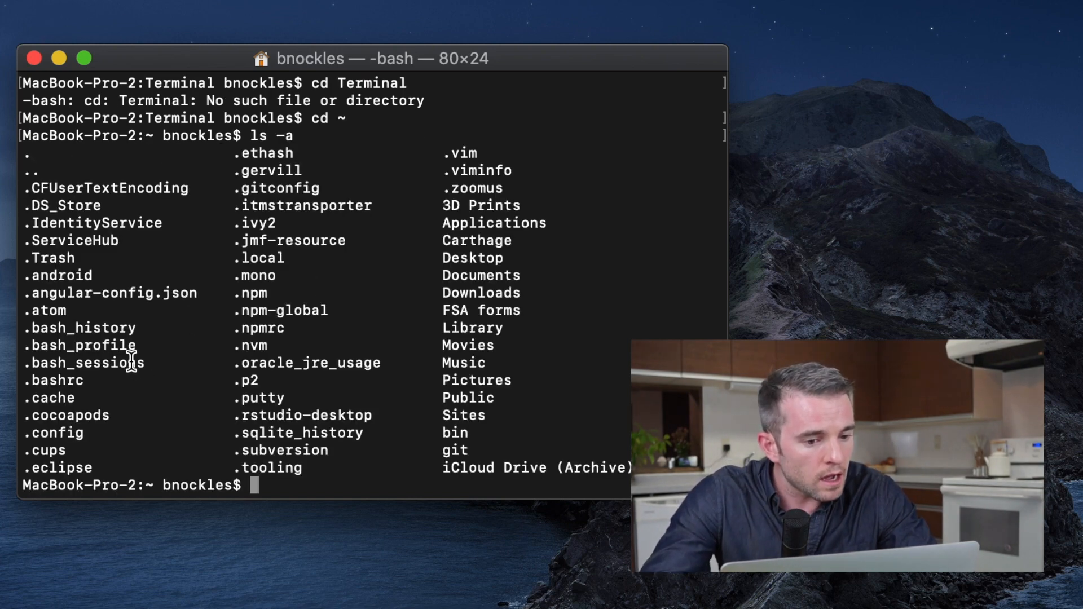
pyautogui.doubleClick(83, 345)
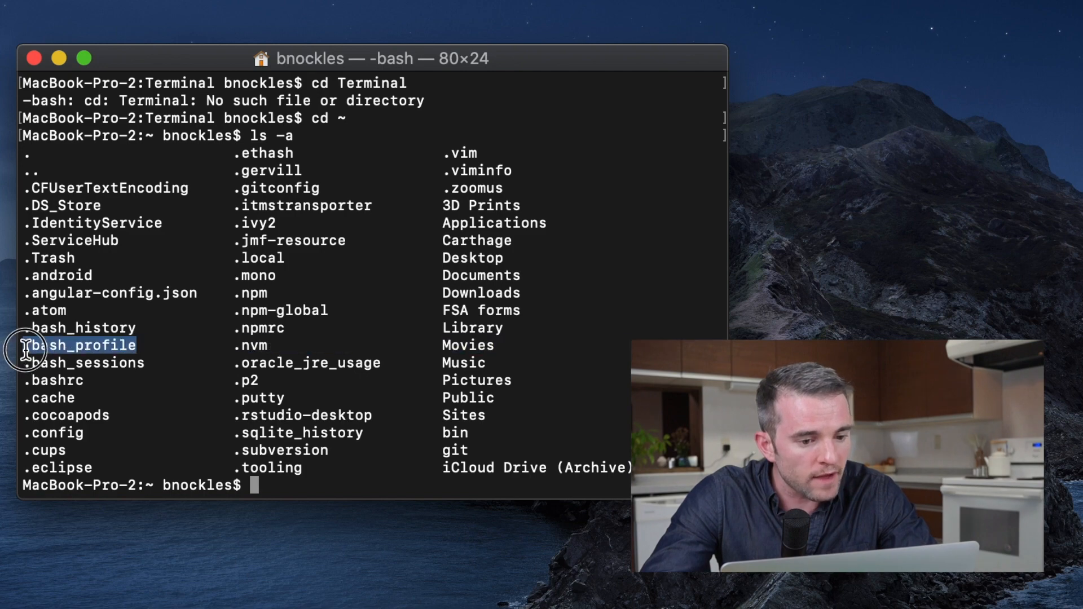
pyautogui.moveTo(224, 476)
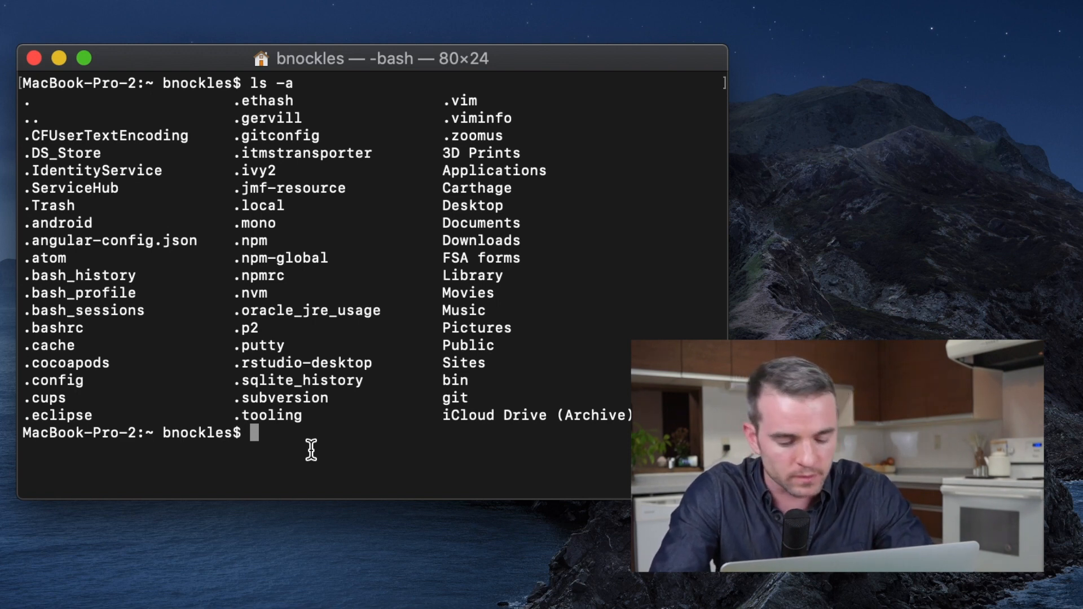
pyautogui.write('open')
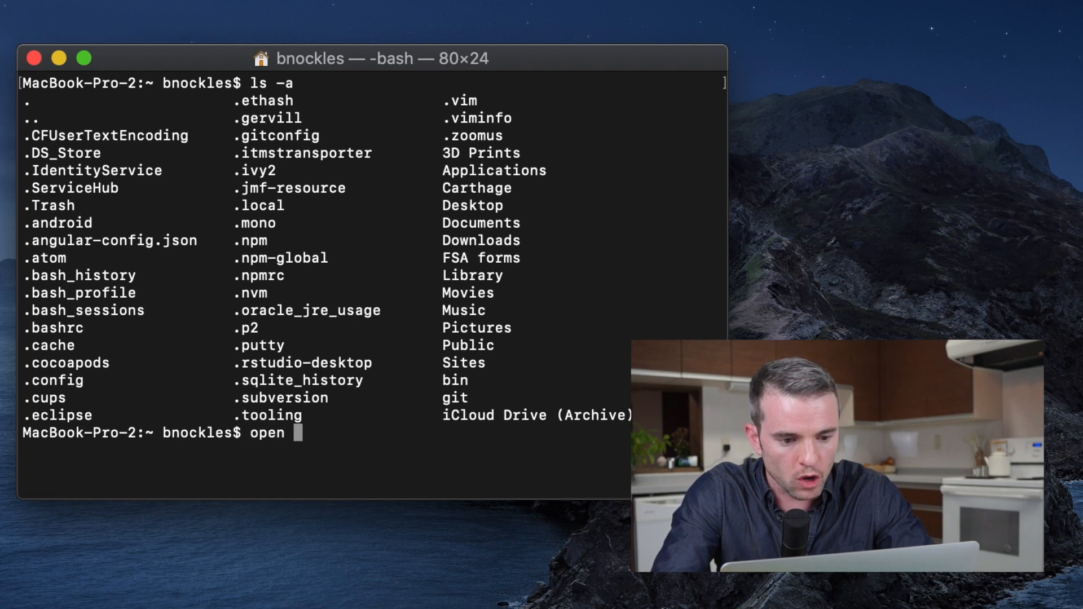
pyautogui.write('.bash')
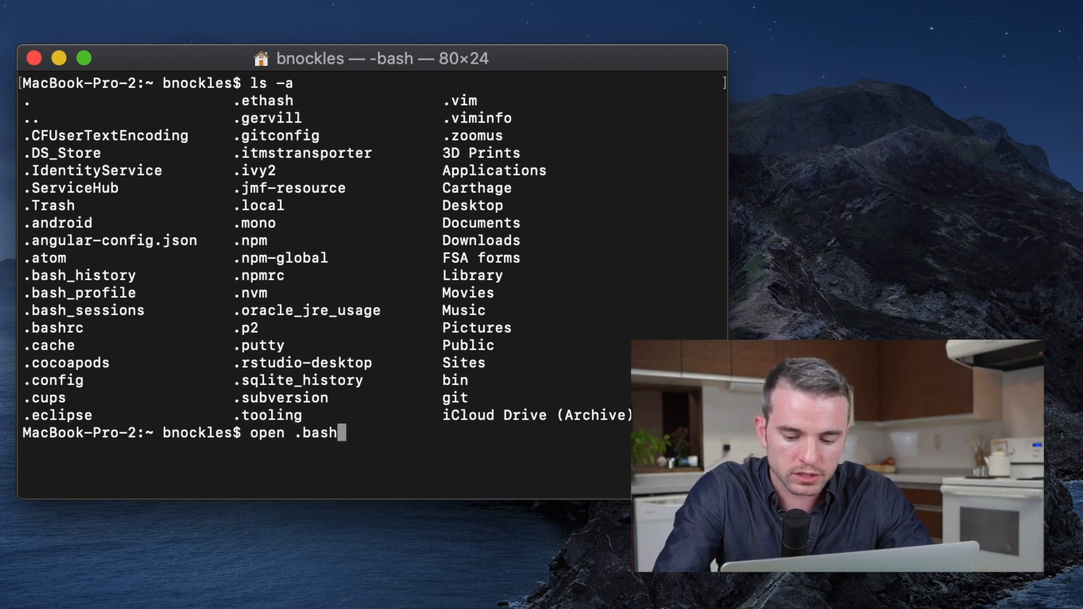
pyautogui.write('_profile')
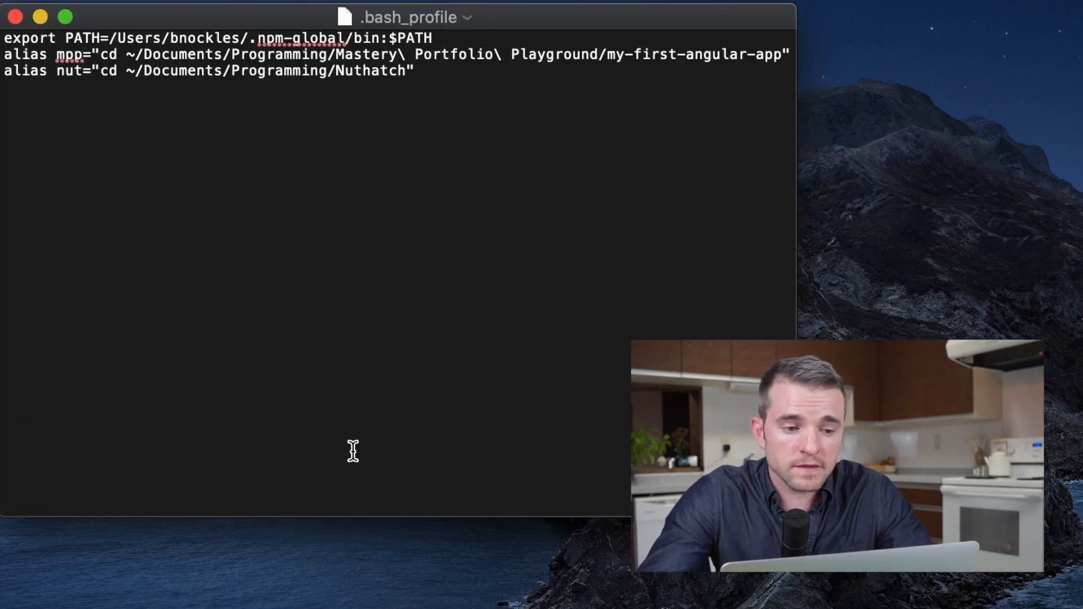
pyautogui.moveTo(342, 307)
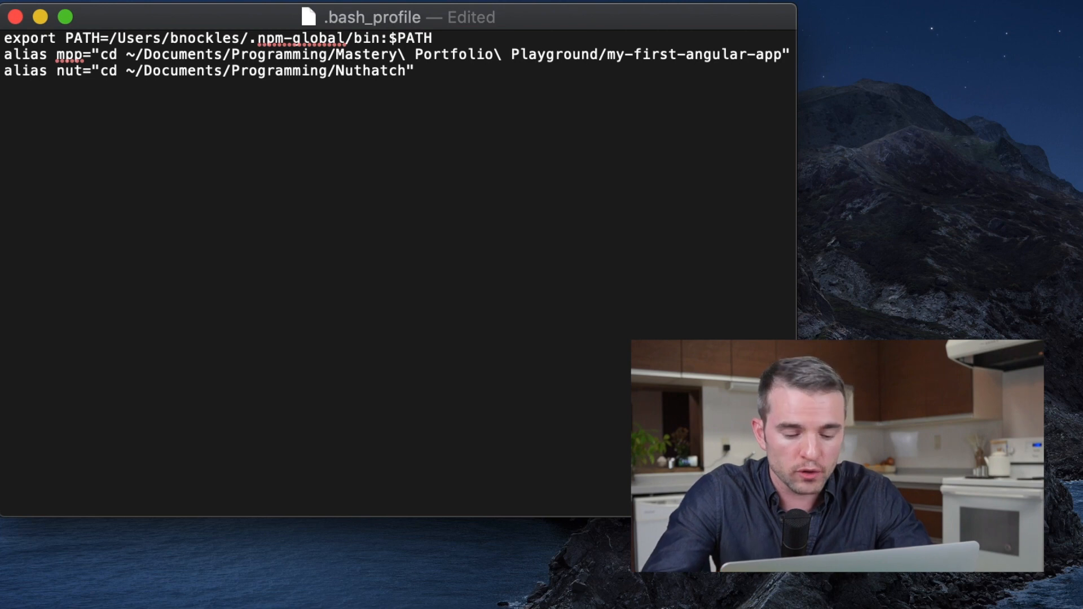
# Add the line alias ter="cd ~/Movies/Terminal/" to .bash_profile and save
pyautogui.write('alias')
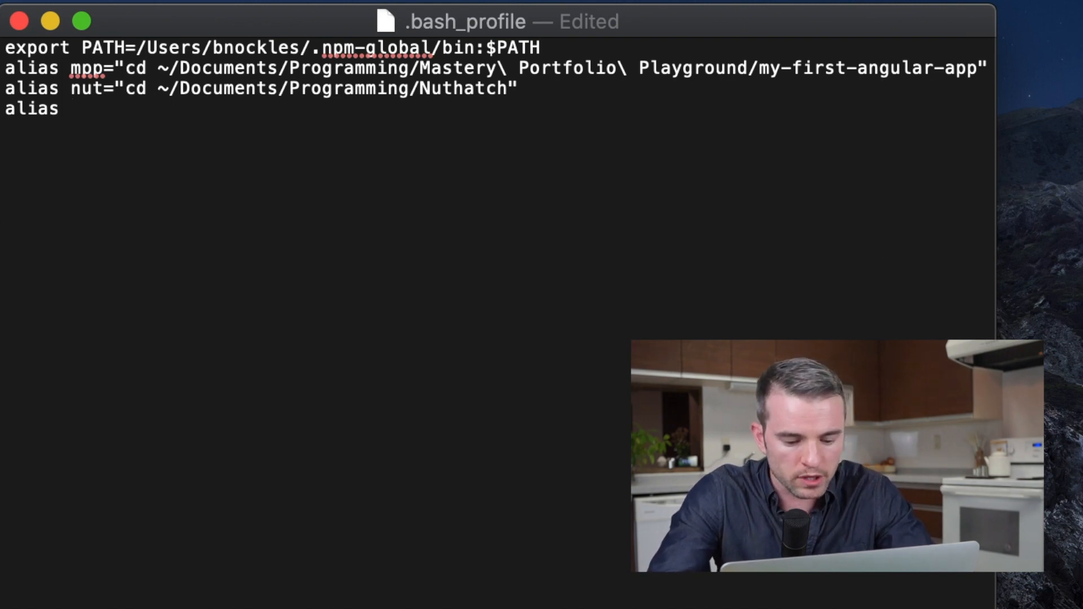
pyautogui.write('ter')
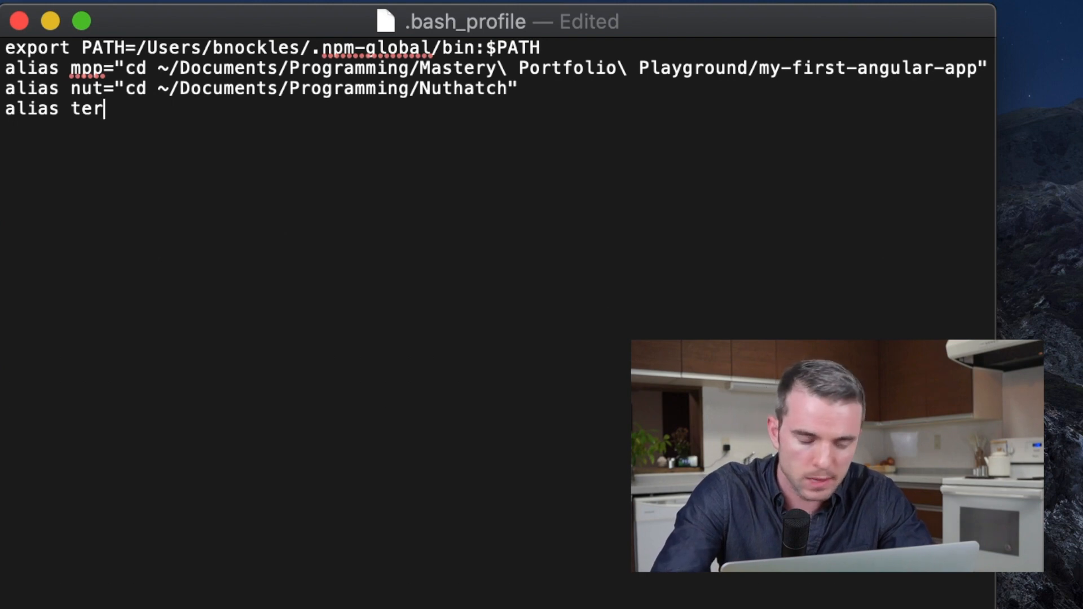
pyautogui.write('=')
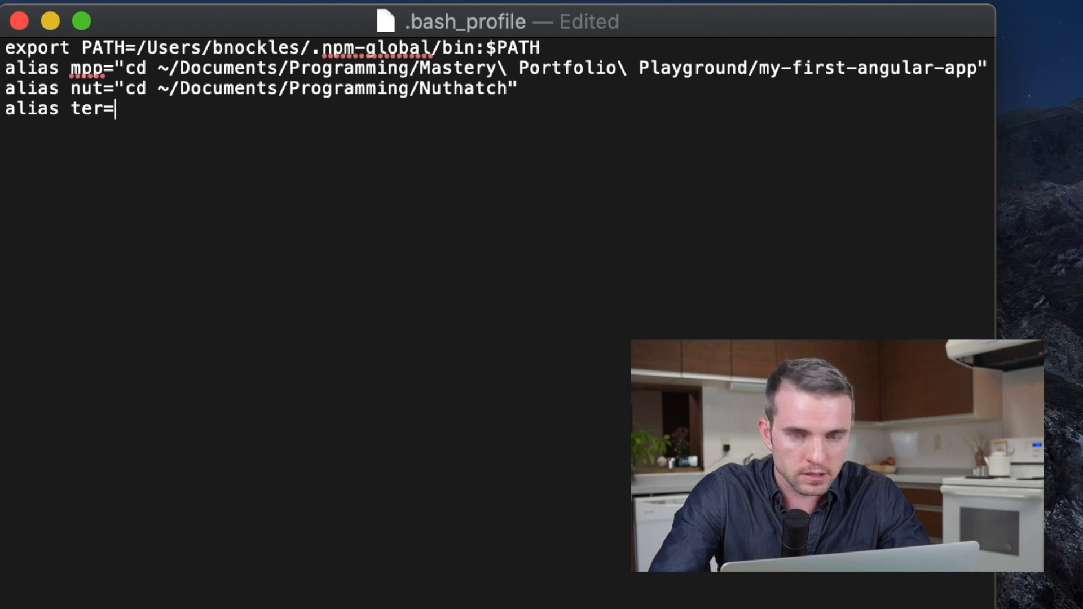
pyautogui.write('"')
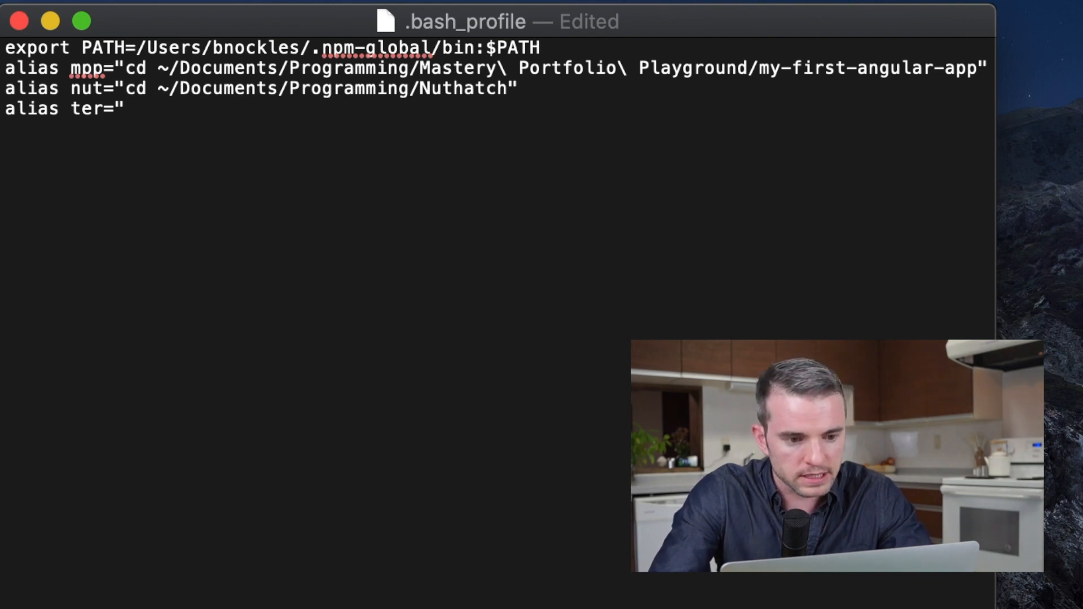
pyautogui.write('cd ~')
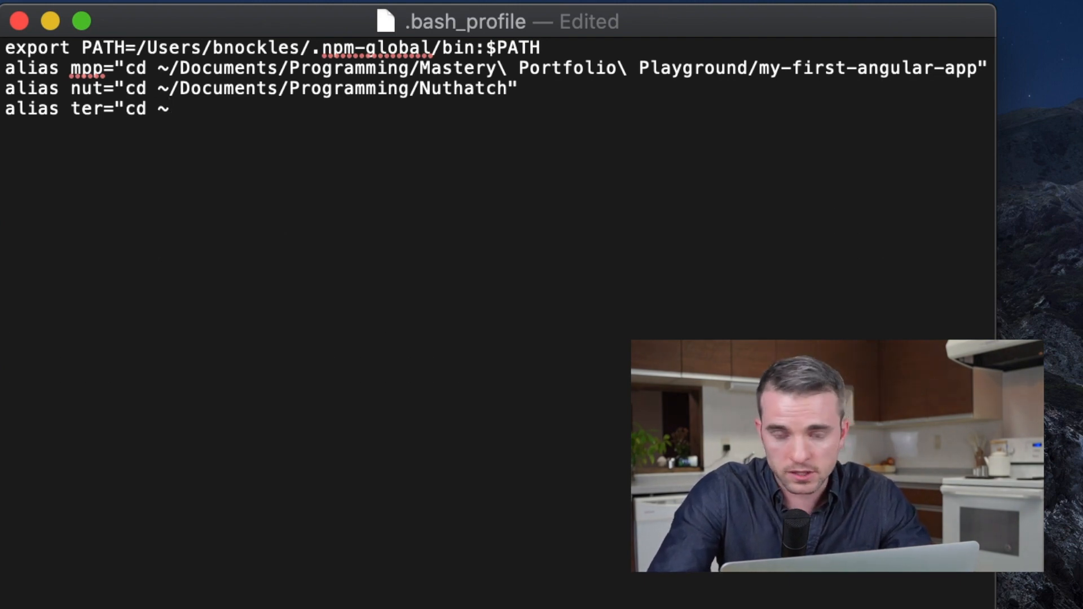
pyautogui.write('/')
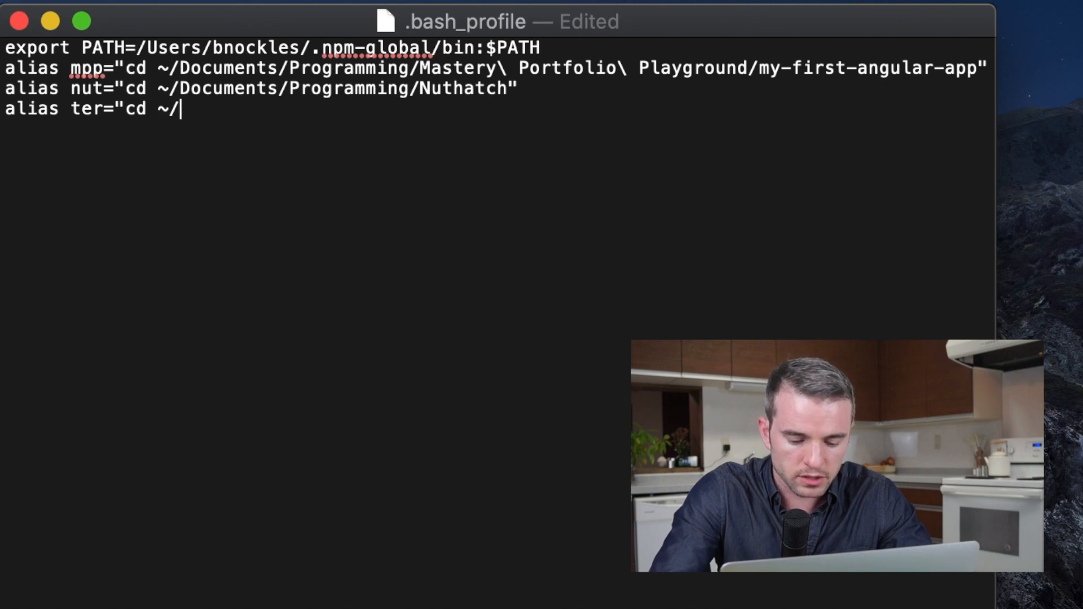
pyautogui.write('Movies')
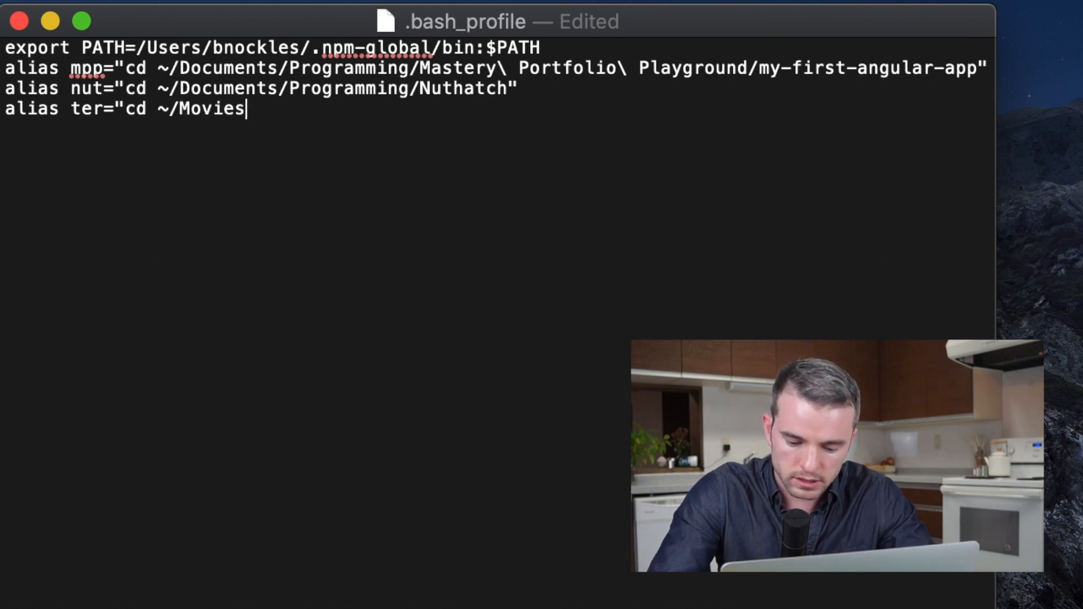
pyautogui.write('/Terminal')
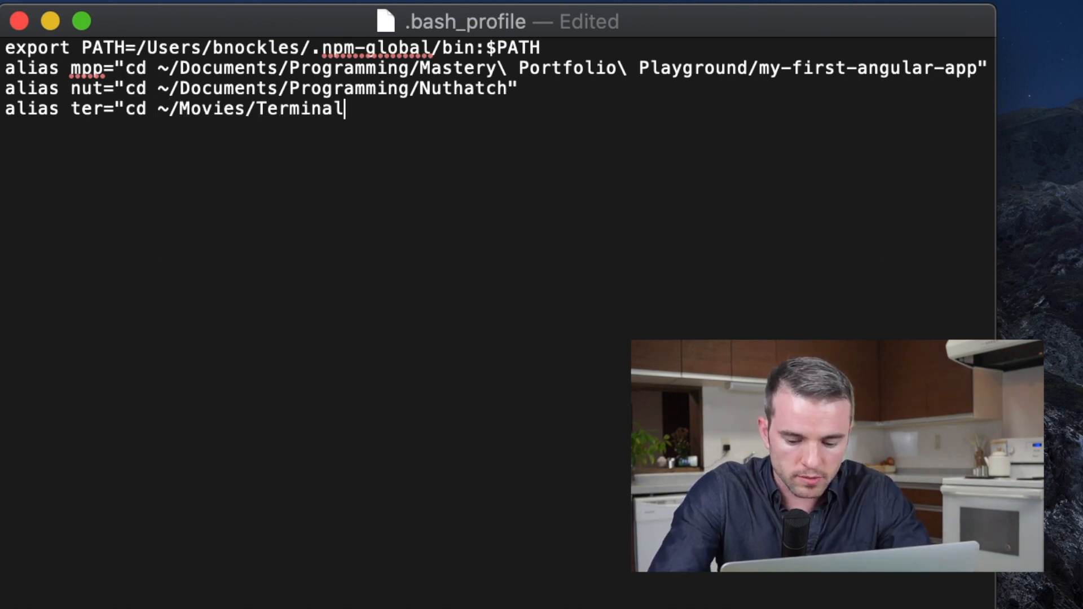
pyautogui.write('/')
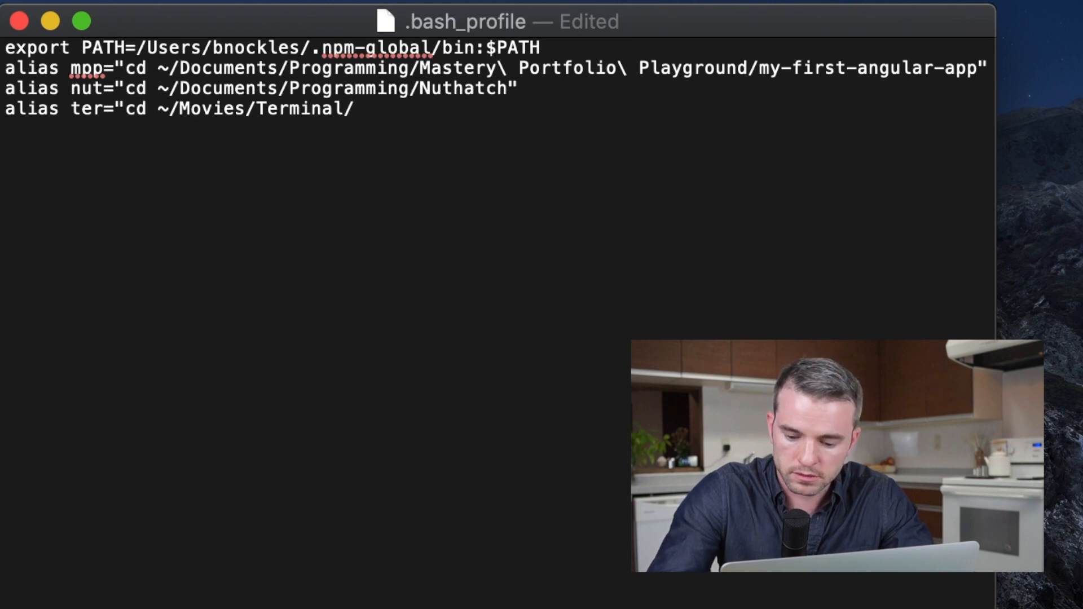
pyautogui.write('"')
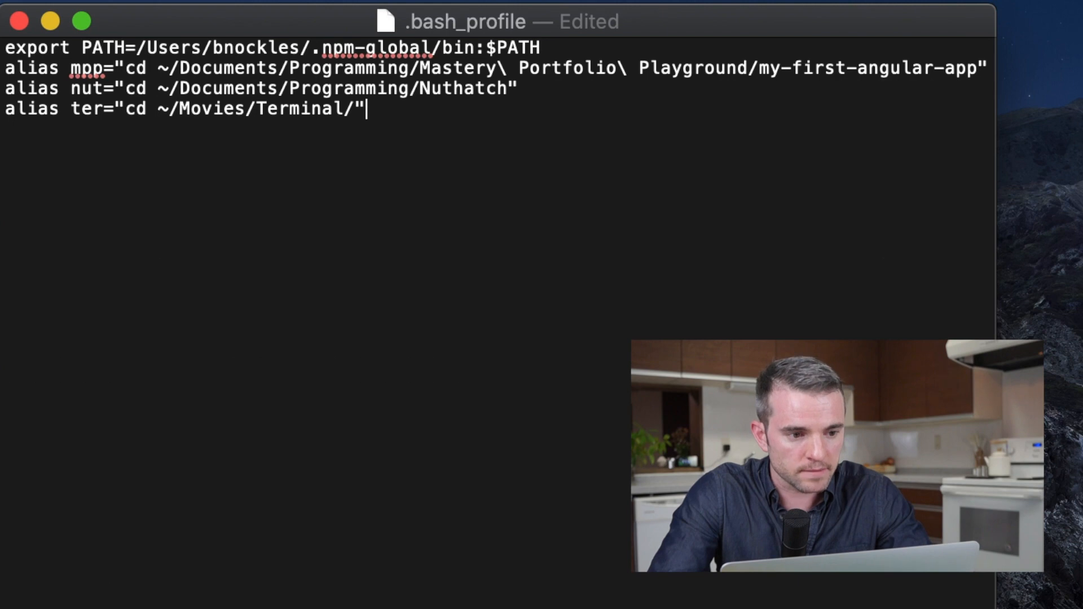
pyautogui.press('cmd+s')
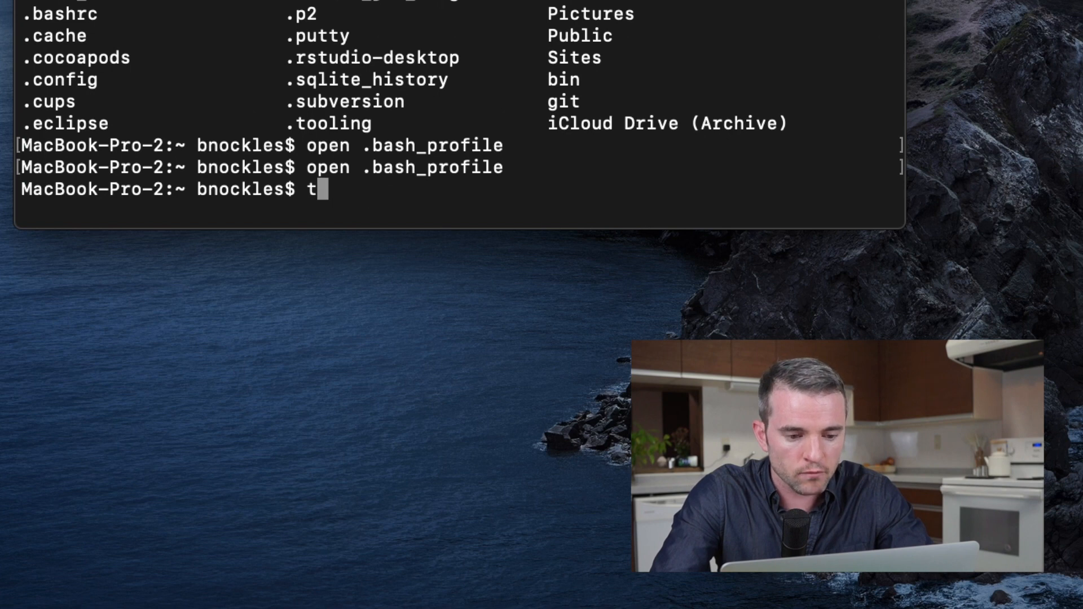
# Run ter in the existing window, which fails with '-bash: ter: command not found'
pyautogui.write('er')
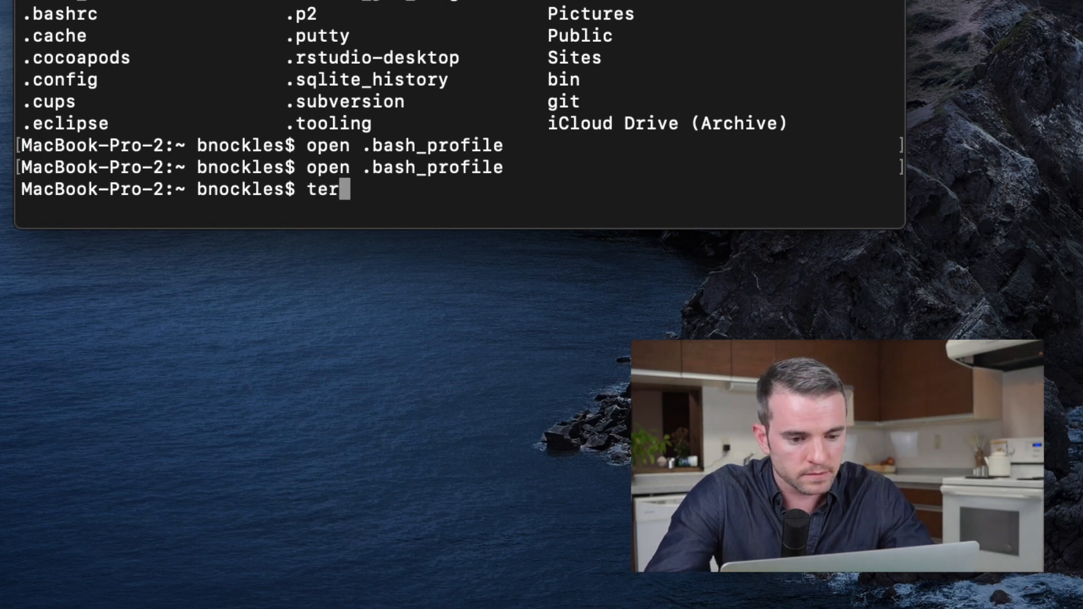
pyautogui.press('Return')
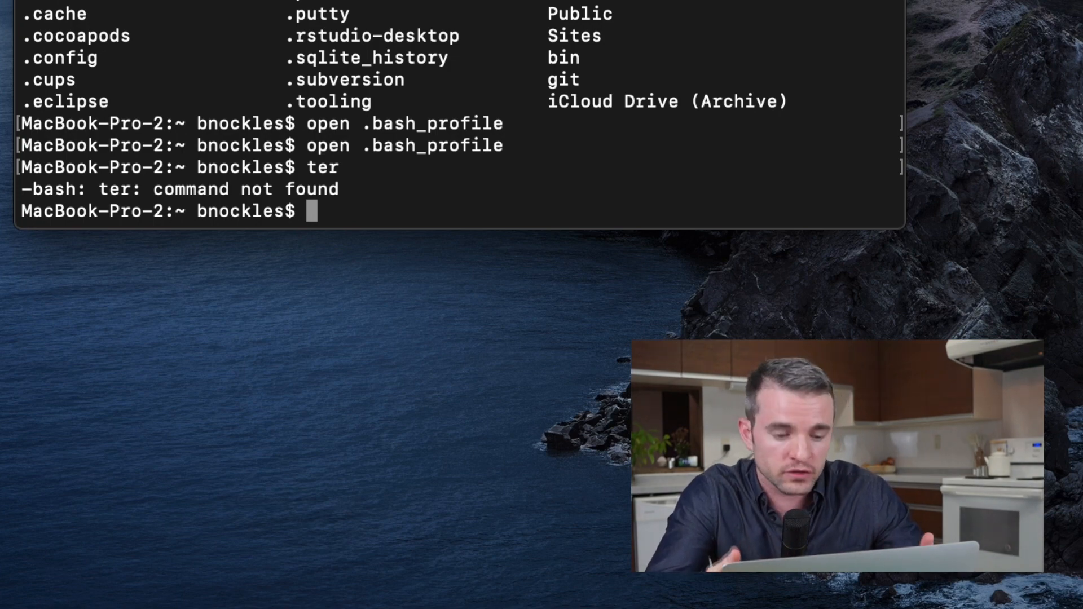
pyautogui.click(157, 12)
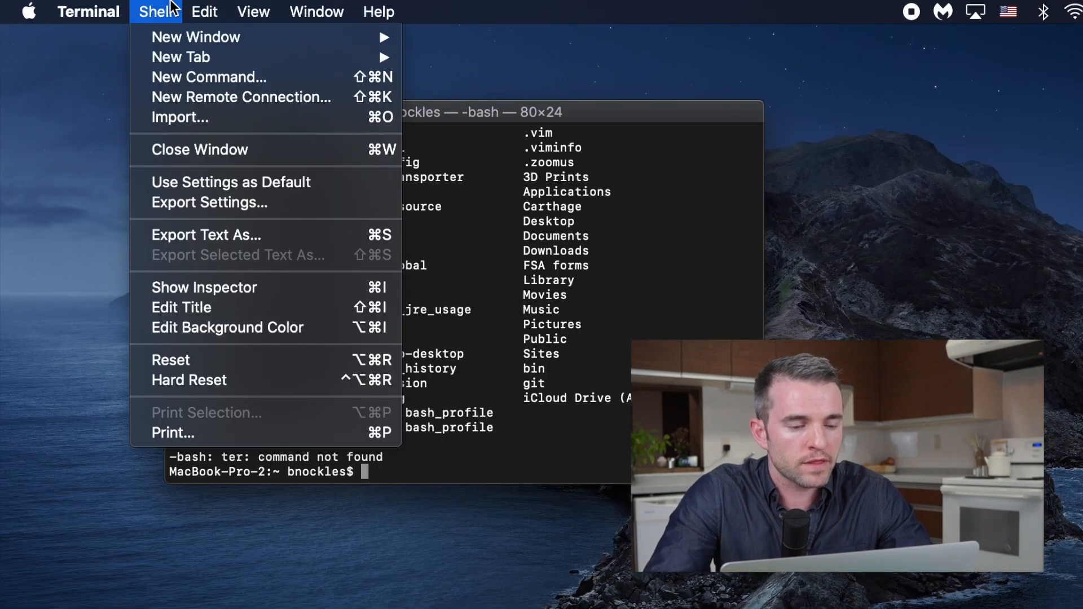
pyautogui.moveTo(196, 37)
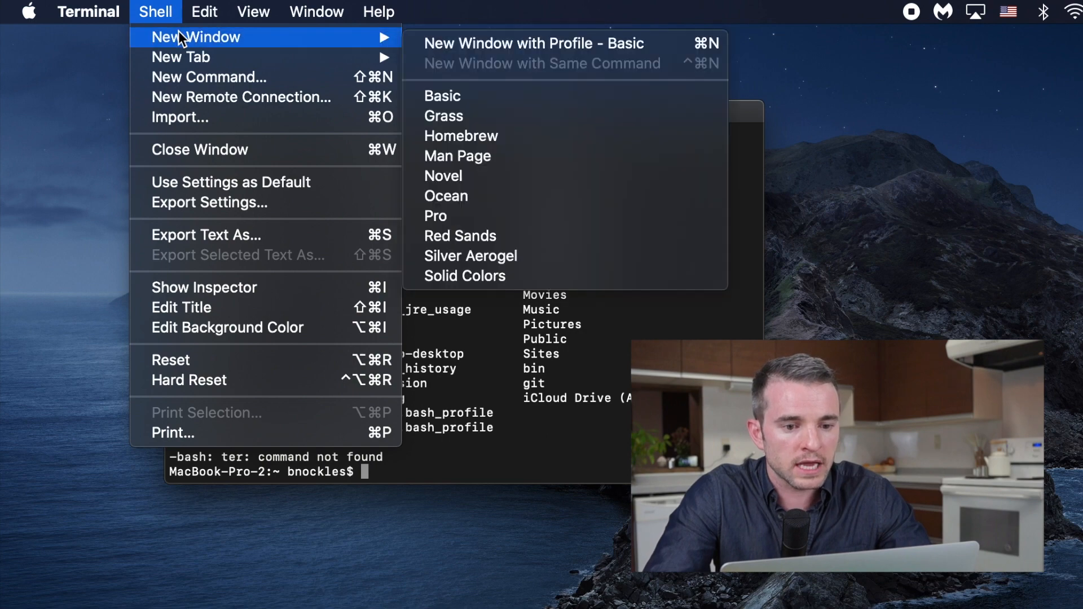
pyautogui.moveTo(483, 43)
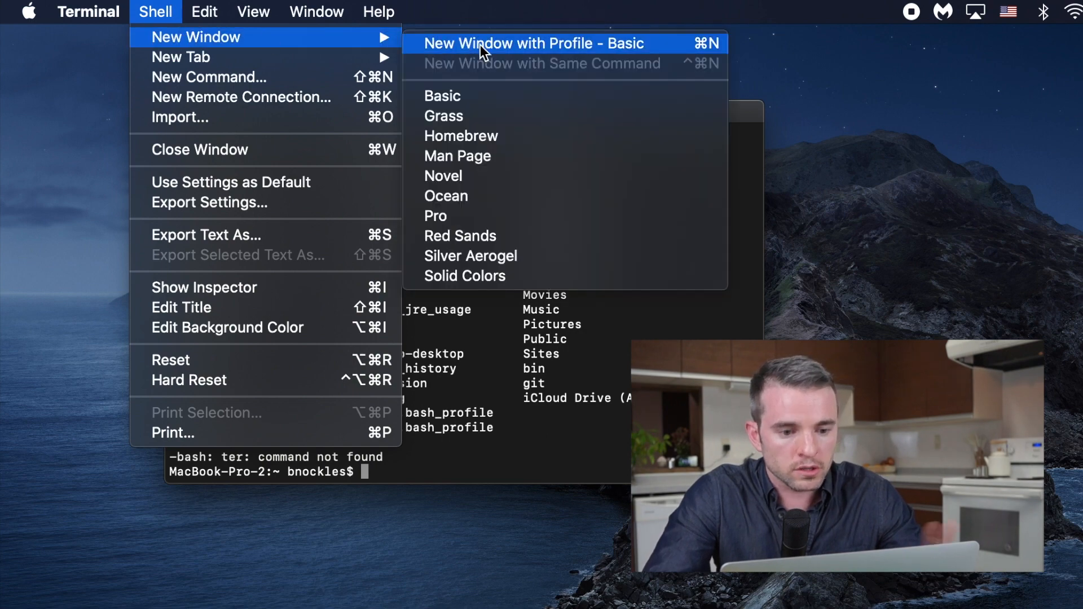
# Open a new window with the Basic profile and run ter there, landing in the Terminal folder
pyautogui.click(532, 43)
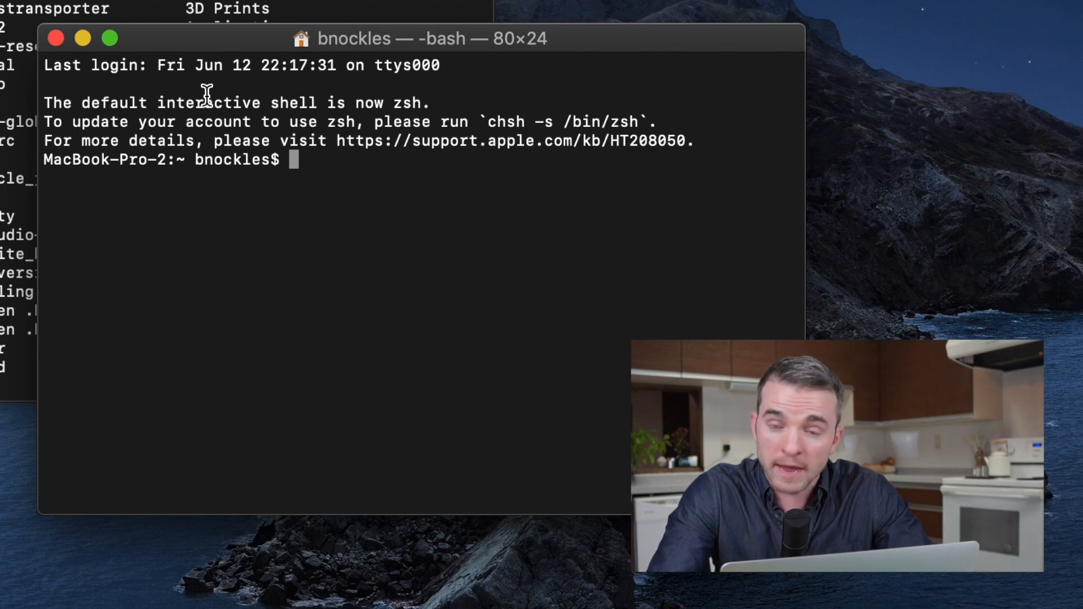
pyautogui.write('t')
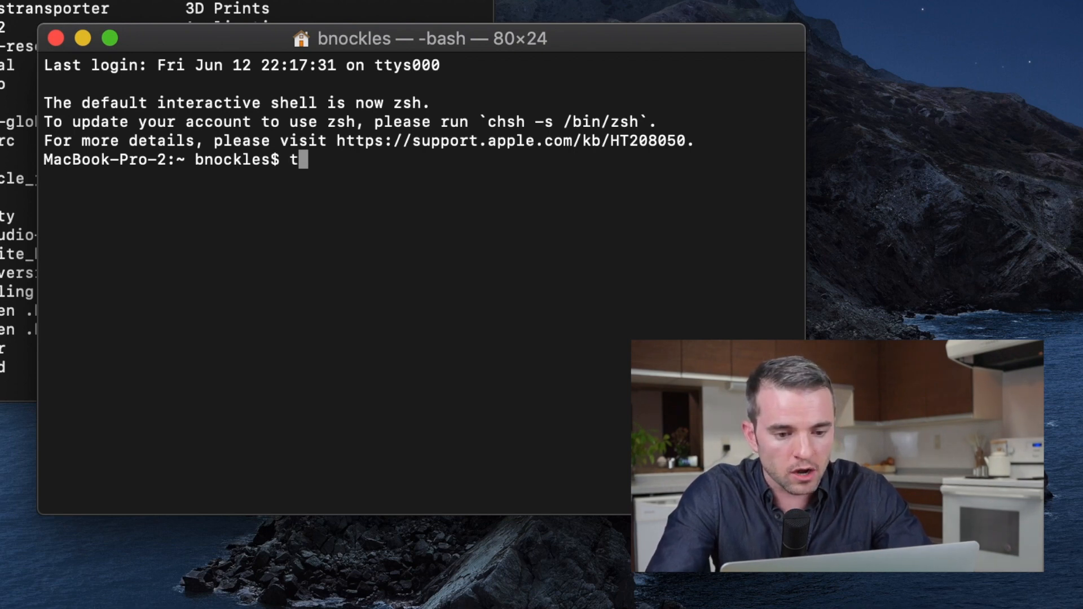
pyautogui.write('er')
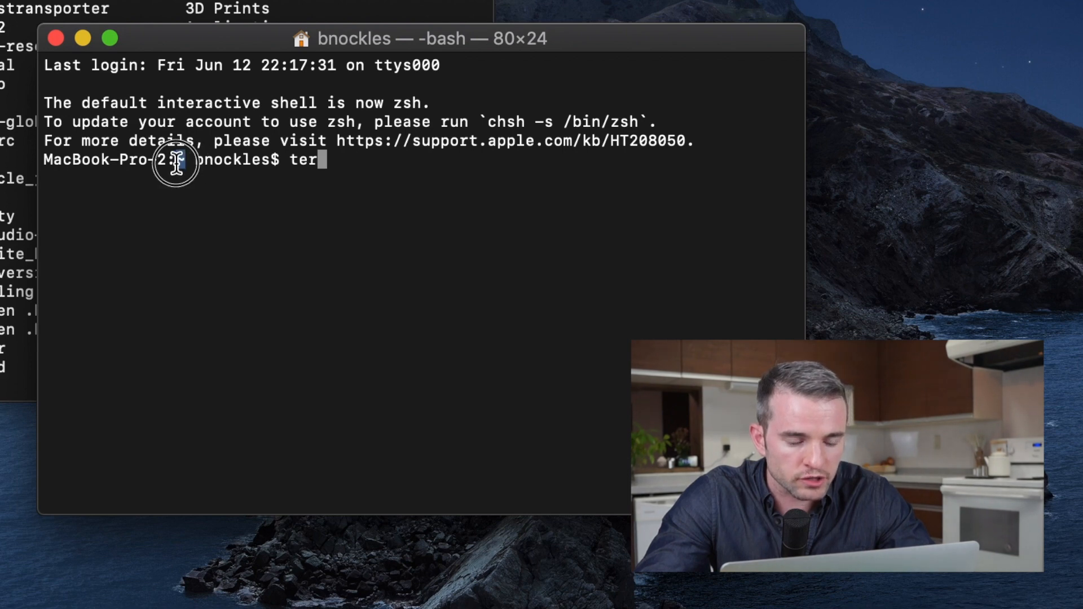
pyautogui.moveTo(394, 159)
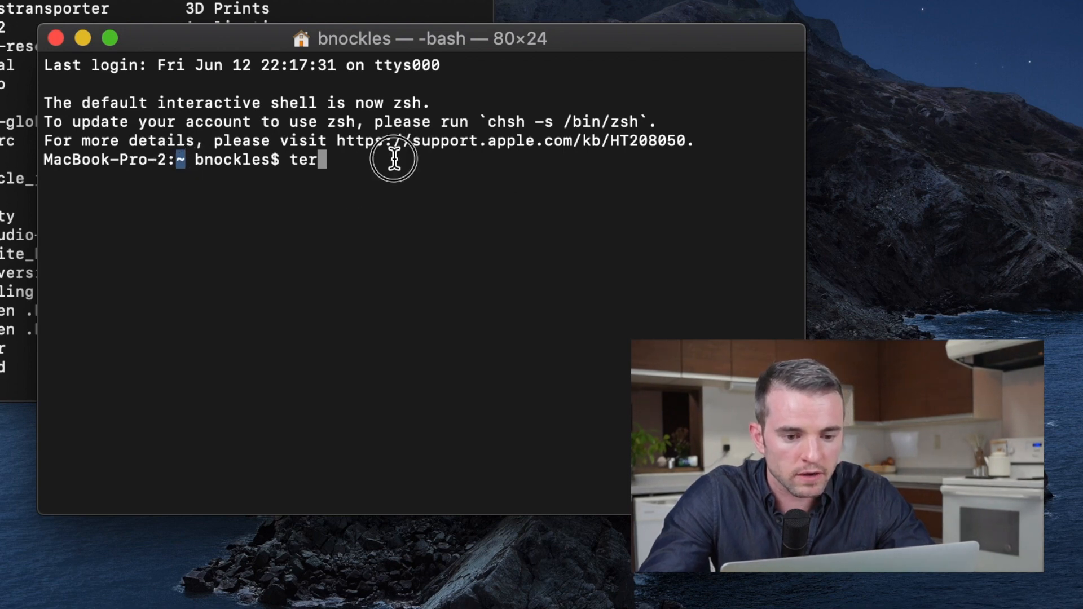
pyautogui.press('Return')
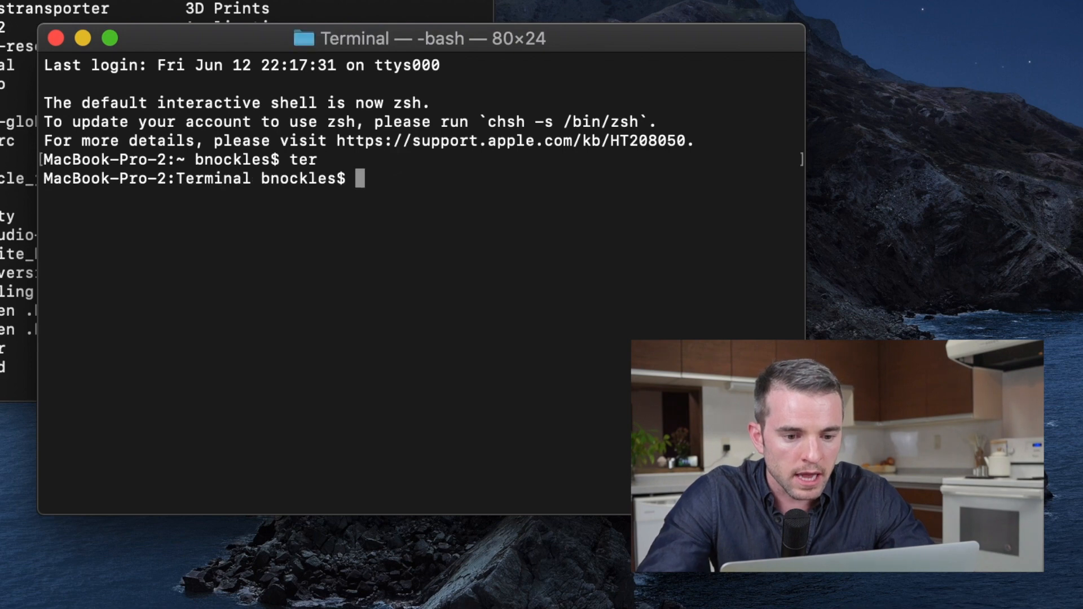
pyautogui.doubleClick(215, 178)
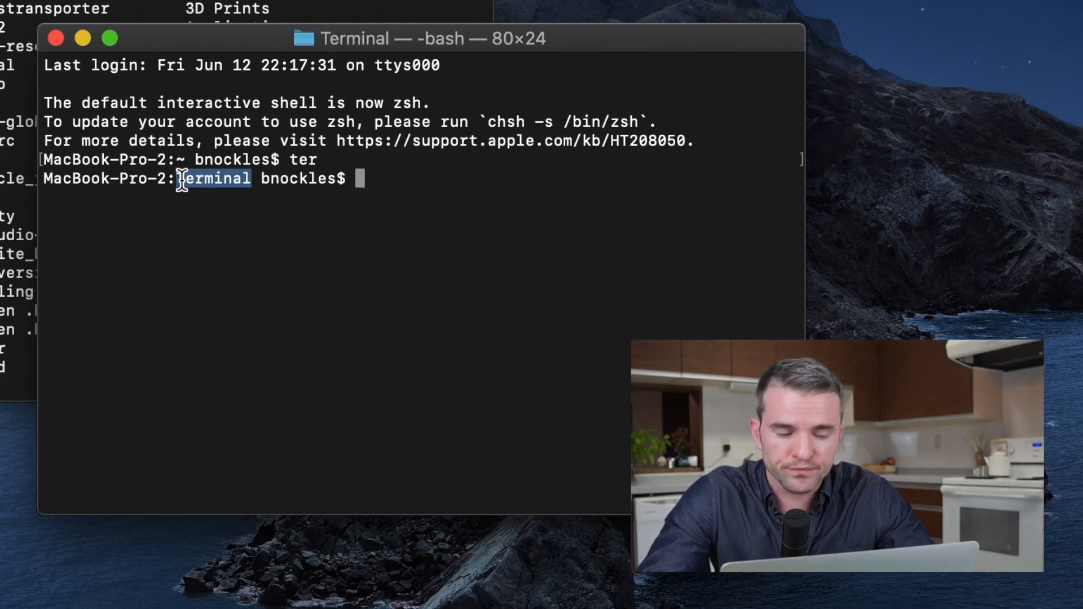